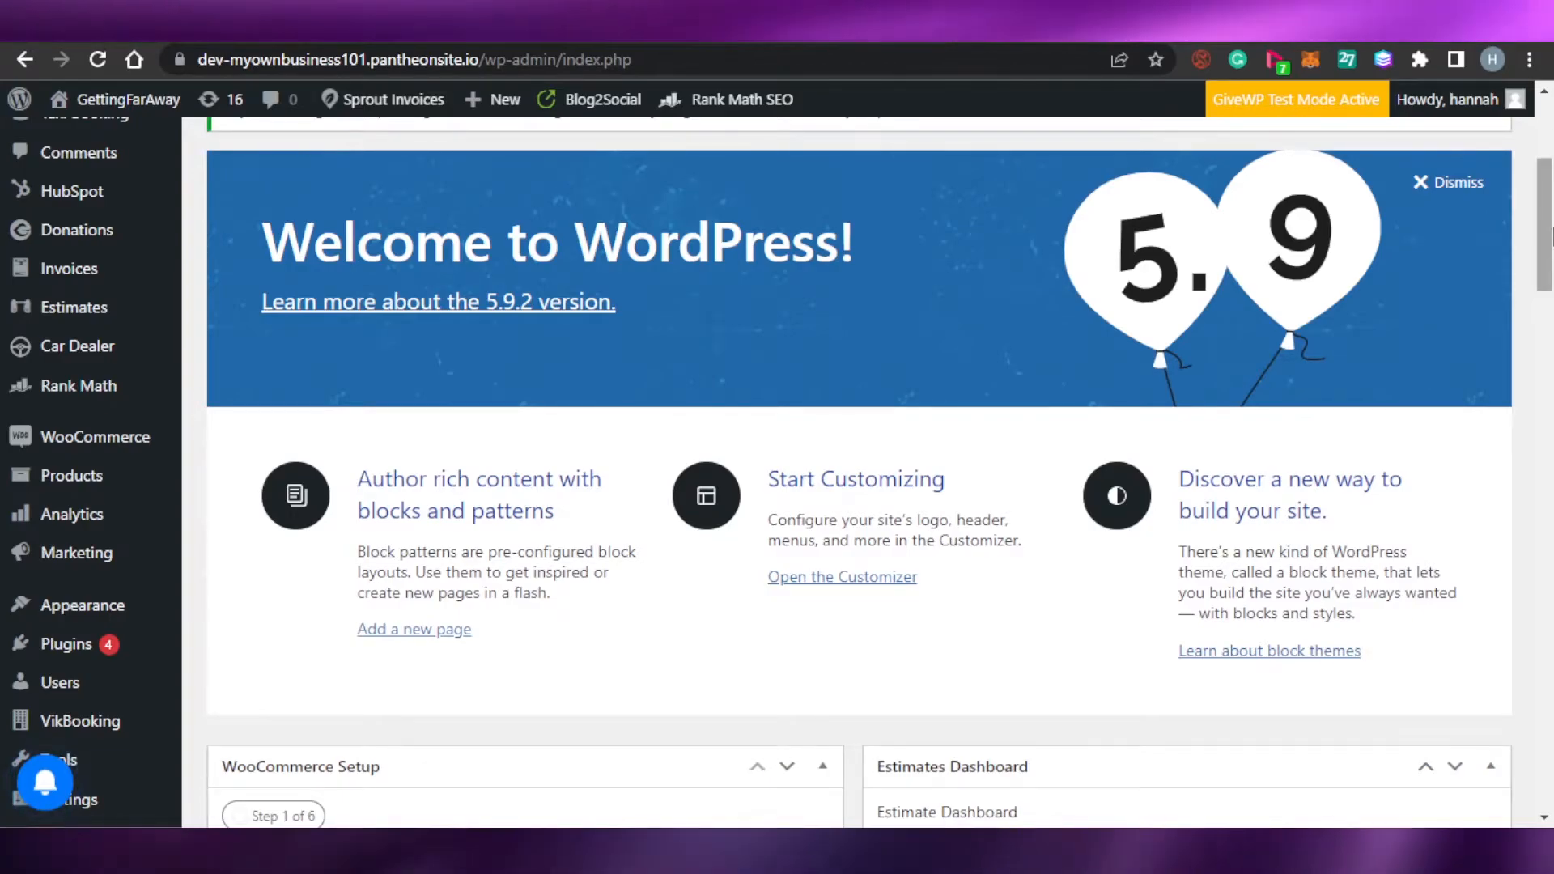
Step: Search the WordPress plugin directory for 'sms' to find SMS Alert Order Notifications
scroll("down", 3)
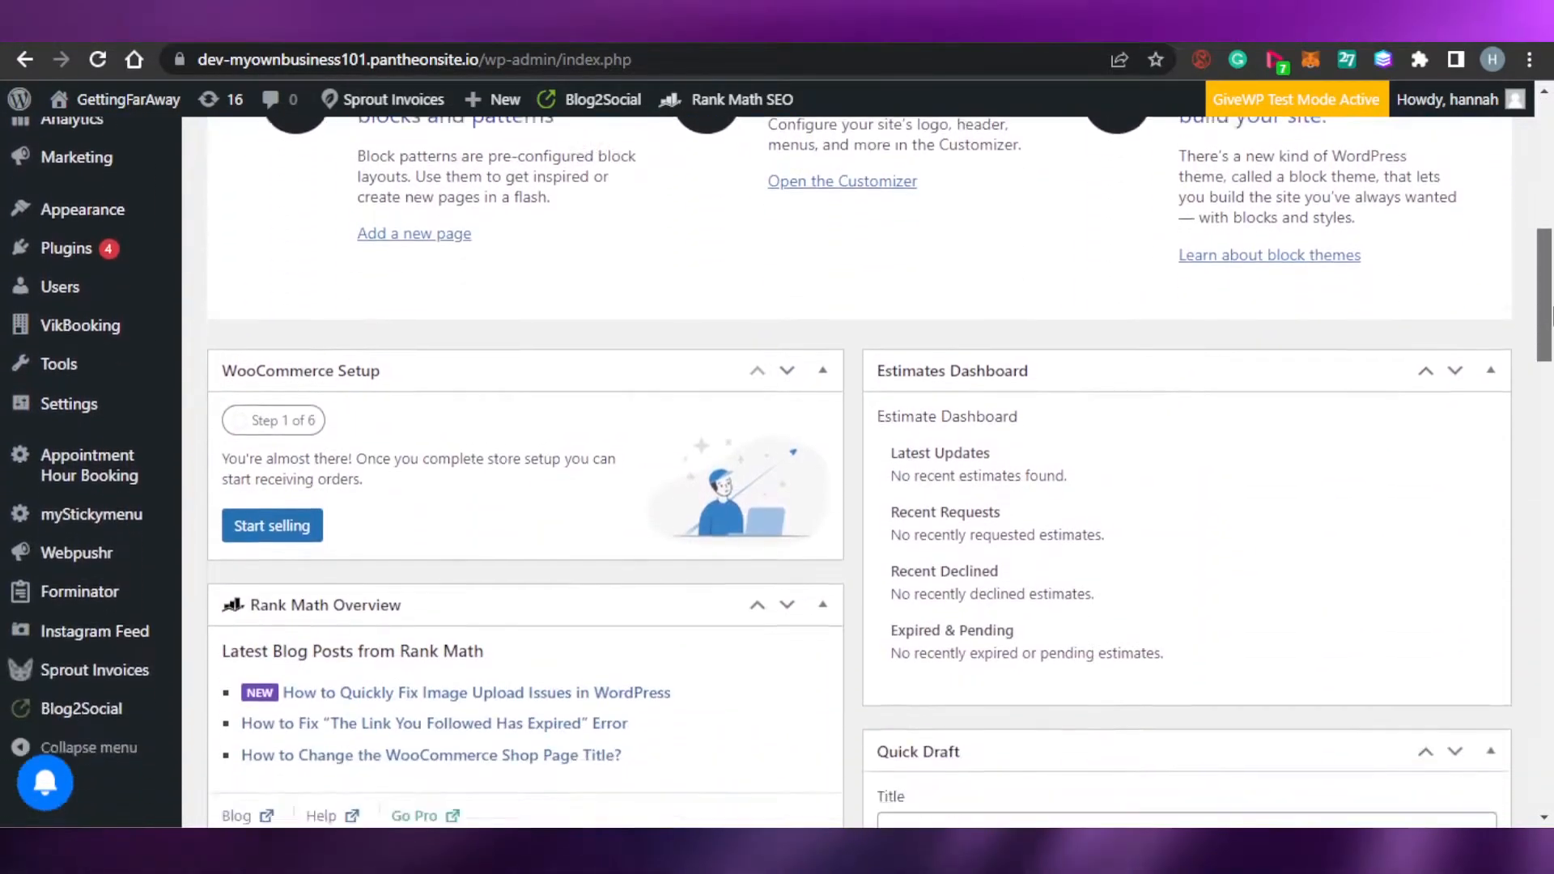
scroll("down", 3)
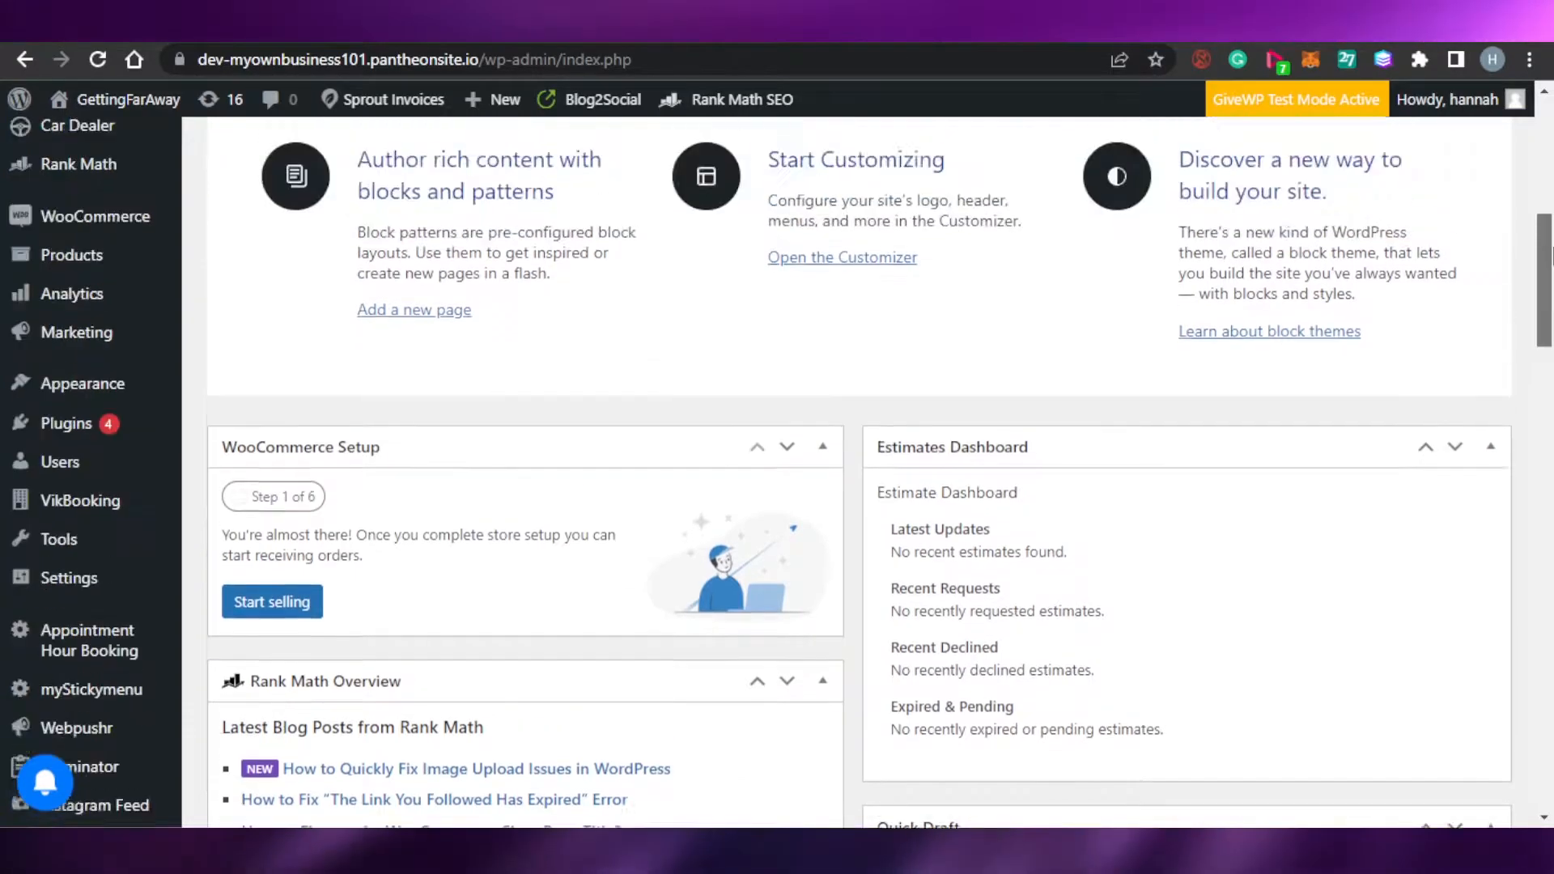
scroll("down", 3)
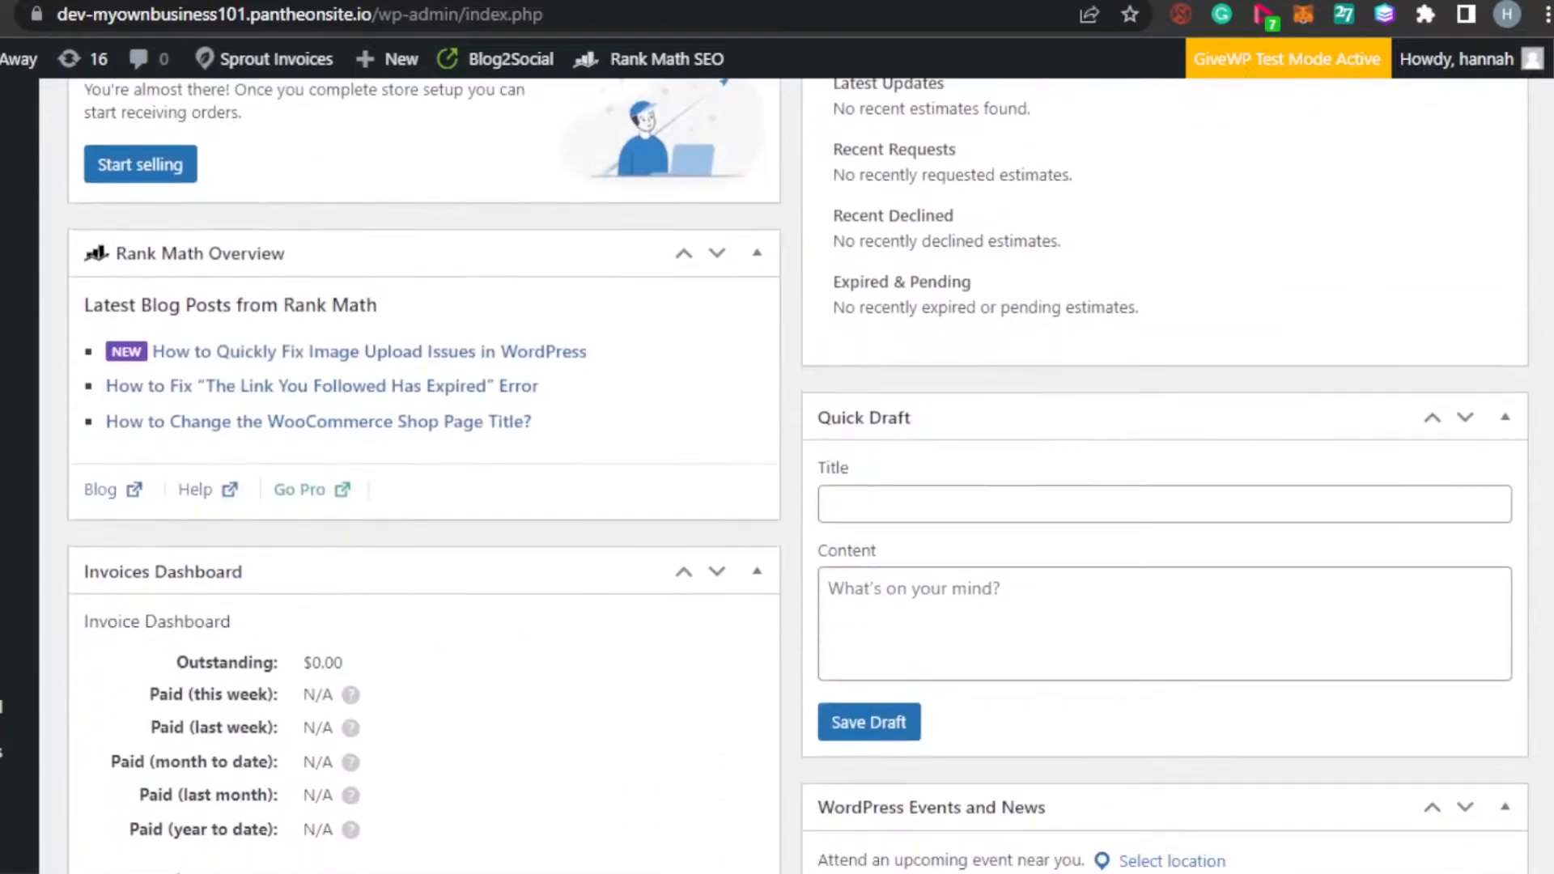
scroll("up", 3)
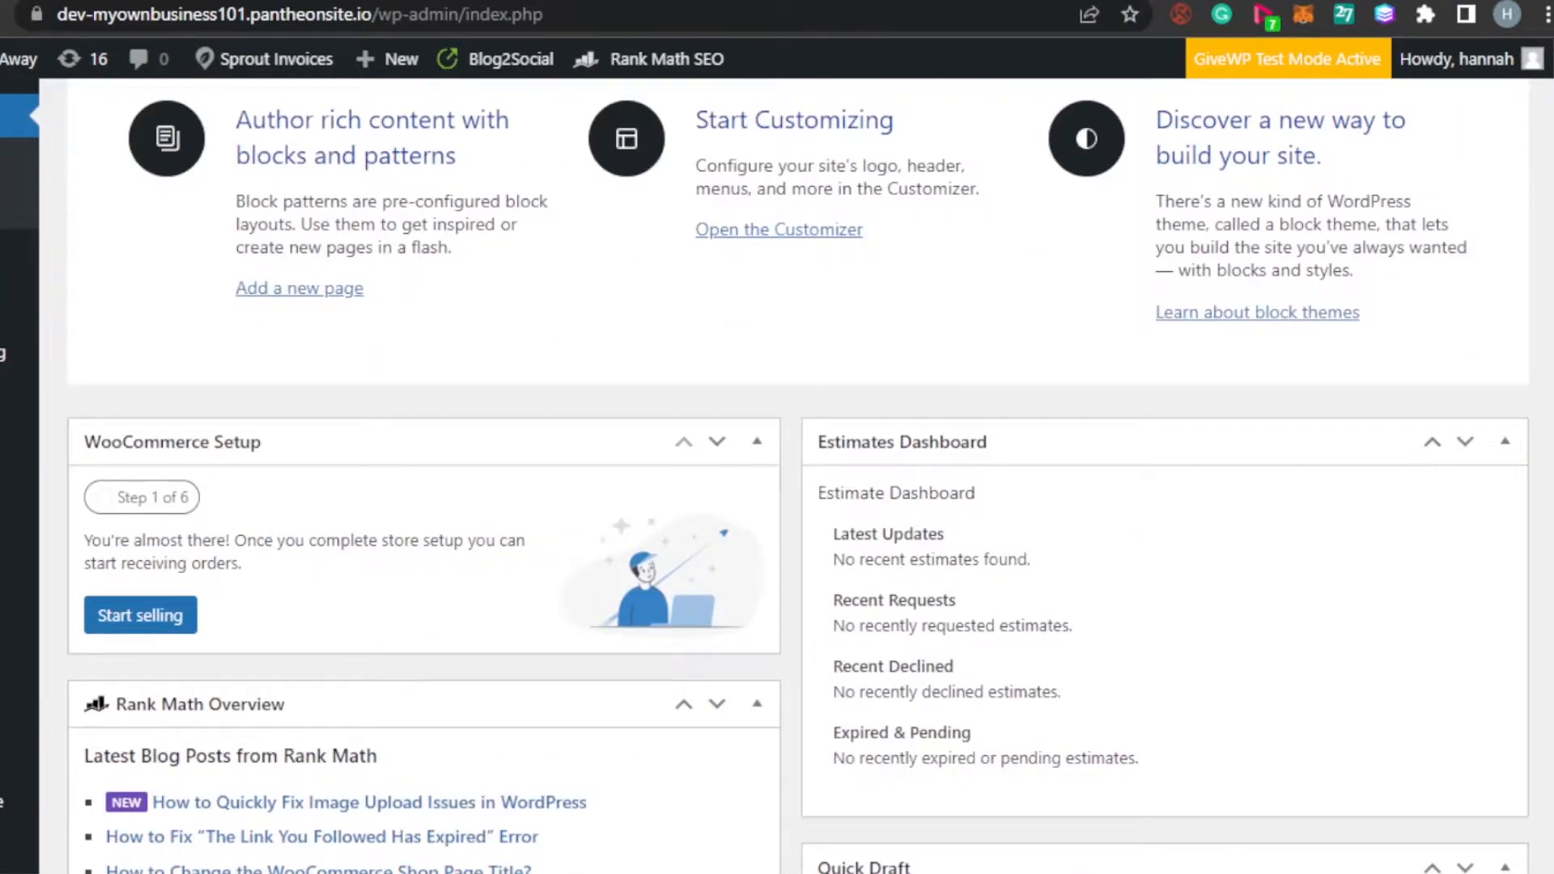
scroll("up", 3)
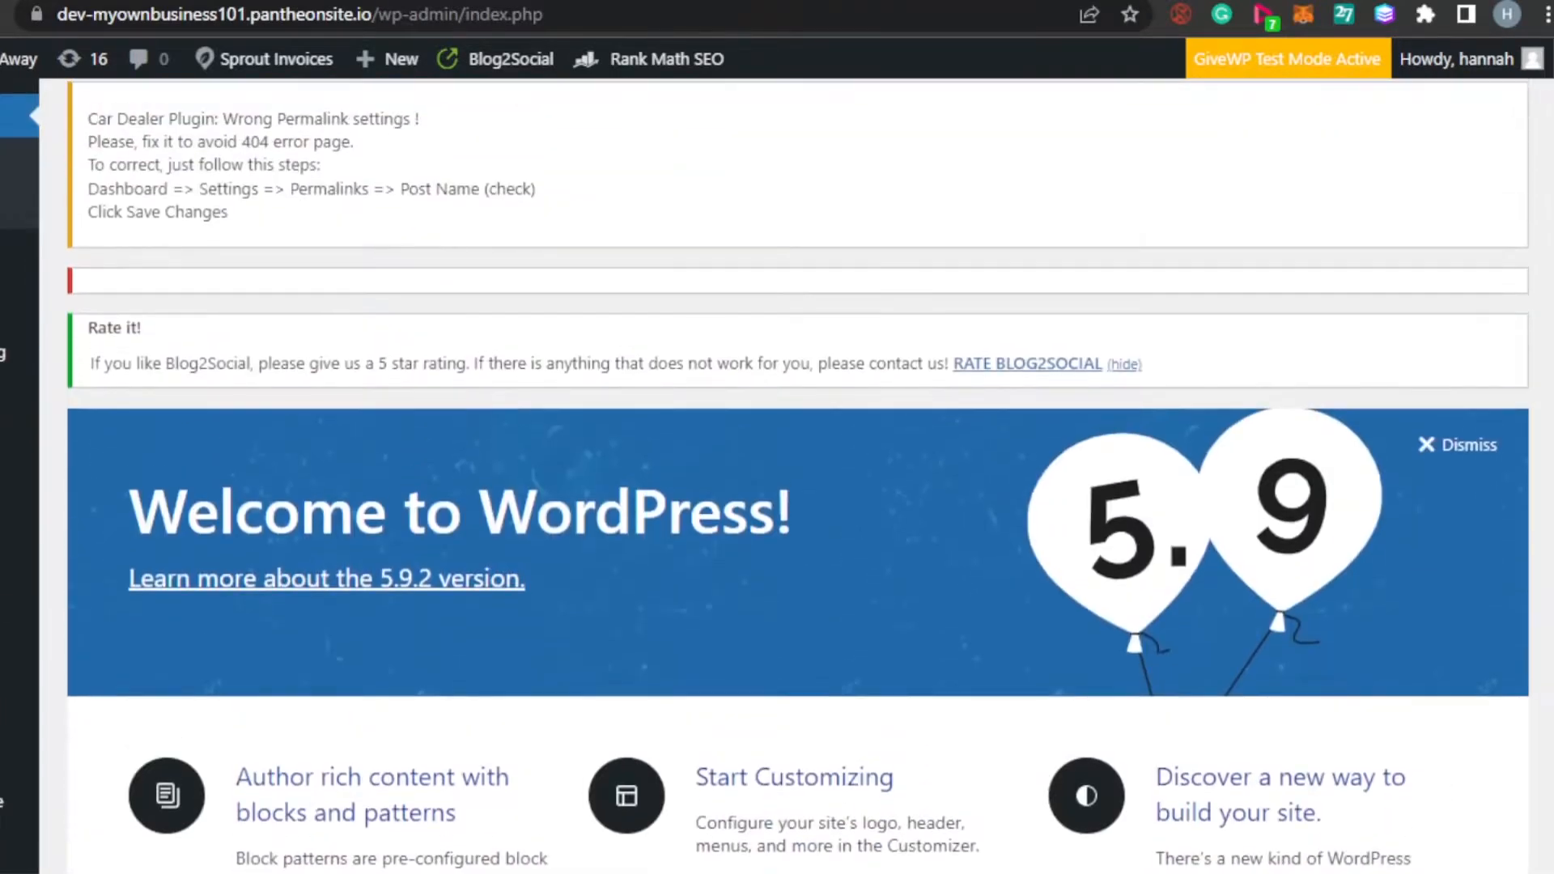
scroll("down", 3)
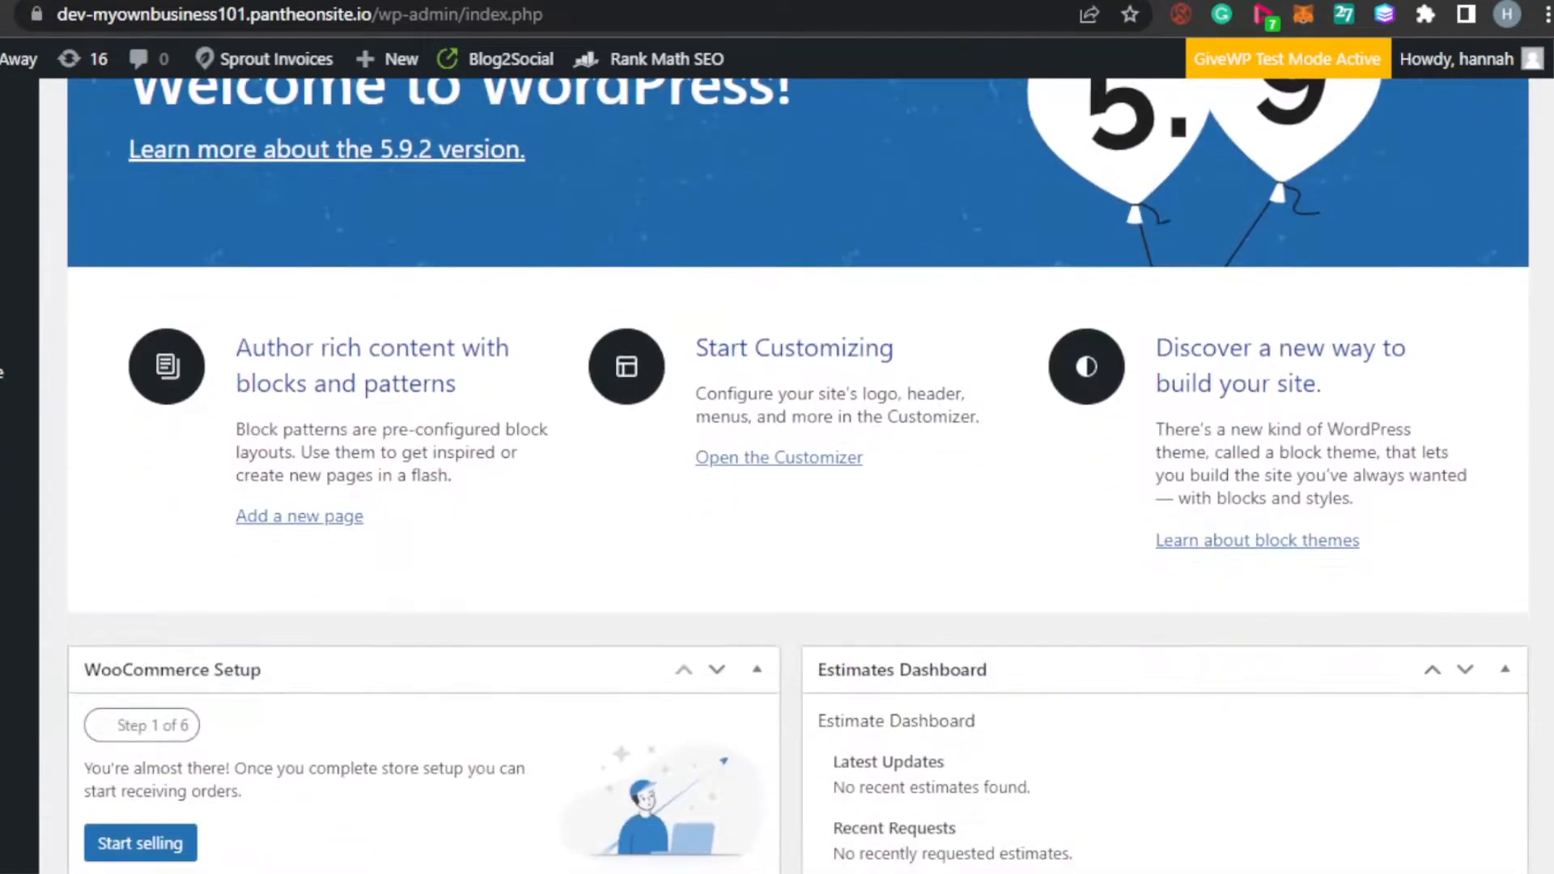
scroll("down", 3)
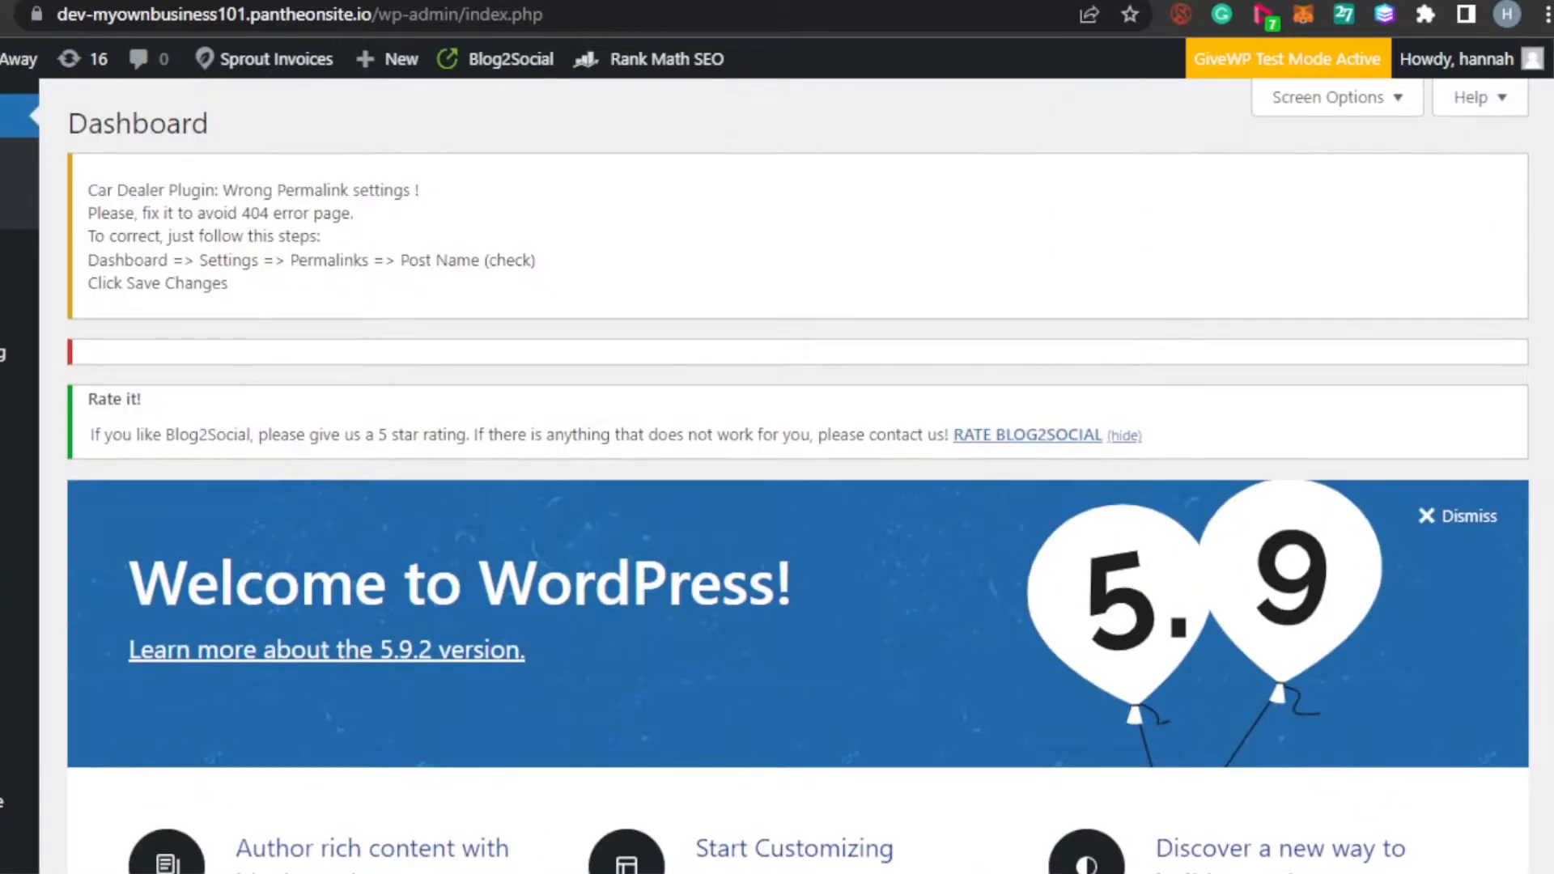
mouse_move(275, 59)
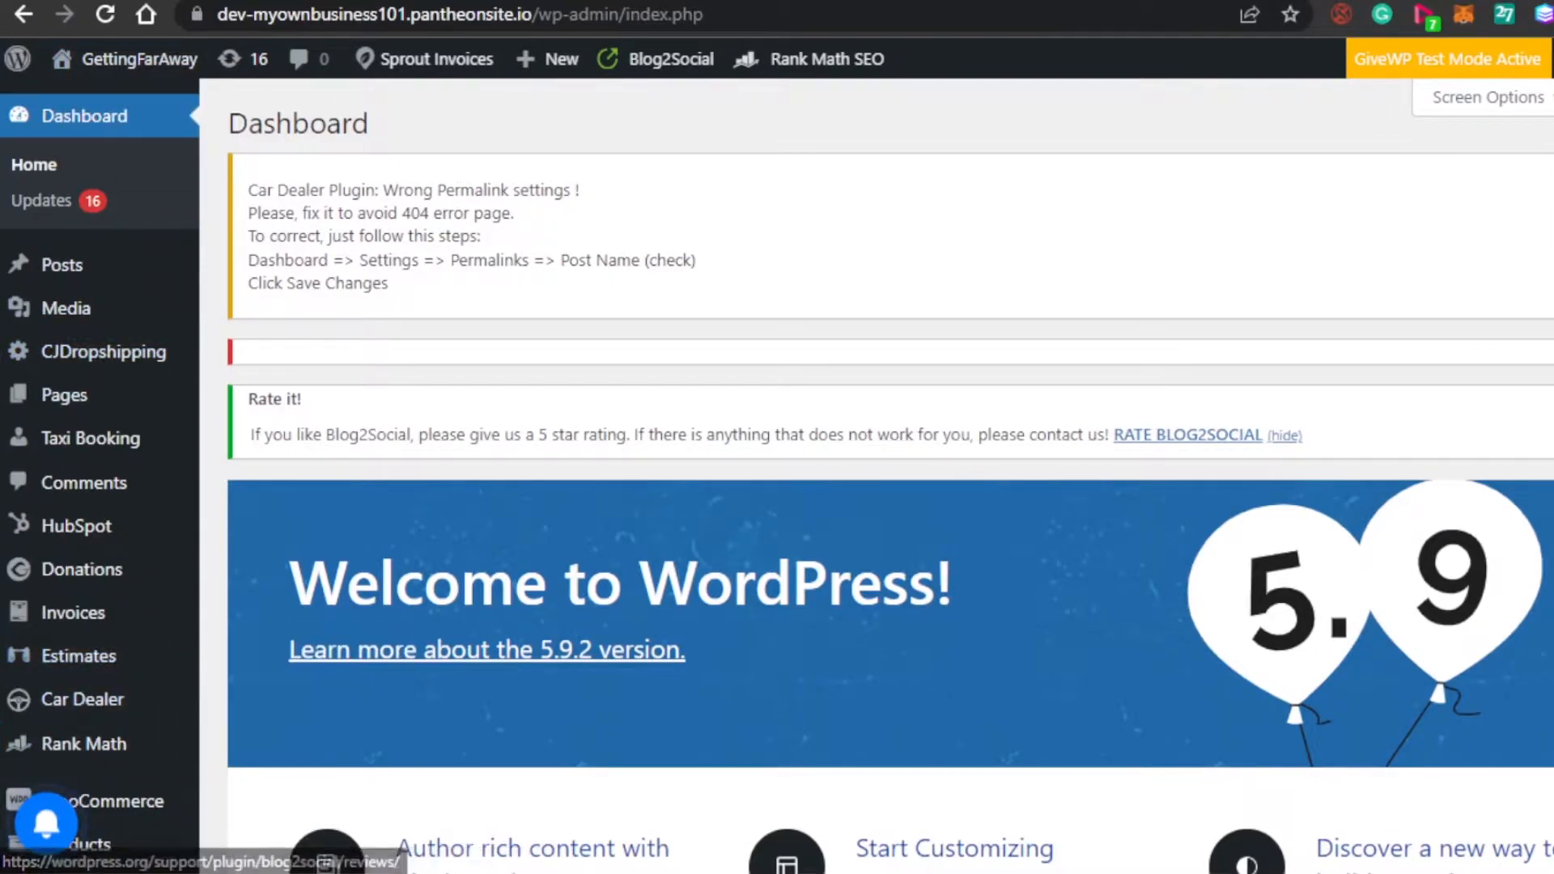
scroll("down", 3)
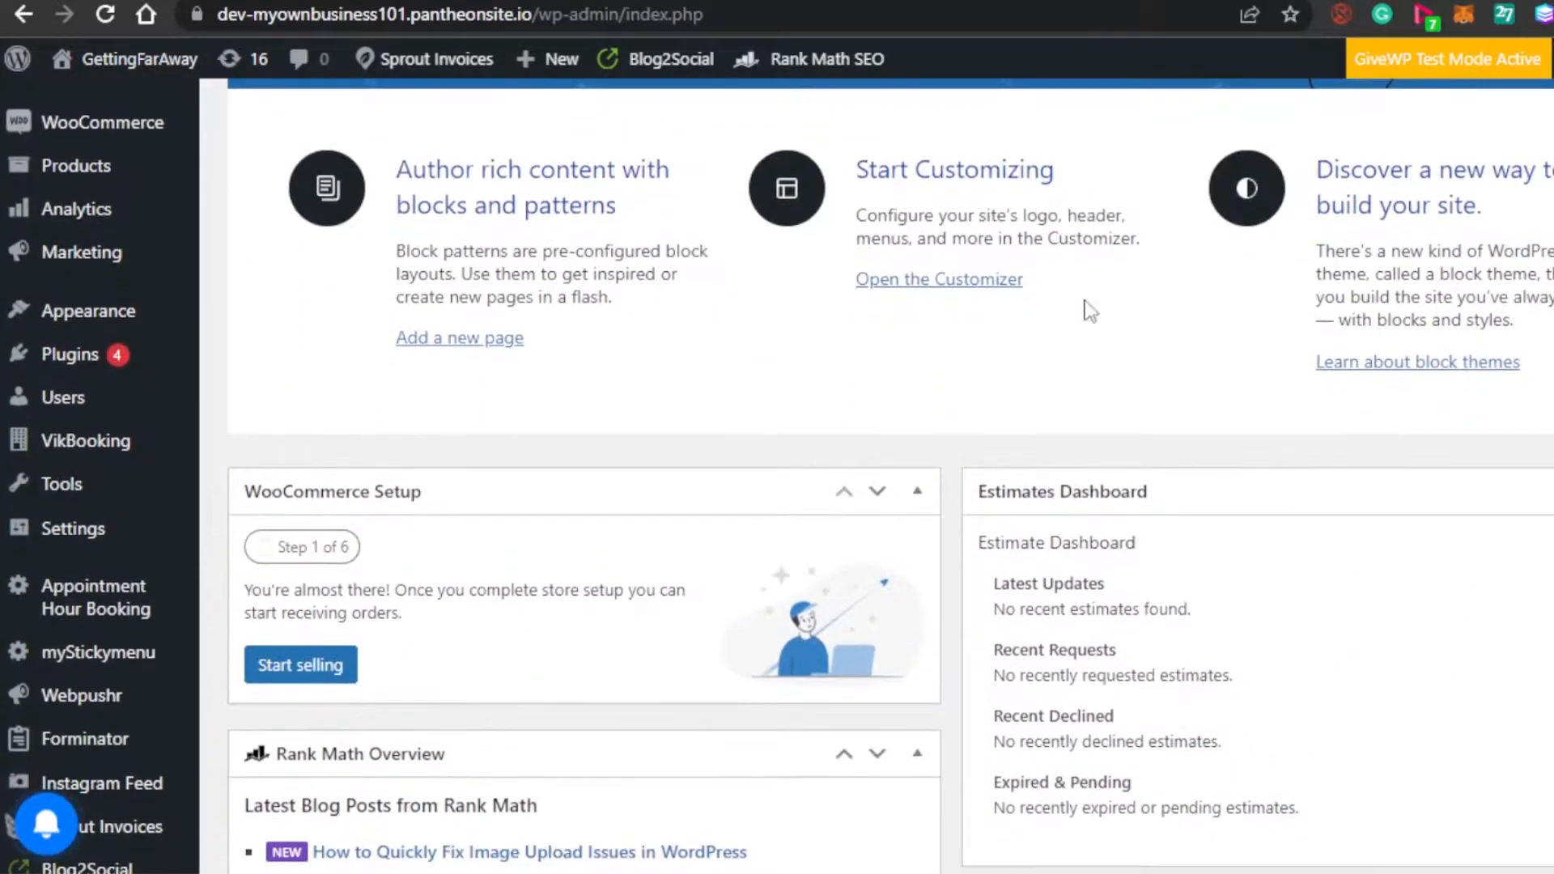
mouse_move(70, 354)
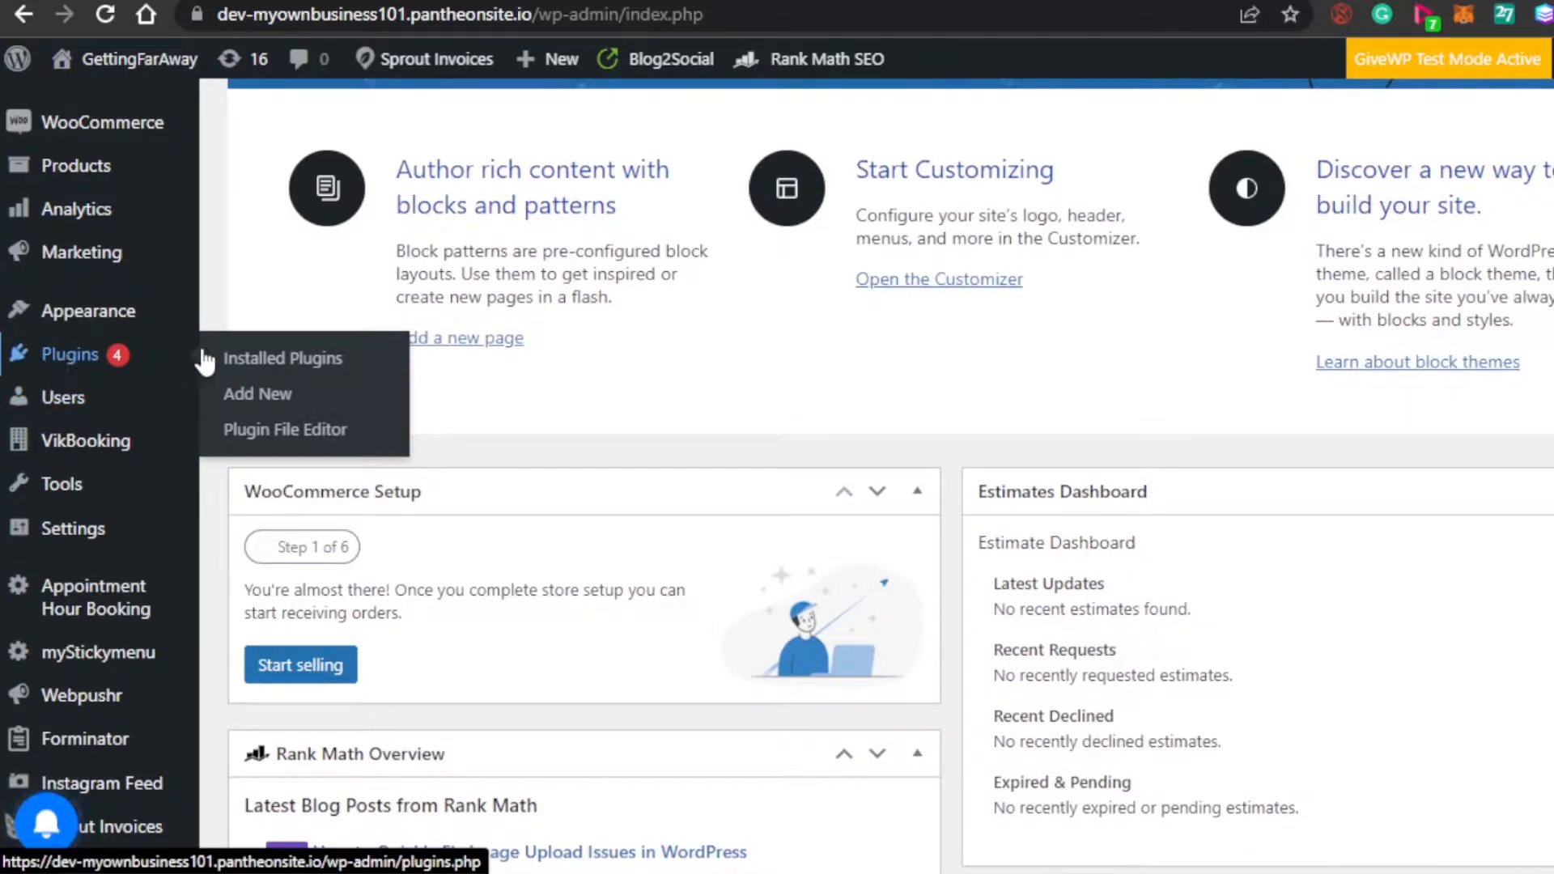
left_click(257, 393)
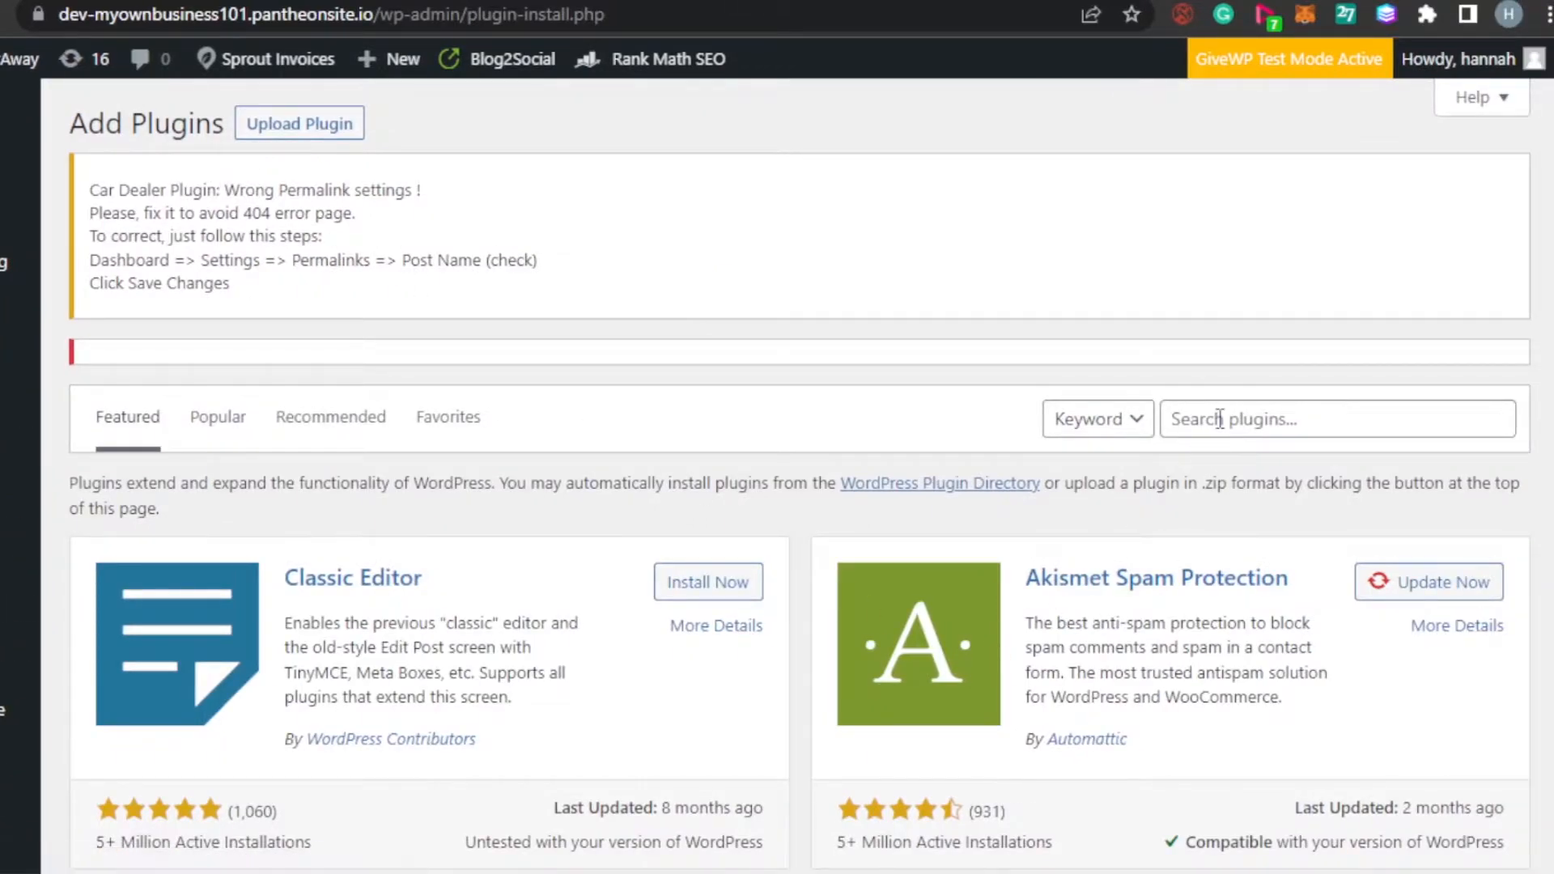
type("sms alerts")
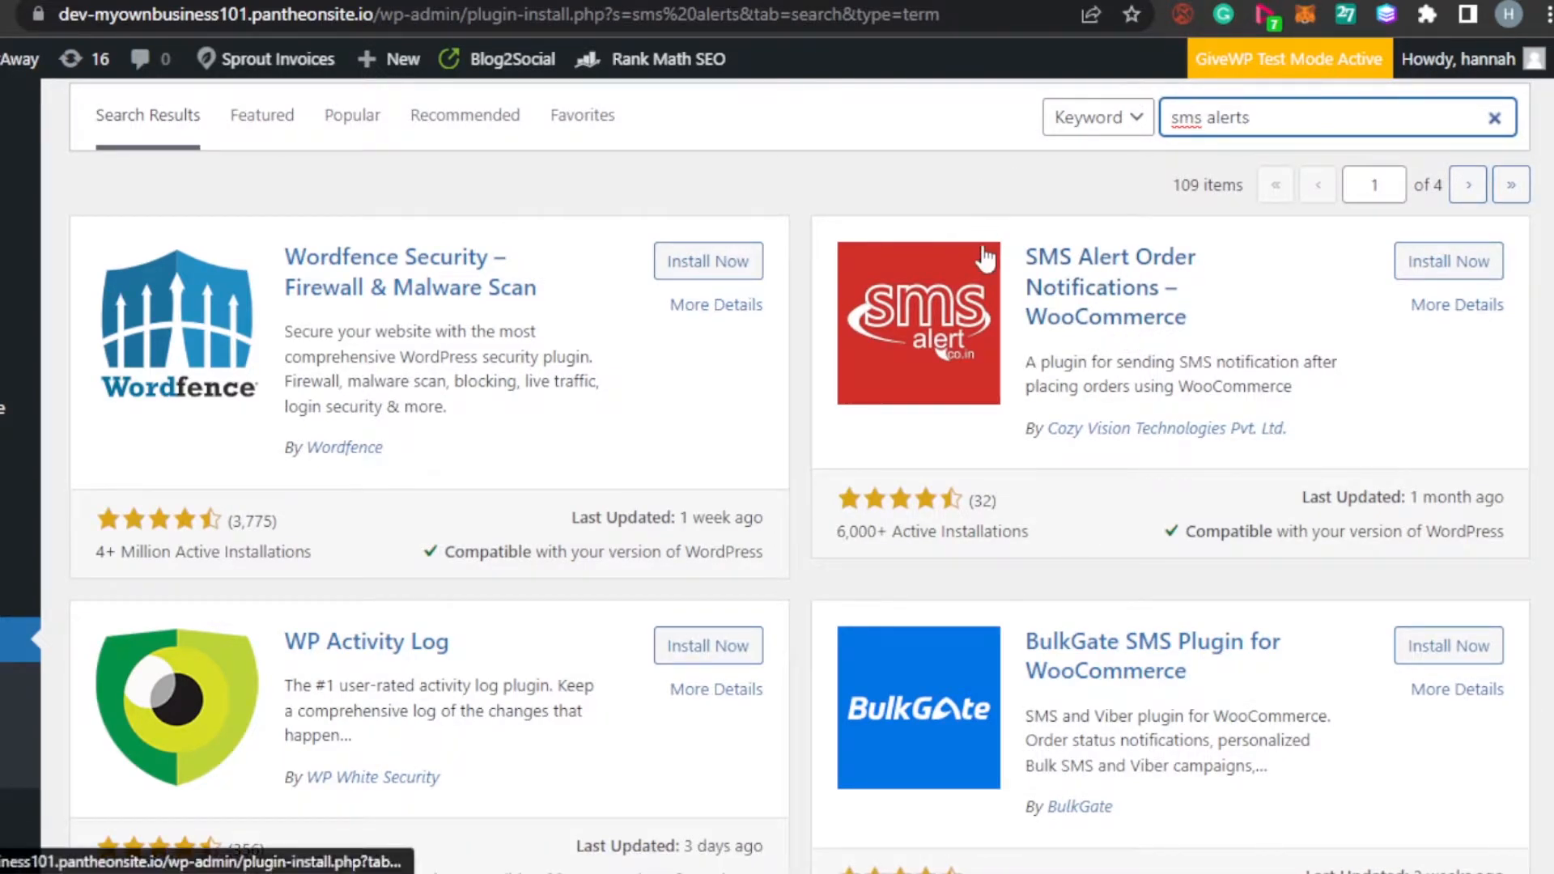
mouse_move(1274, 280)
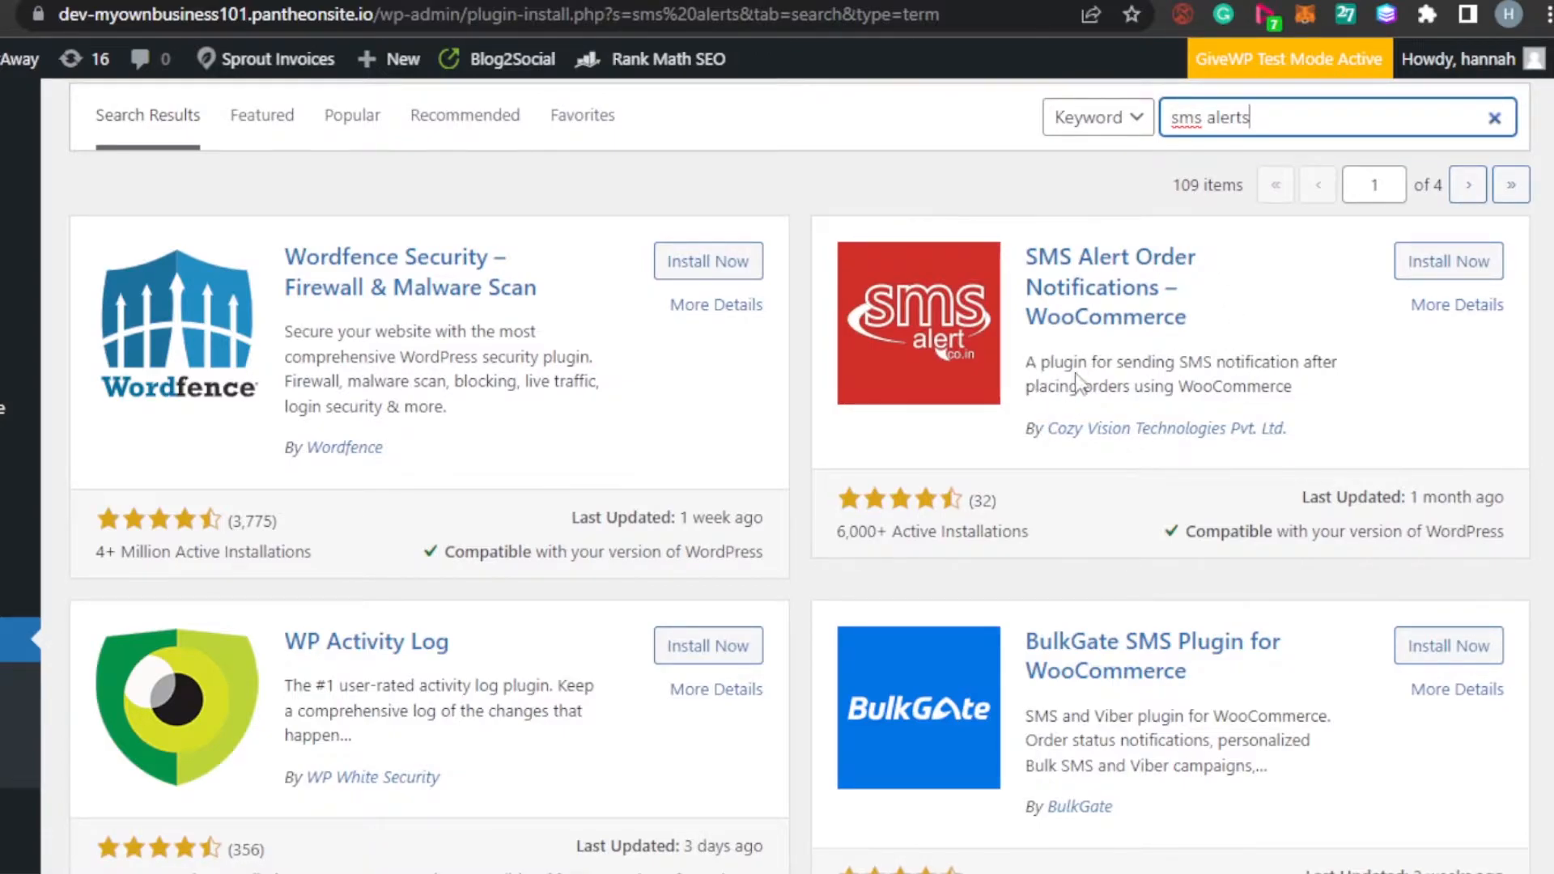
mouse_move(1363, 374)
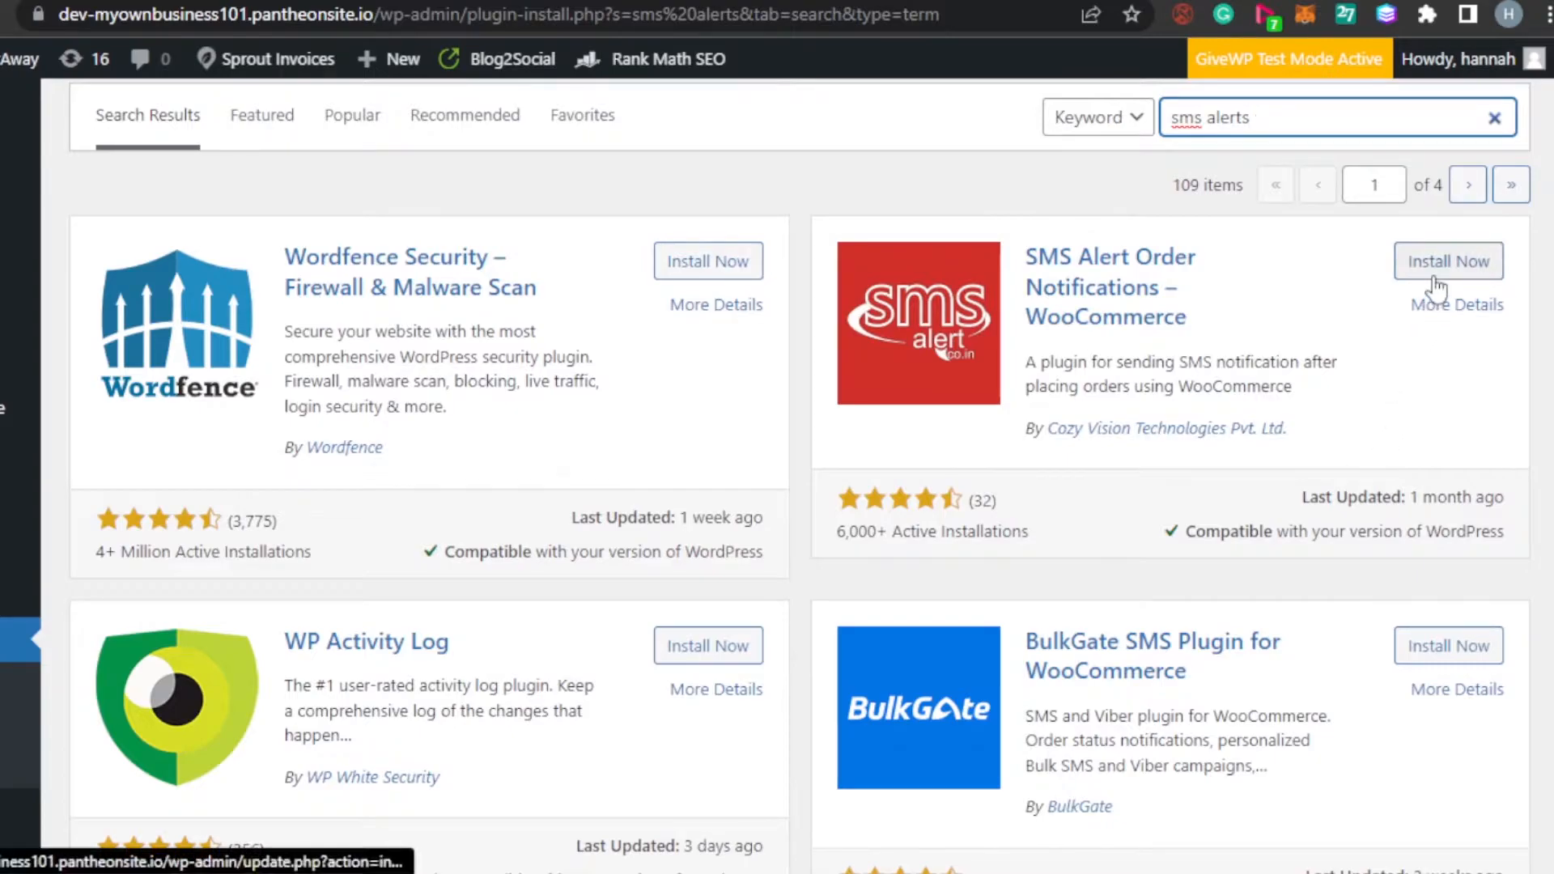
Step: Install and activate the SMS Alert Order Notifications plugin
left_click(1447, 261)
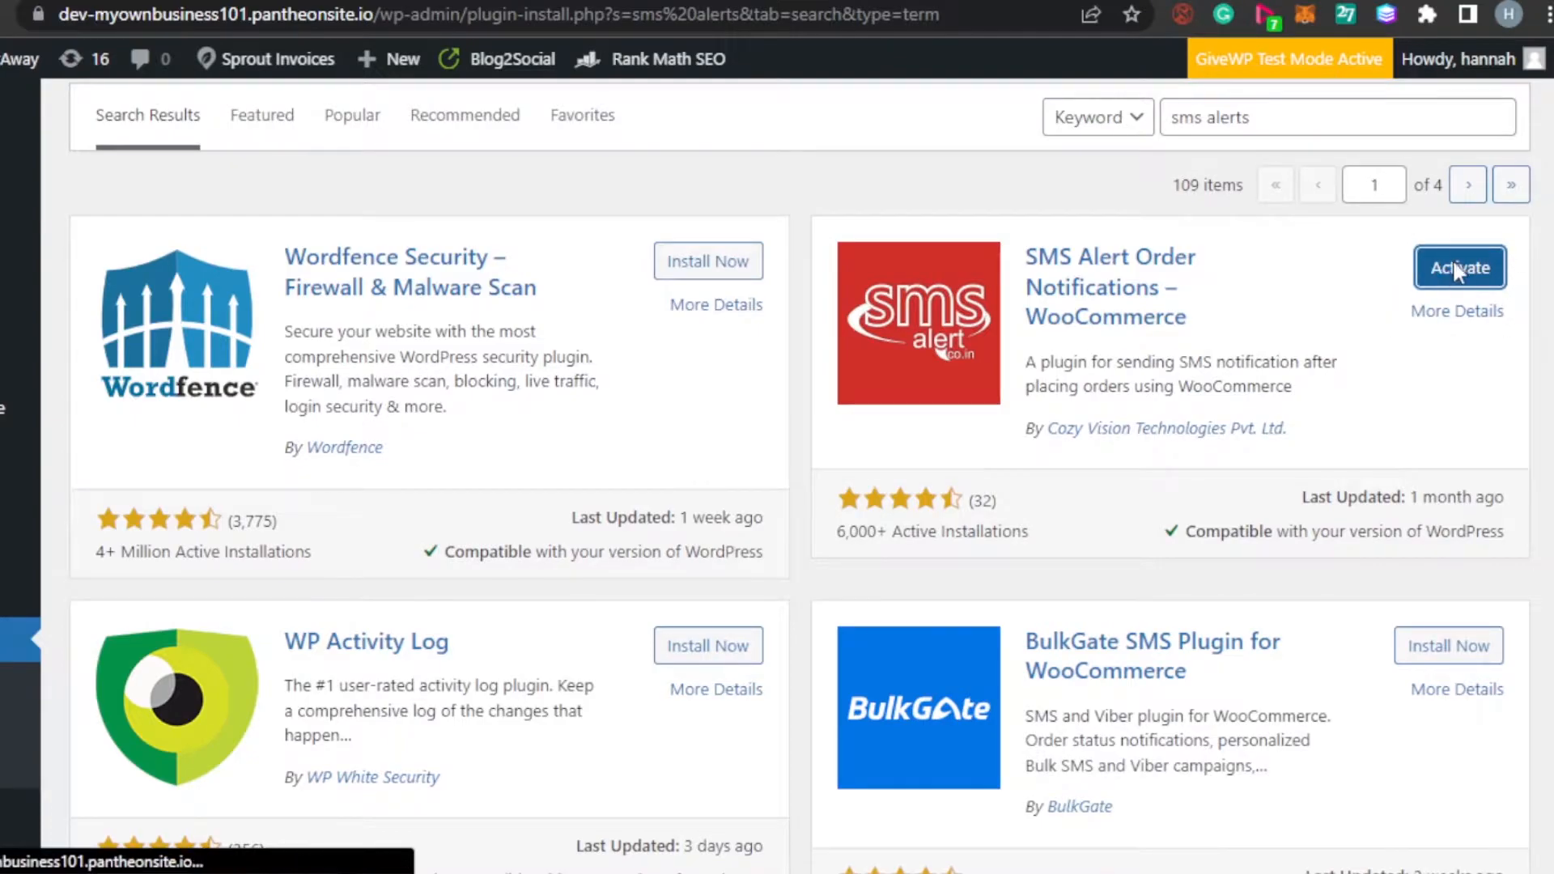
mouse_move(1054, 203)
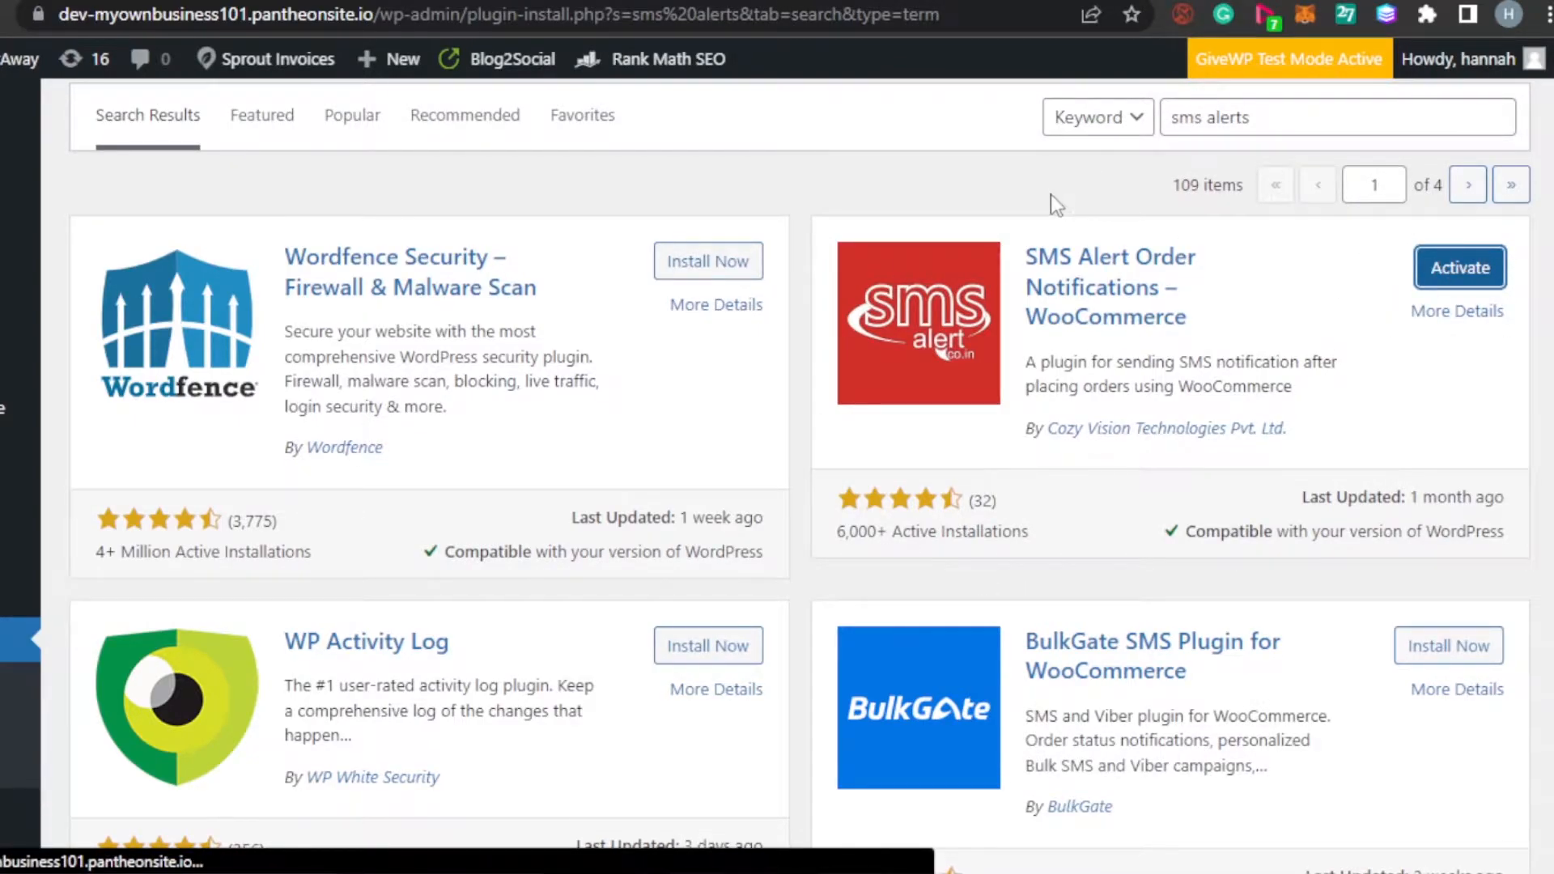
left_click(1458, 267)
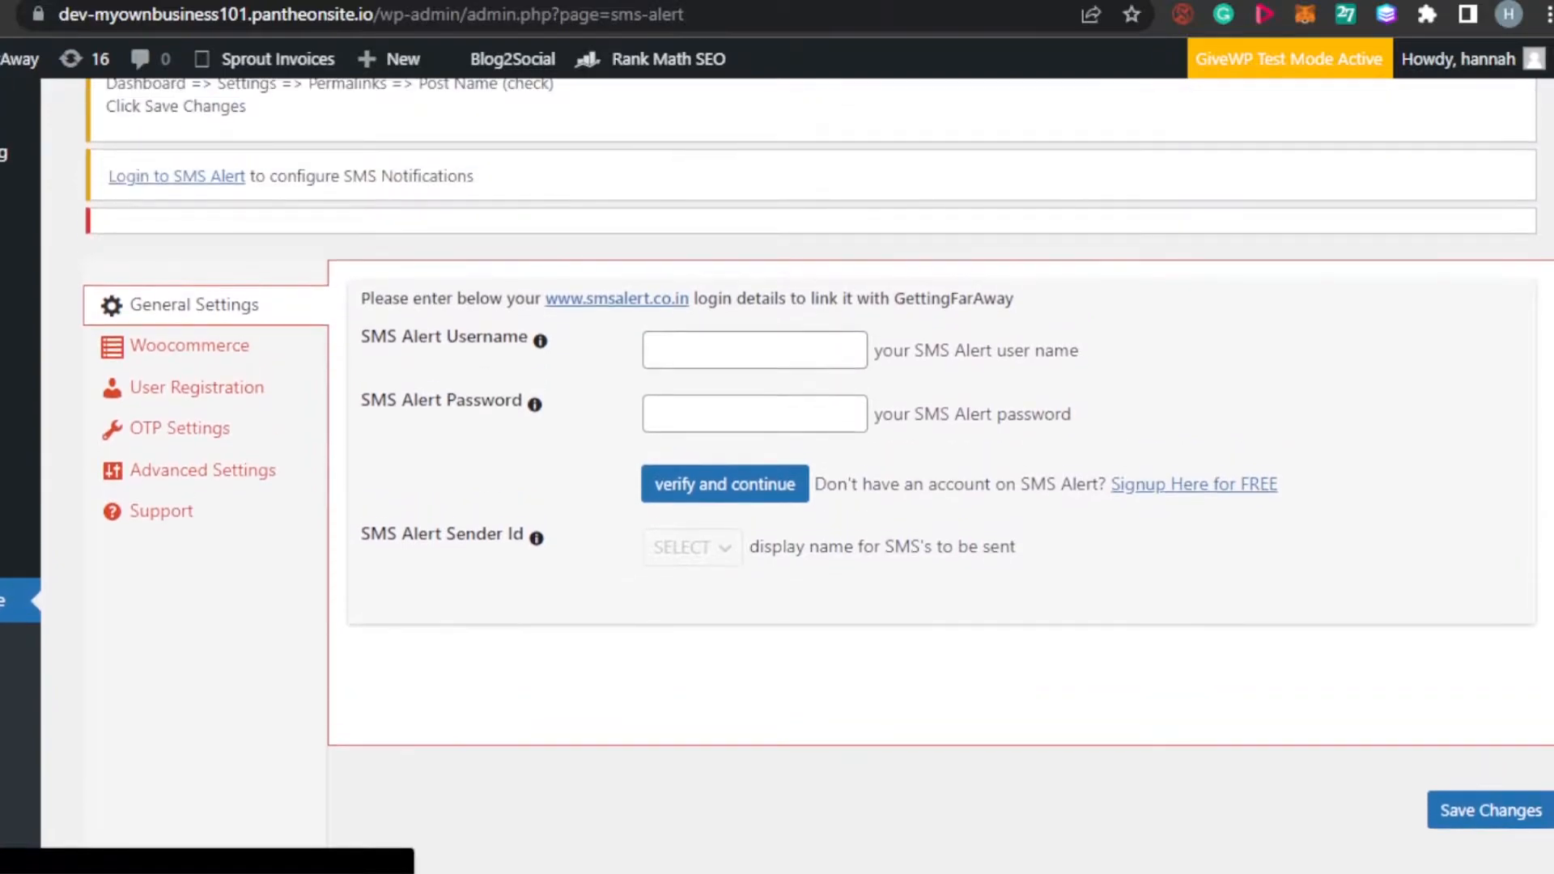
Step: Enter 'Sarah' as the SMS Alert username in General Settings and move to the password field
scroll("down", 3)
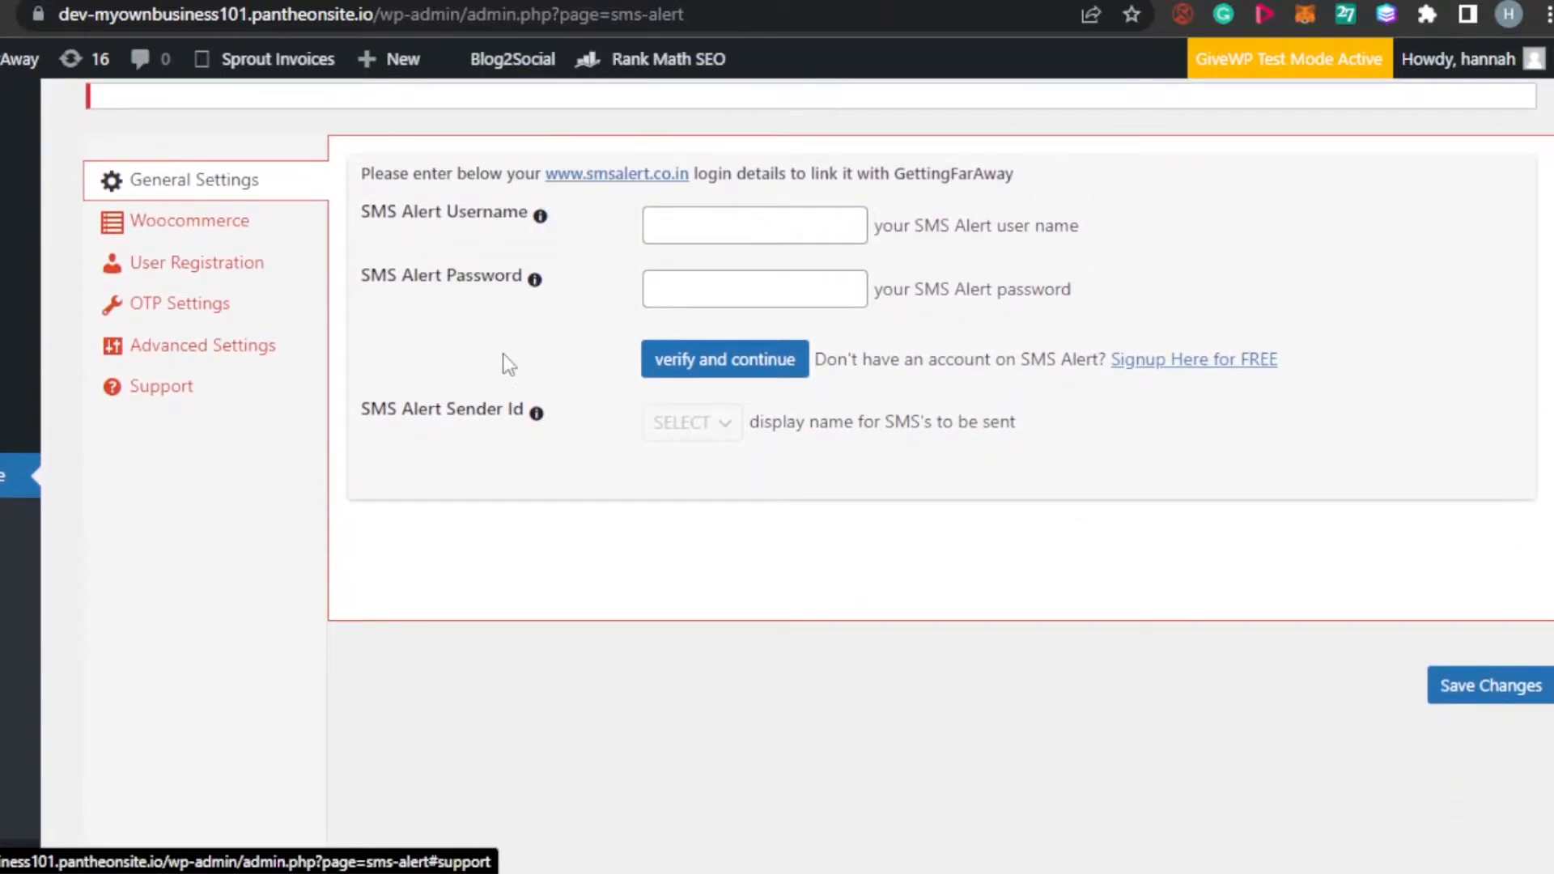
left_click(192, 179)
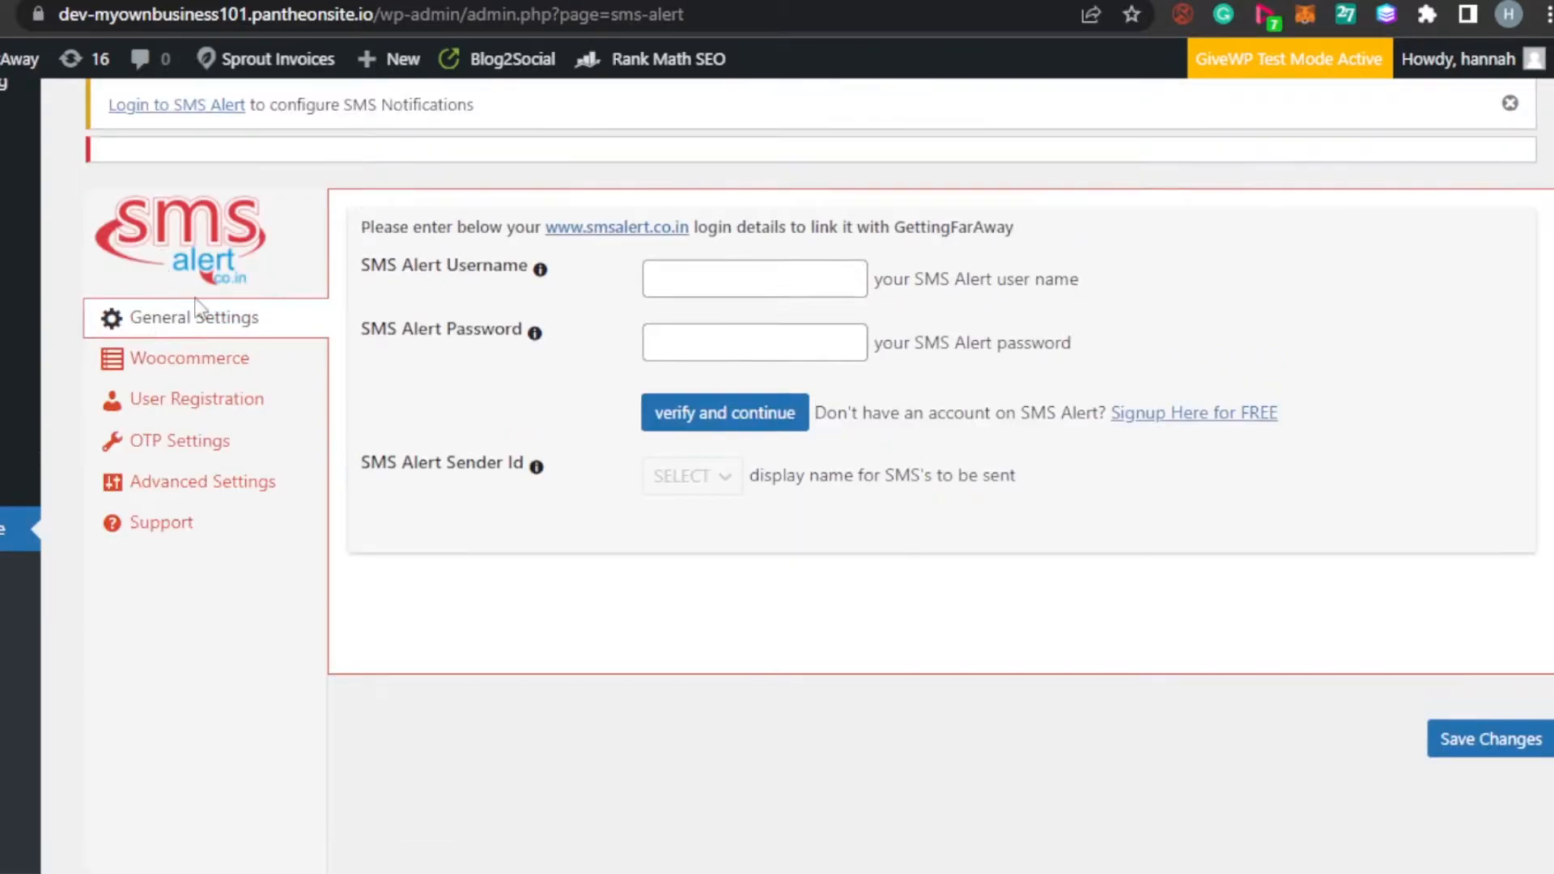
mouse_move(382, 298)
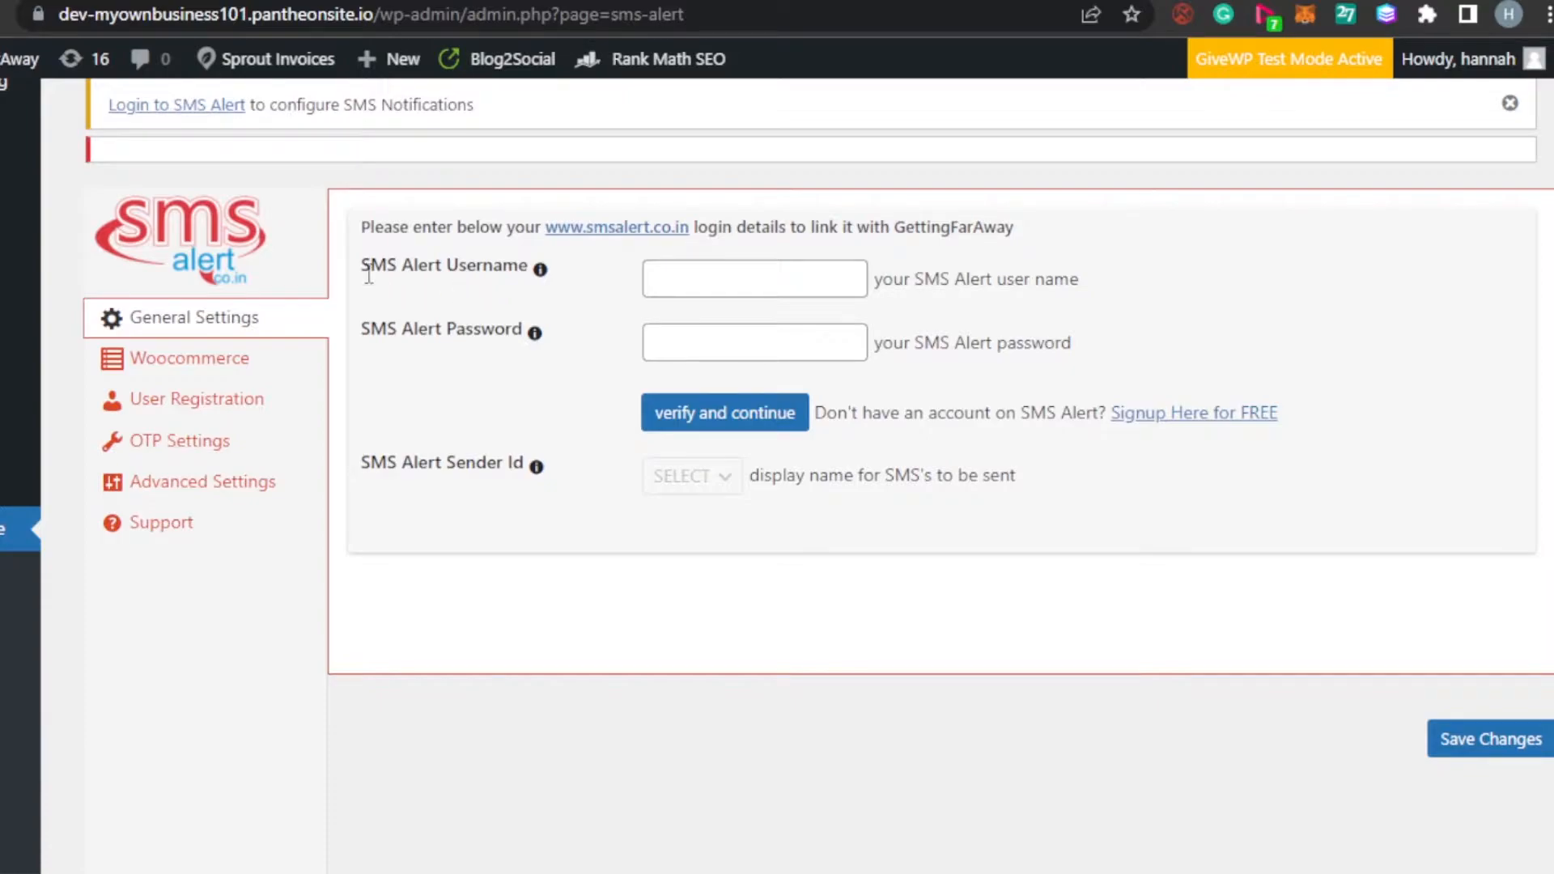
left_click(753, 277)
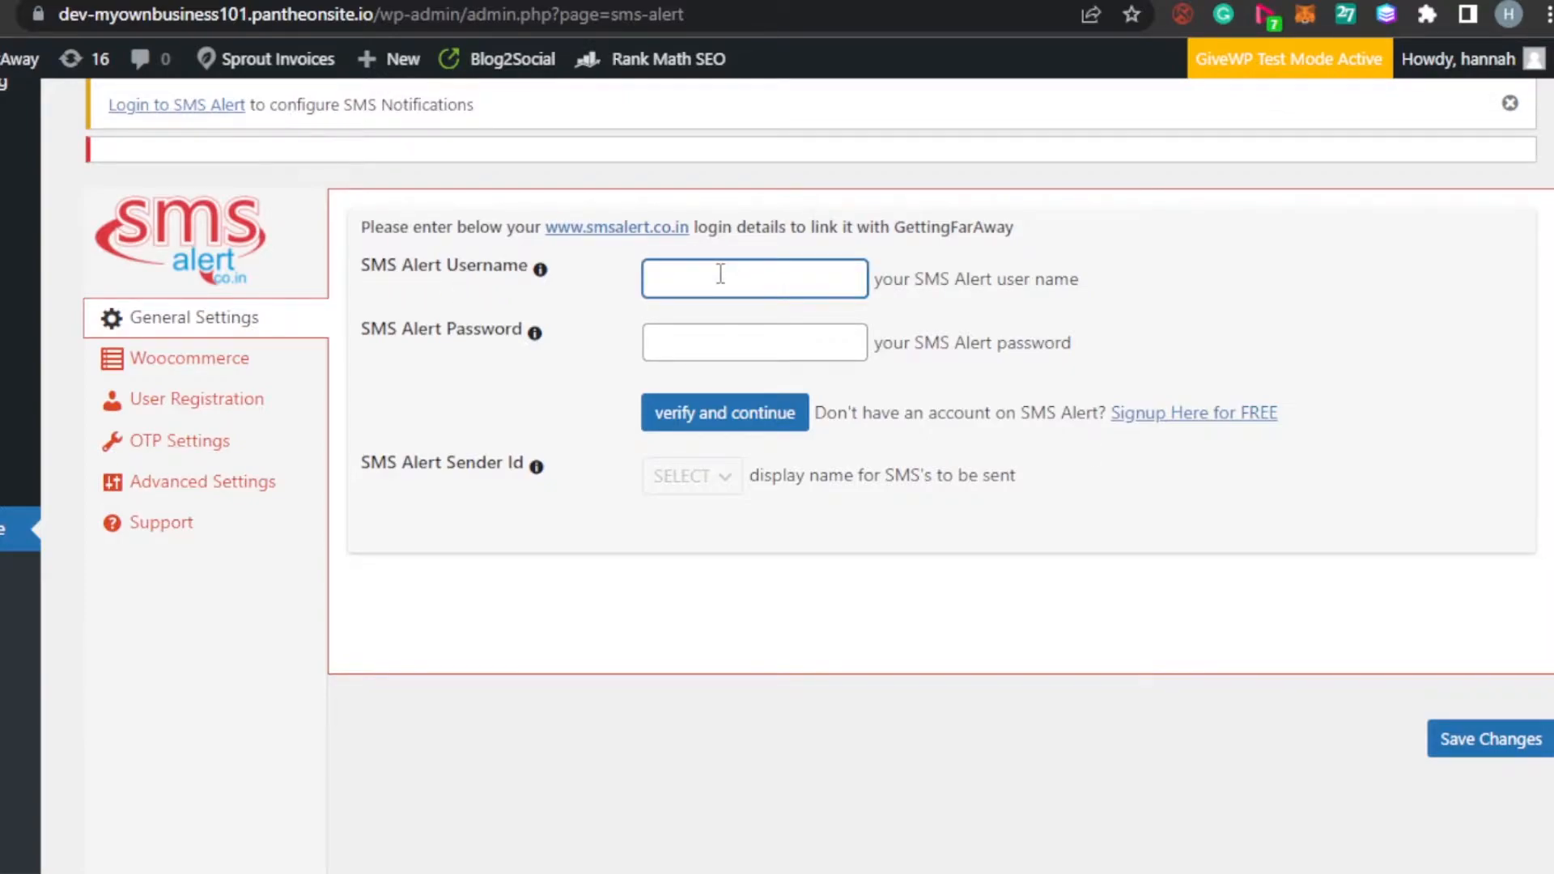
type("Sarah")
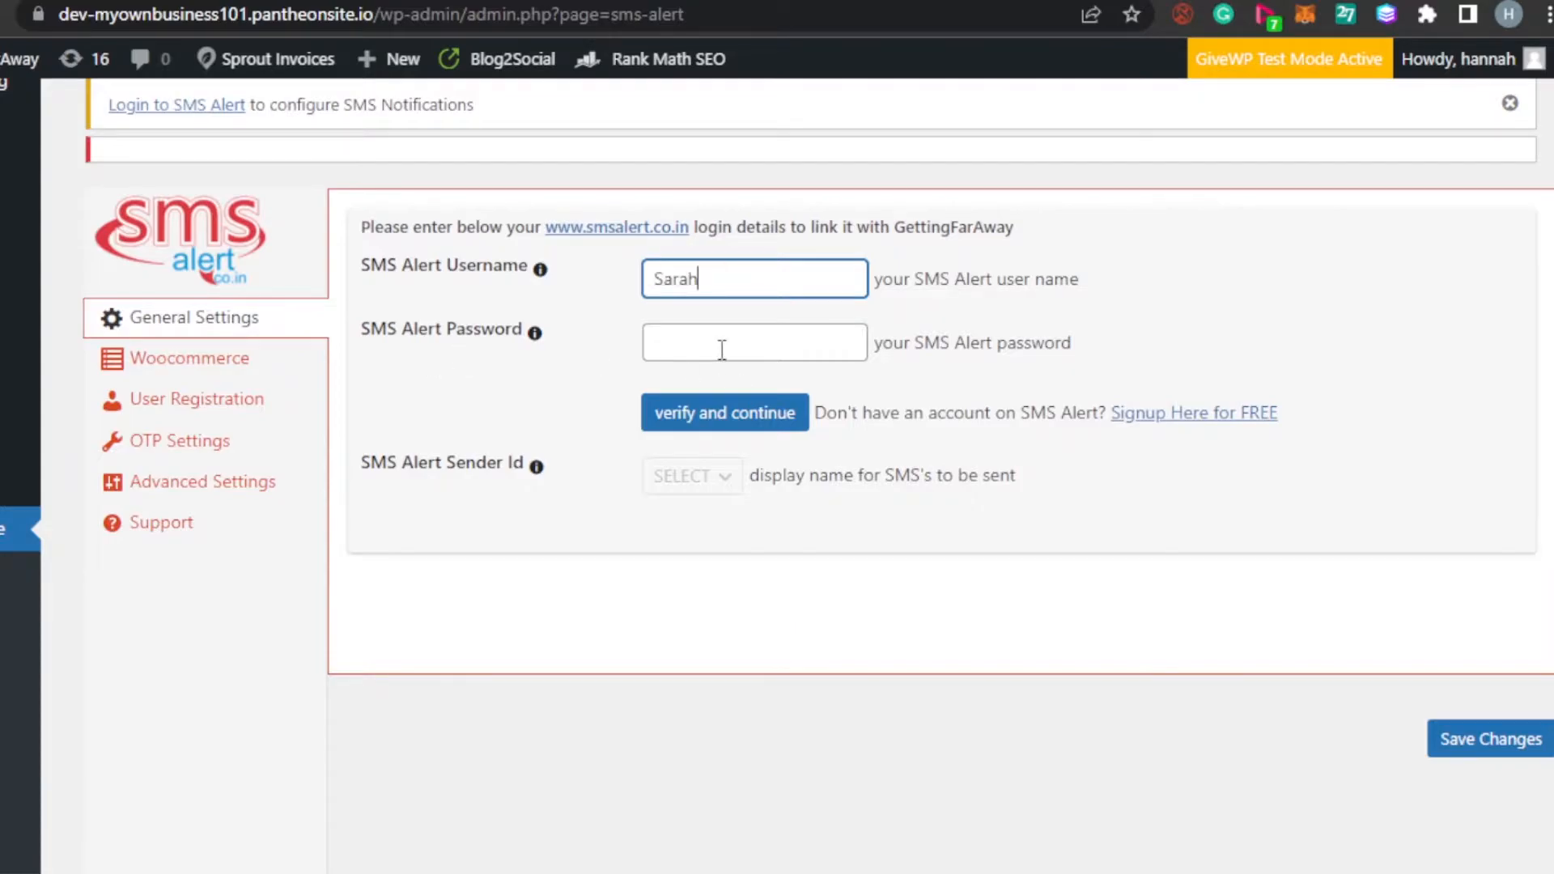
left_click(202, 481)
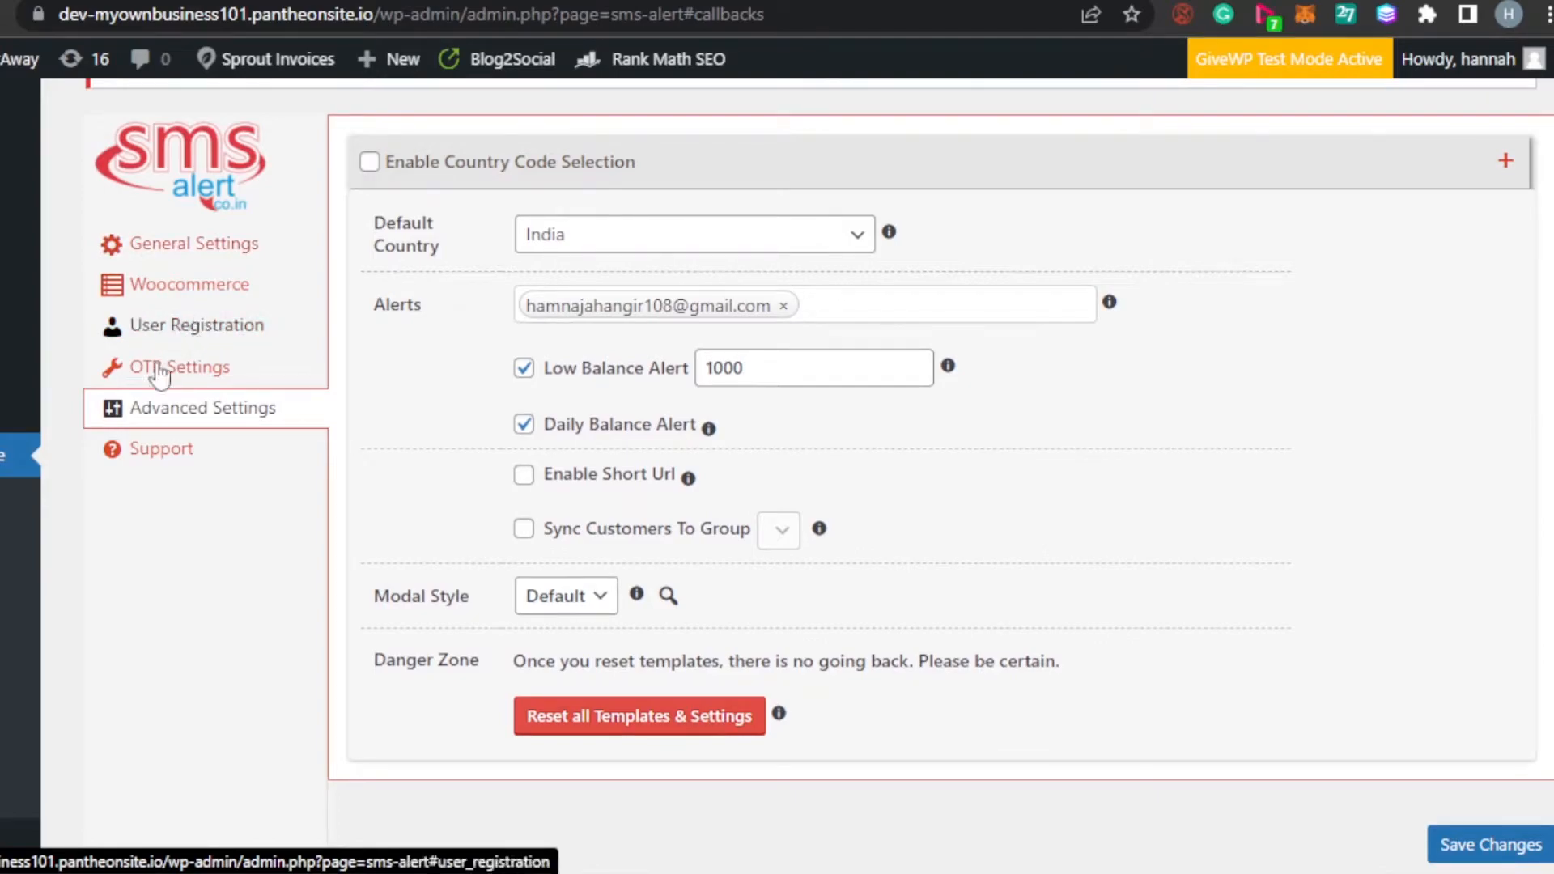
Step: Show the SMS Alert plugin's Advanced Settings
left_click(202, 407)
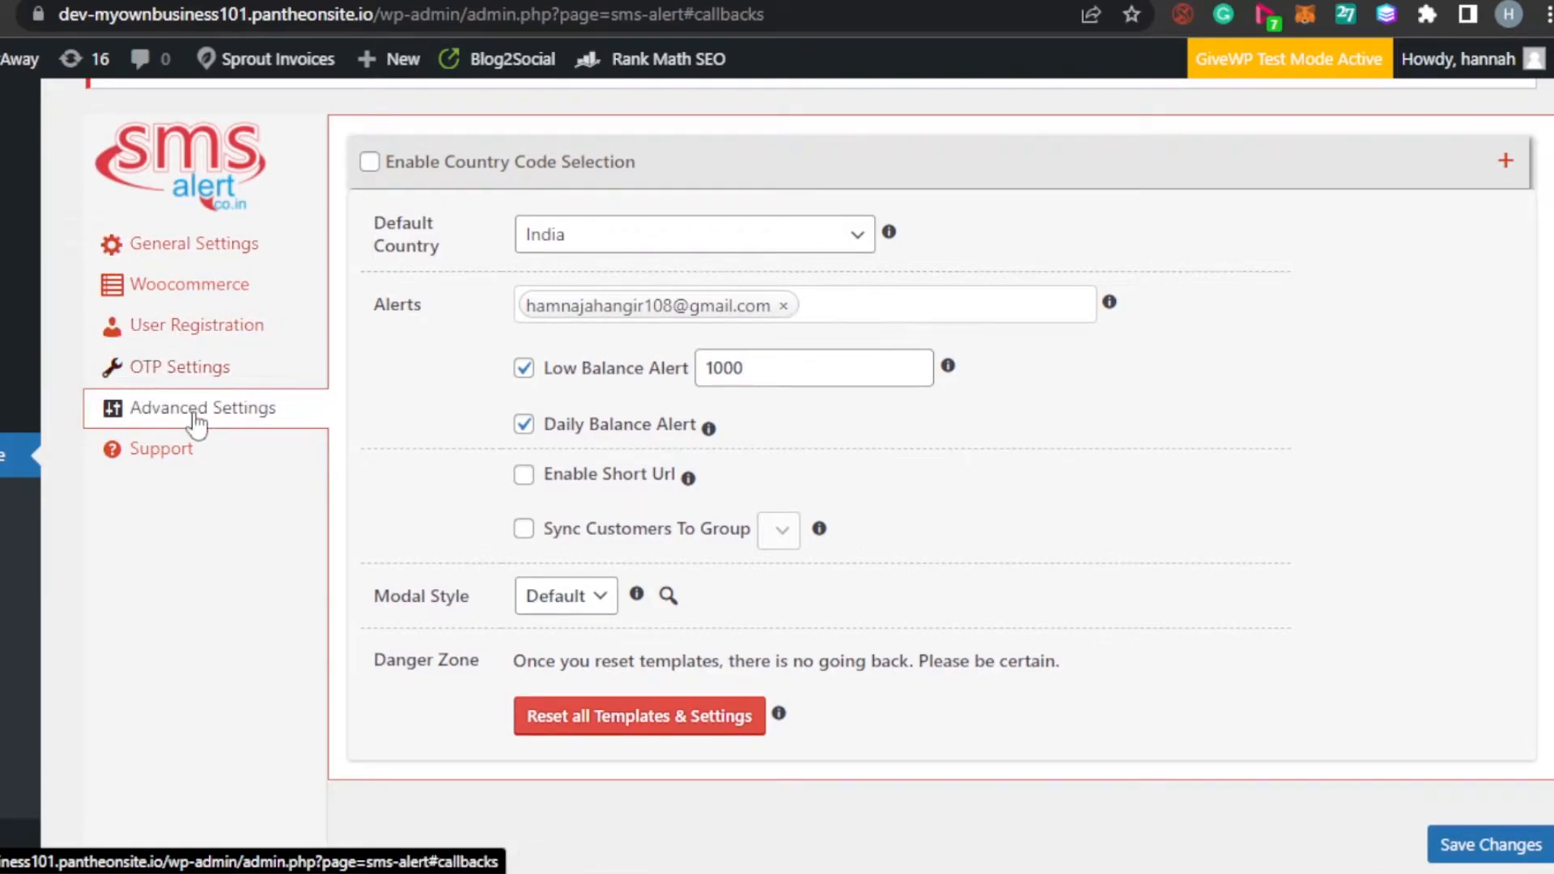
mouse_move(426, 289)
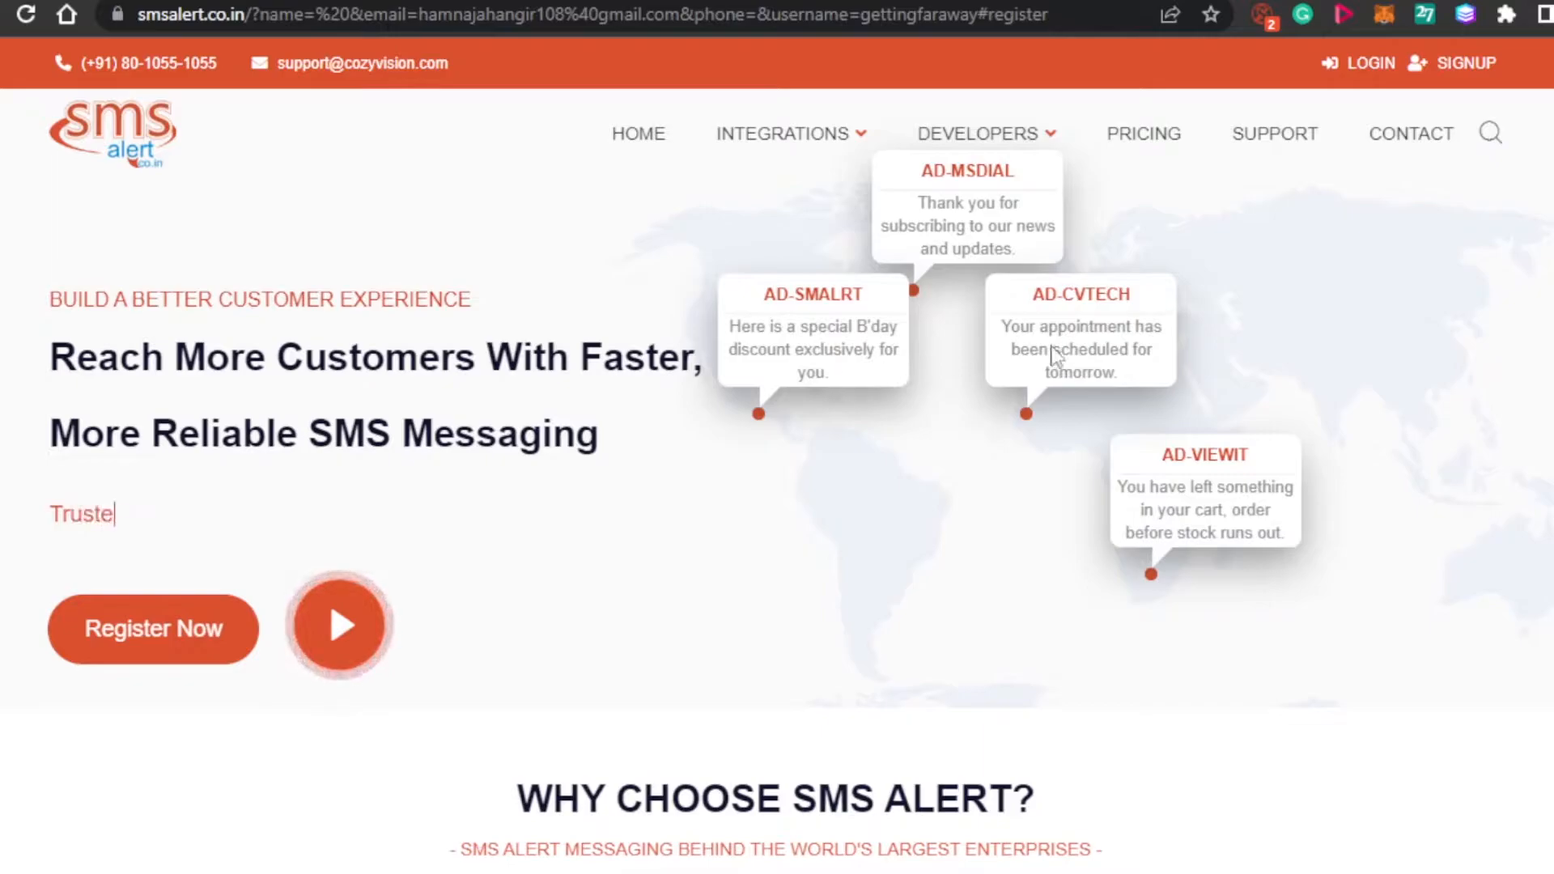
scroll("down", 3)
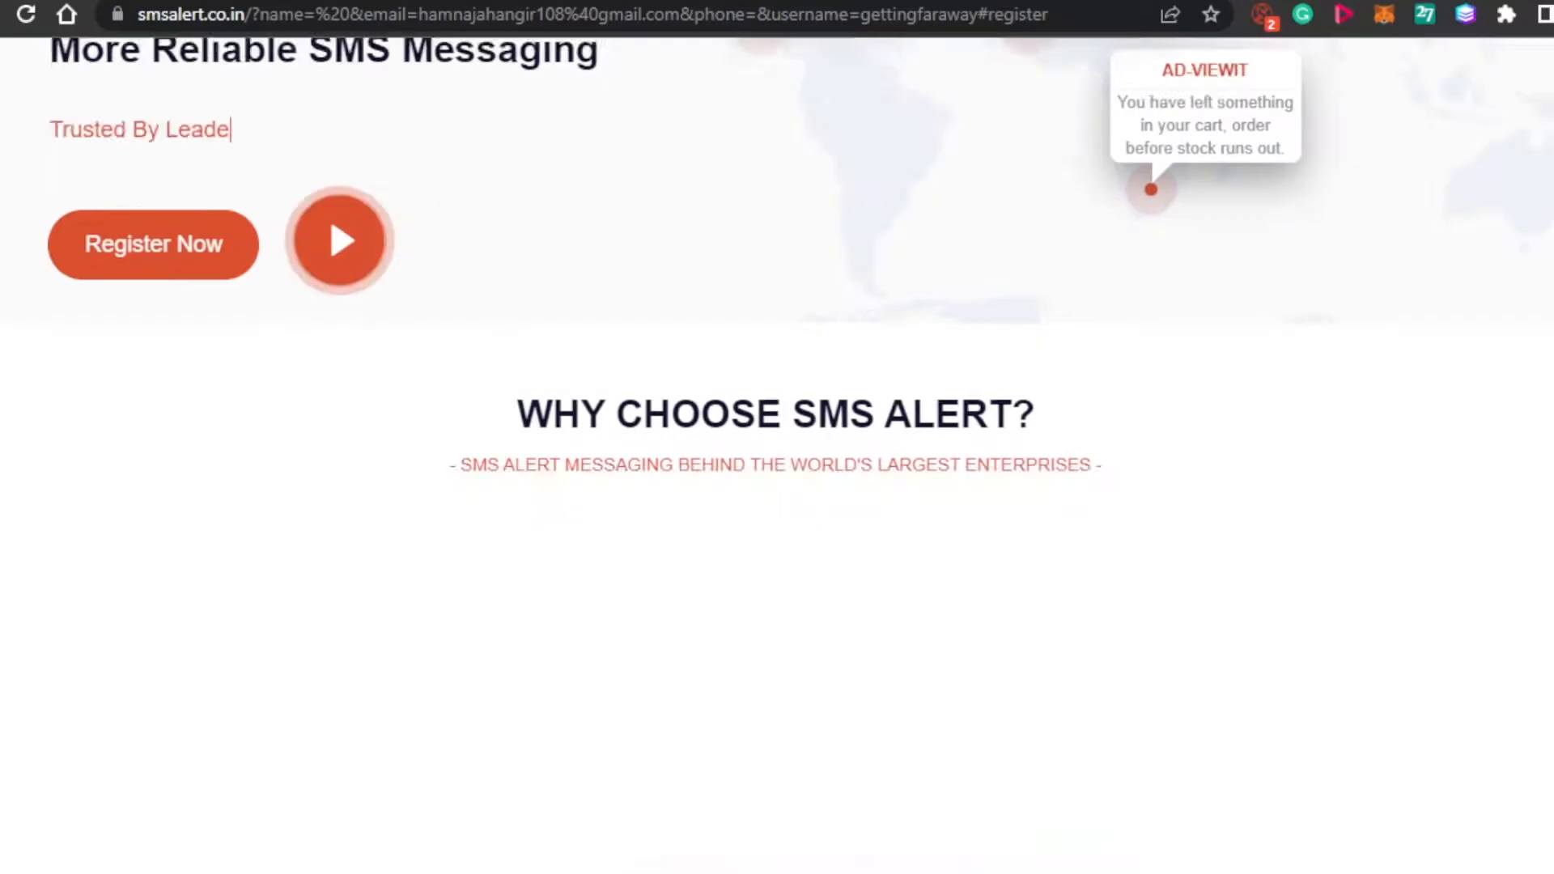
scroll("down", 3)
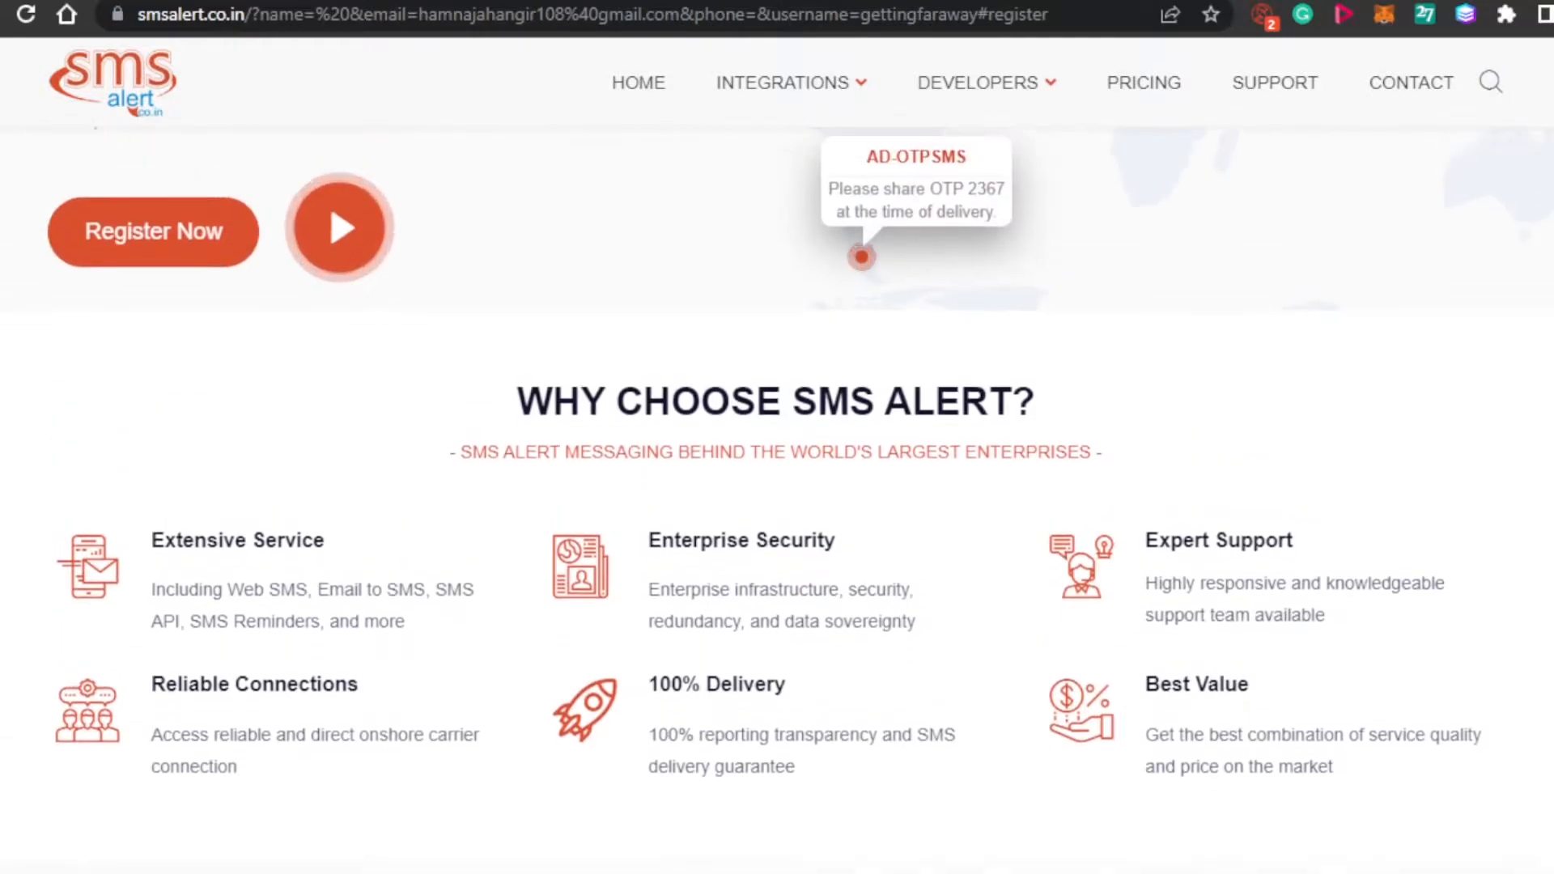
scroll("down", 3)
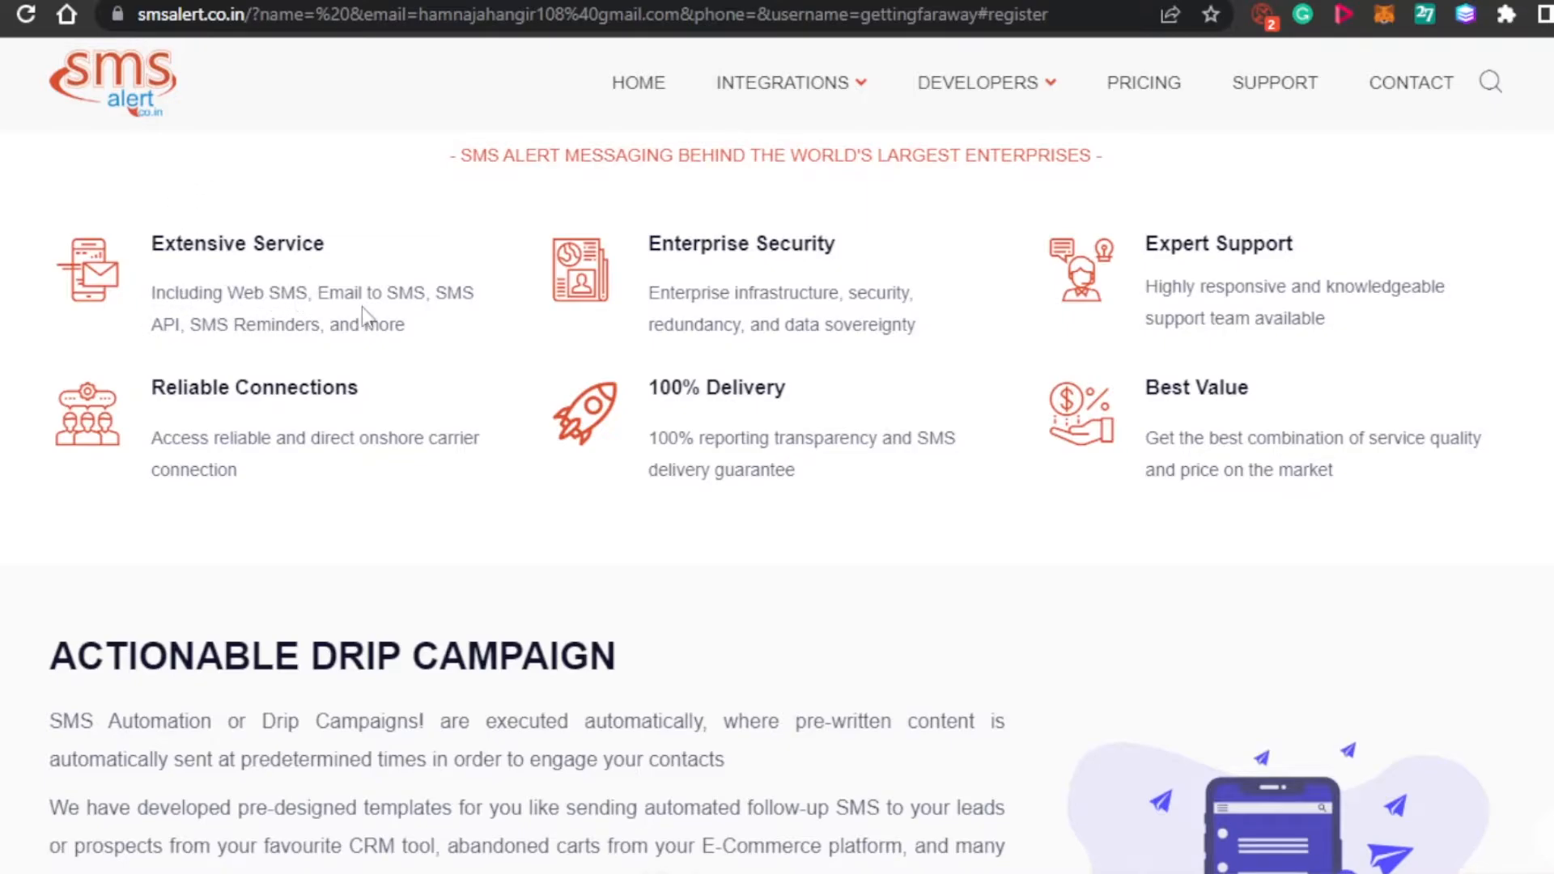
mouse_move(210, 334)
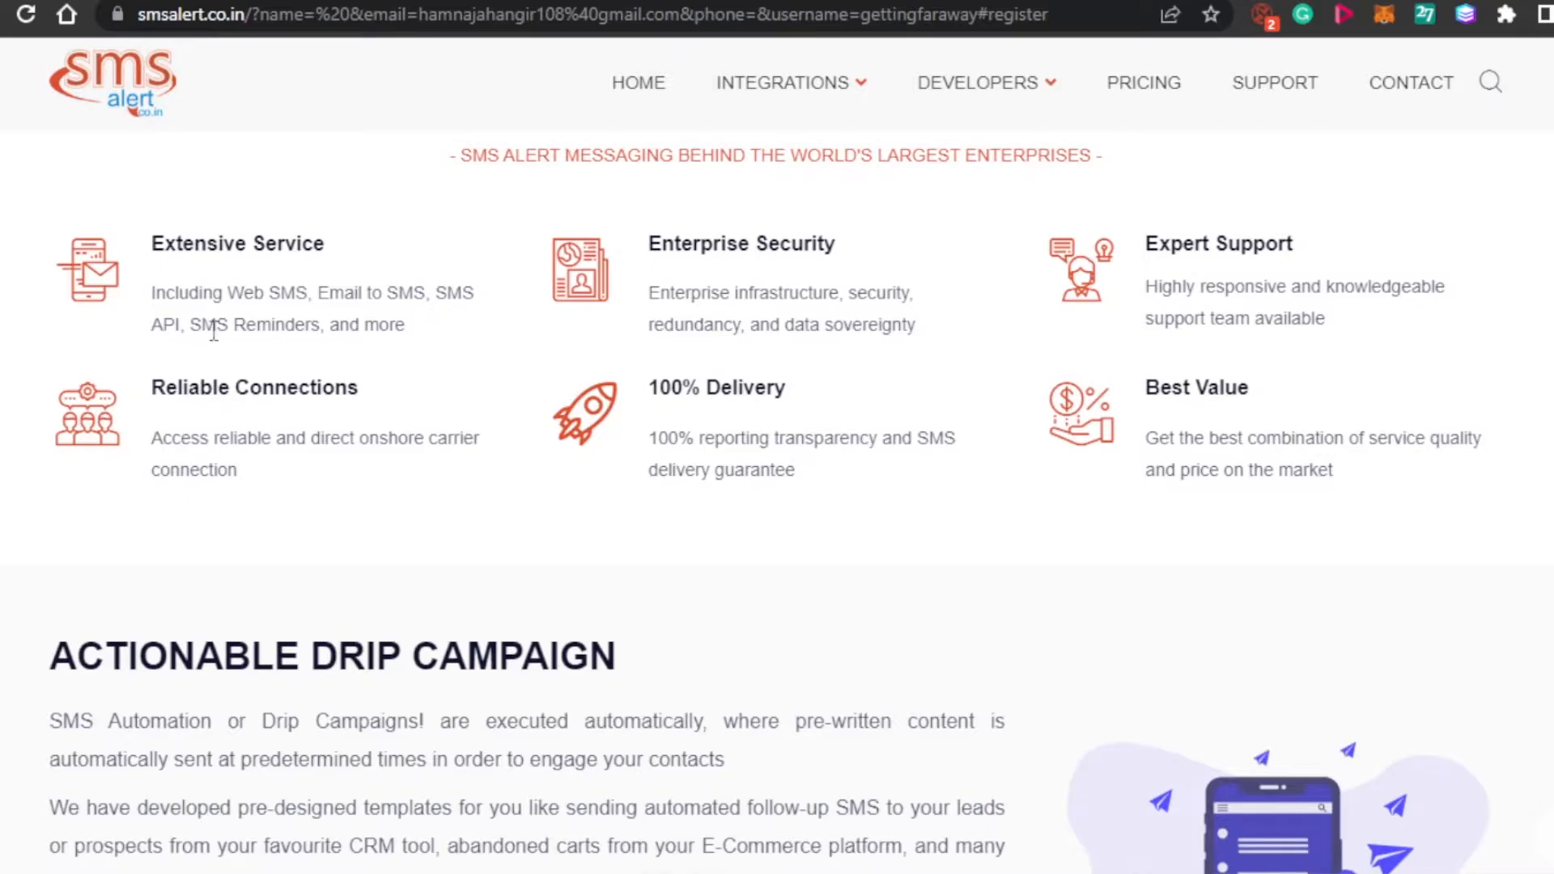
mouse_move(283, 354)
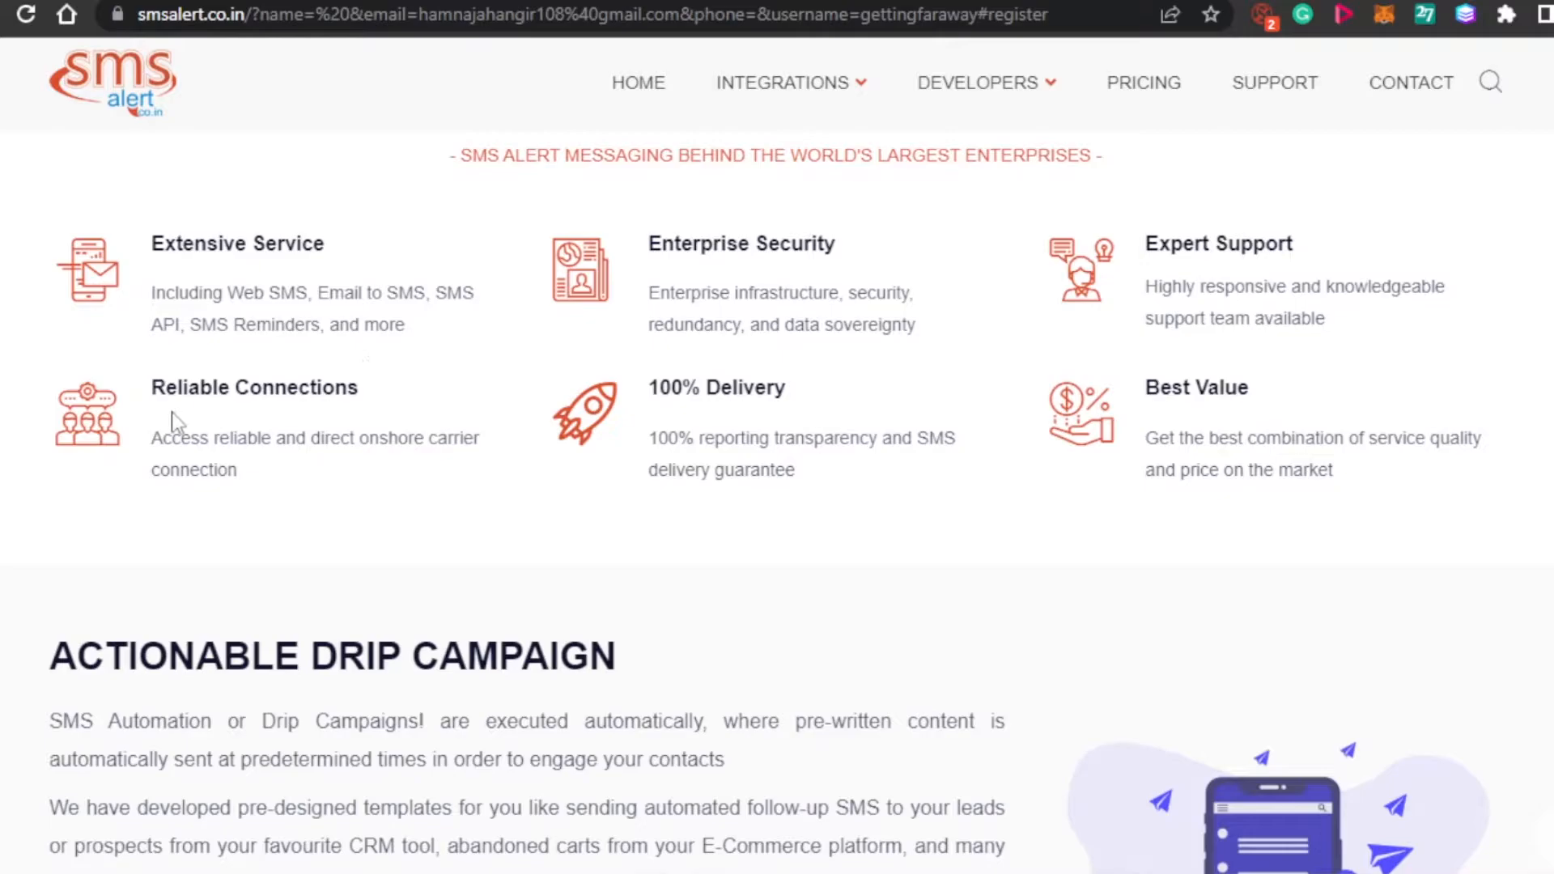
mouse_move(168, 462)
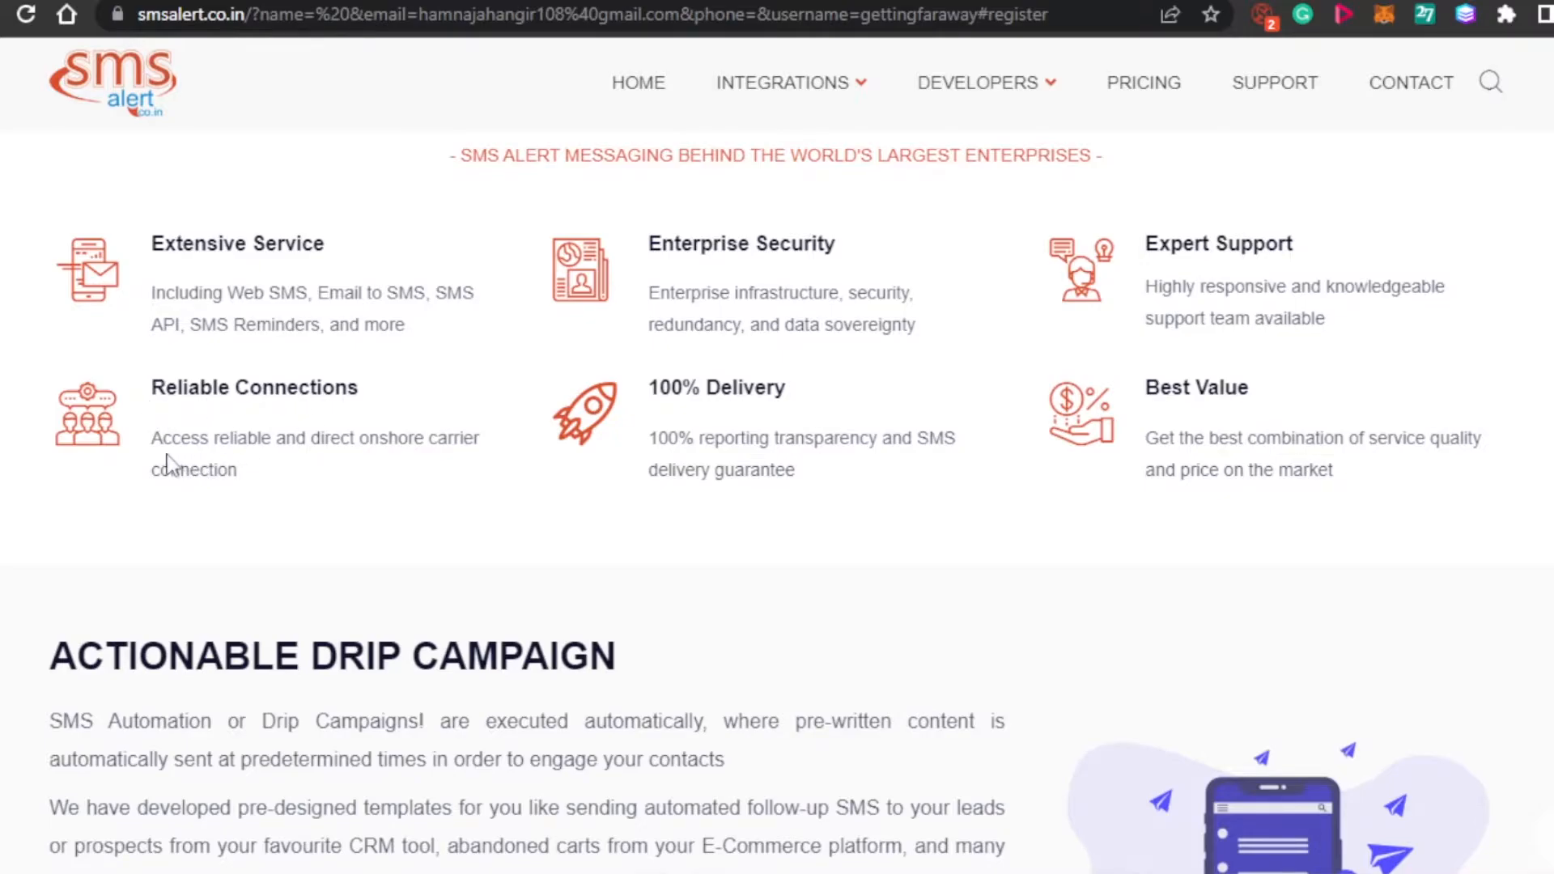
mouse_move(437, 466)
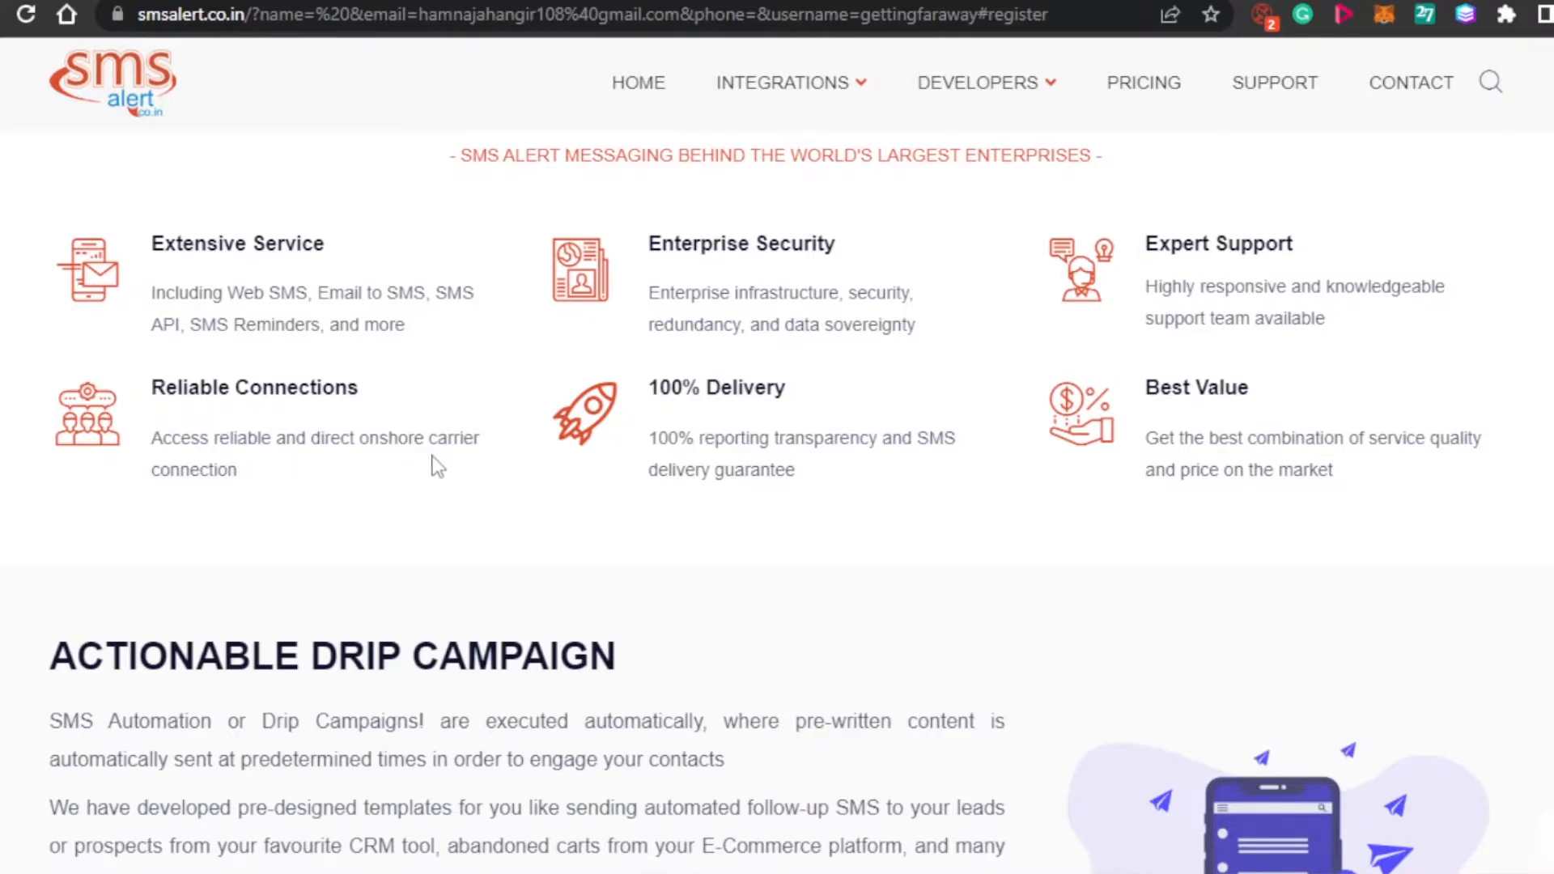
mouse_move(577, 362)
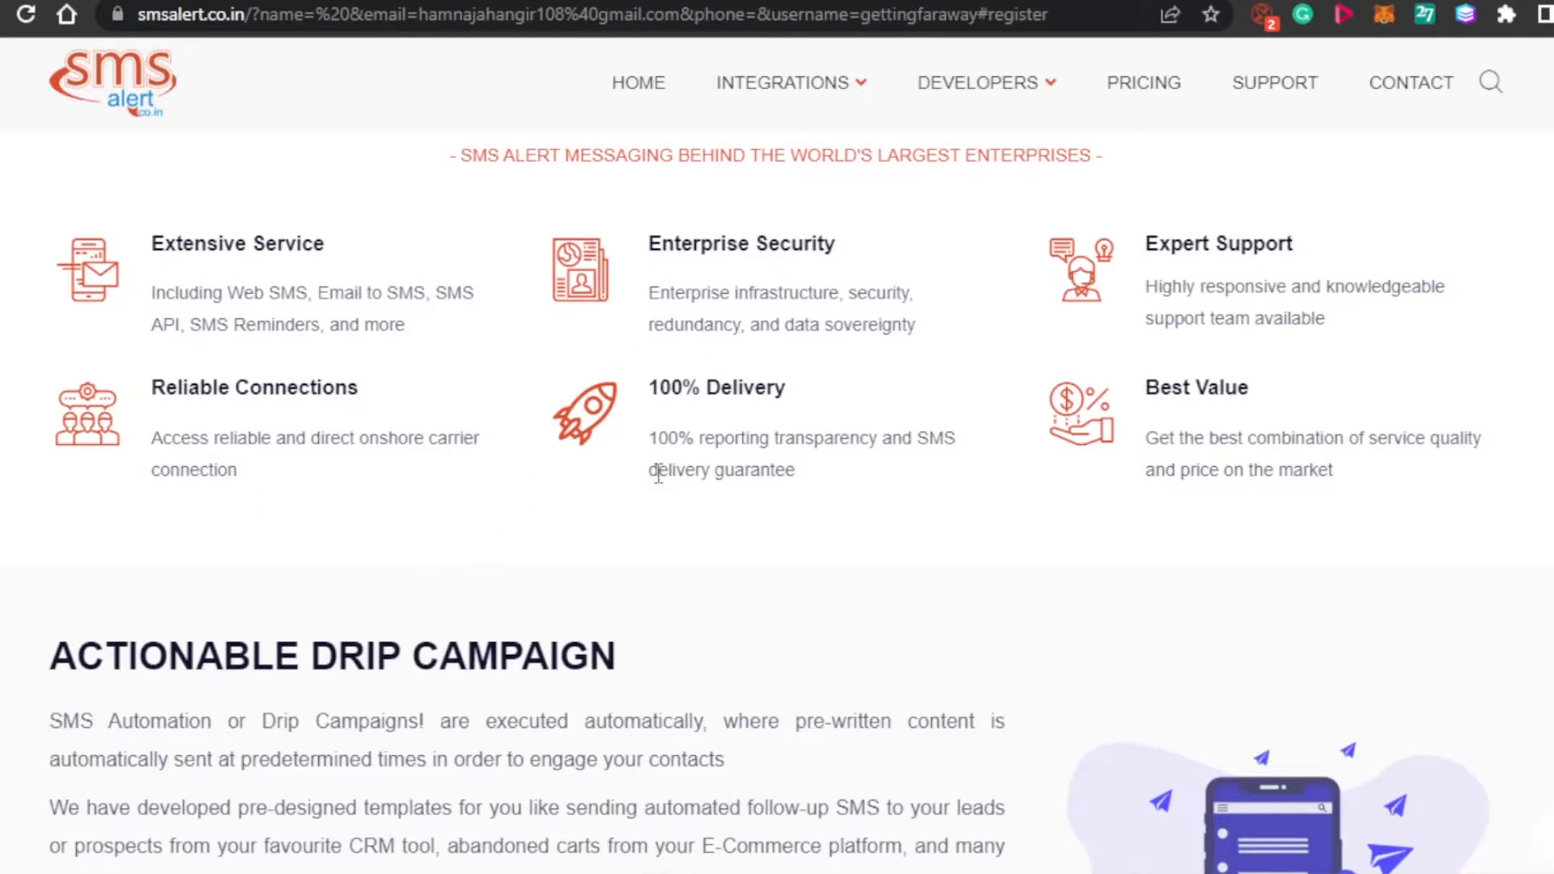
mouse_move(1246, 239)
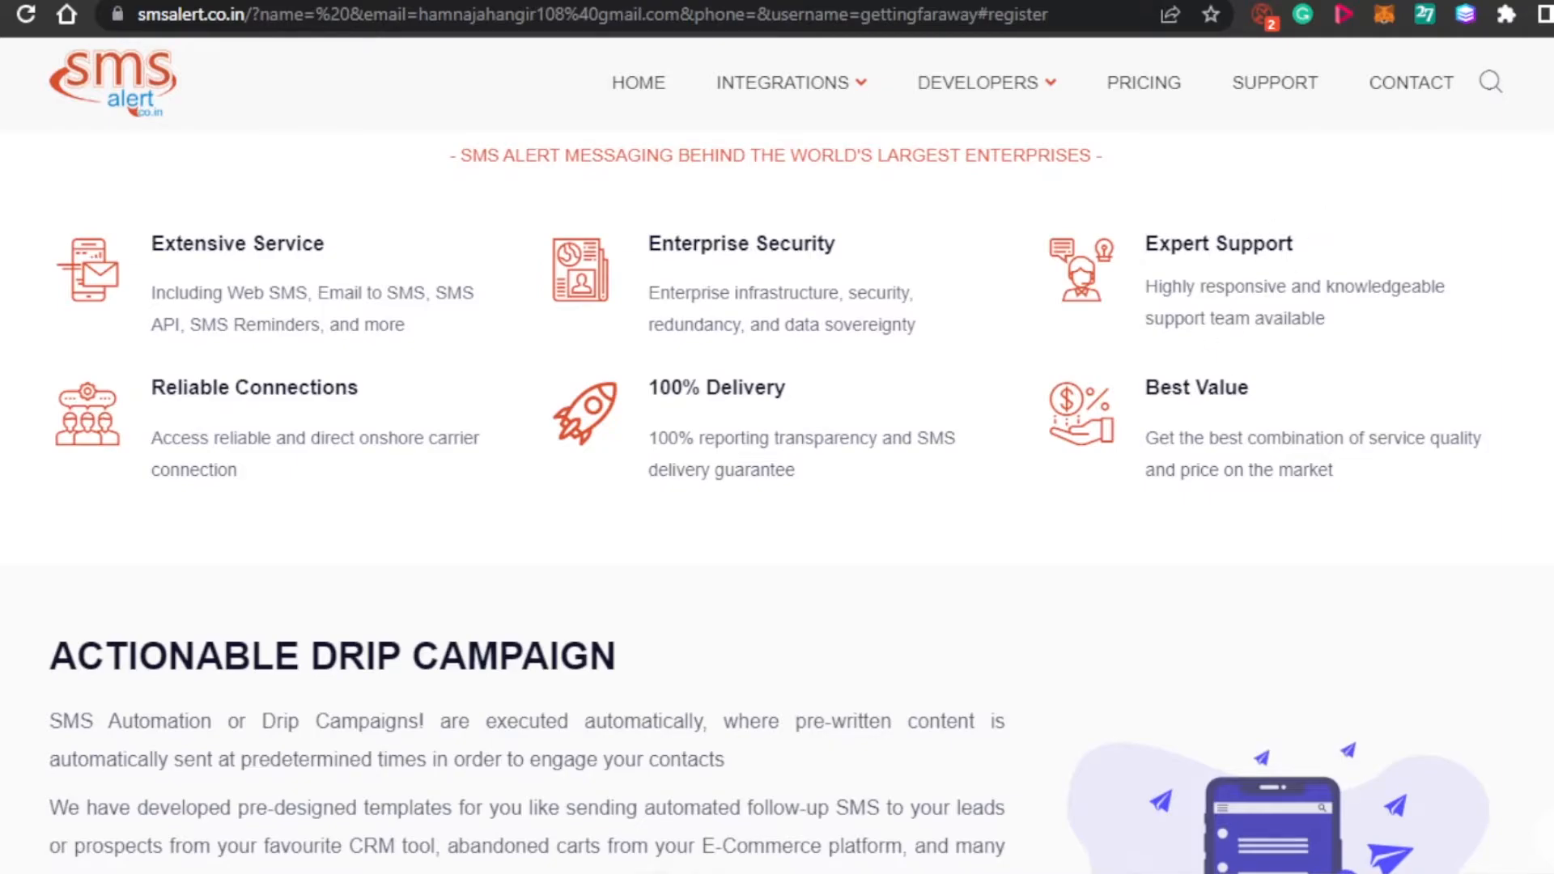
scroll("down", 3)
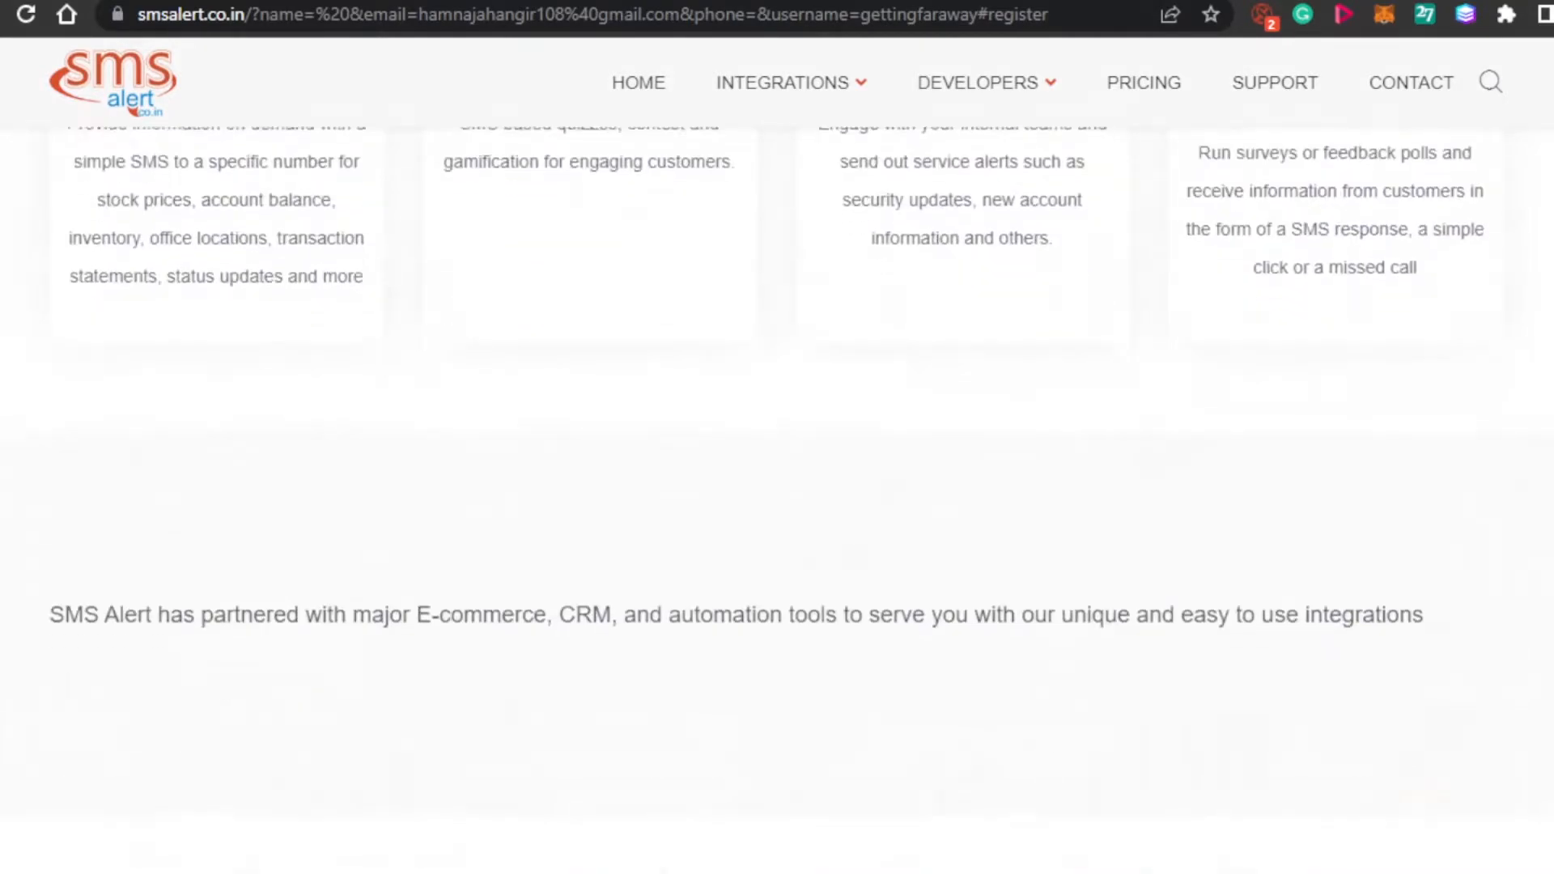
scroll("down", 3)
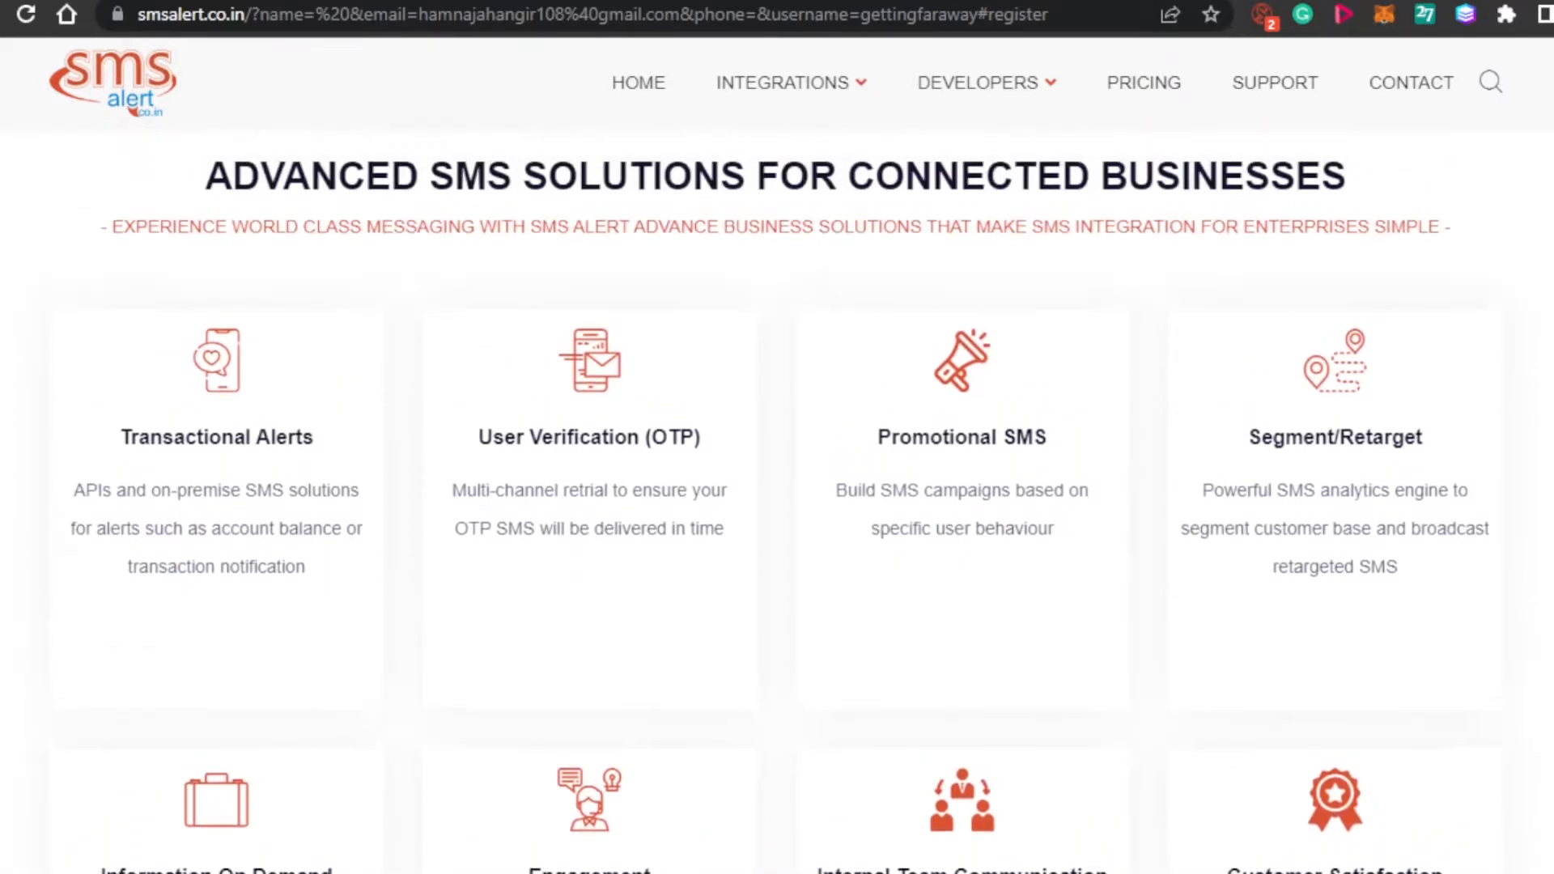
scroll("down", 3)
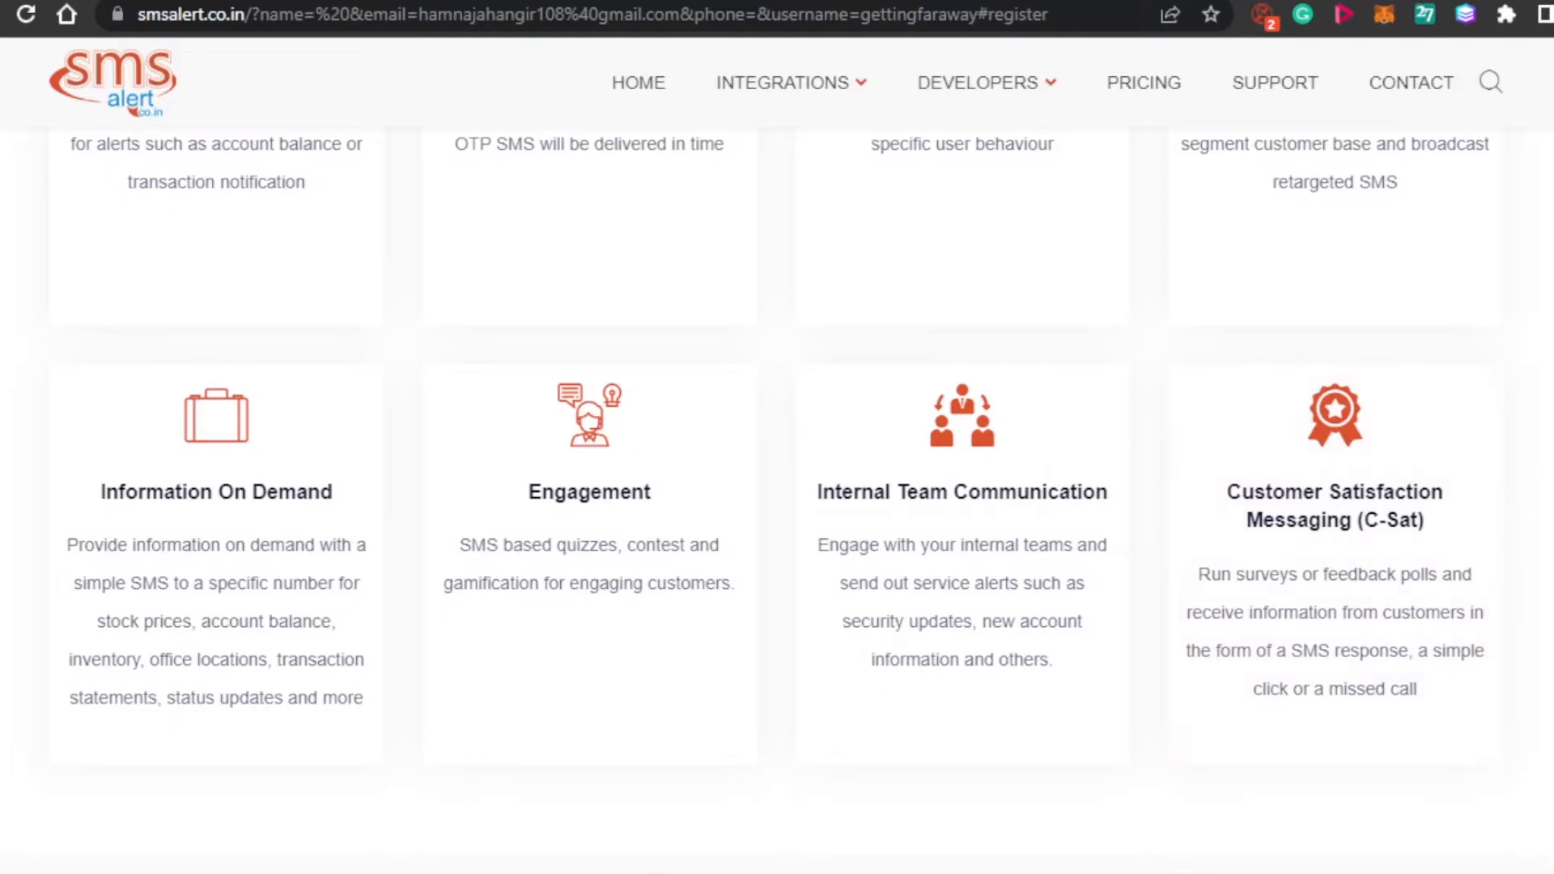
scroll("up", 3)
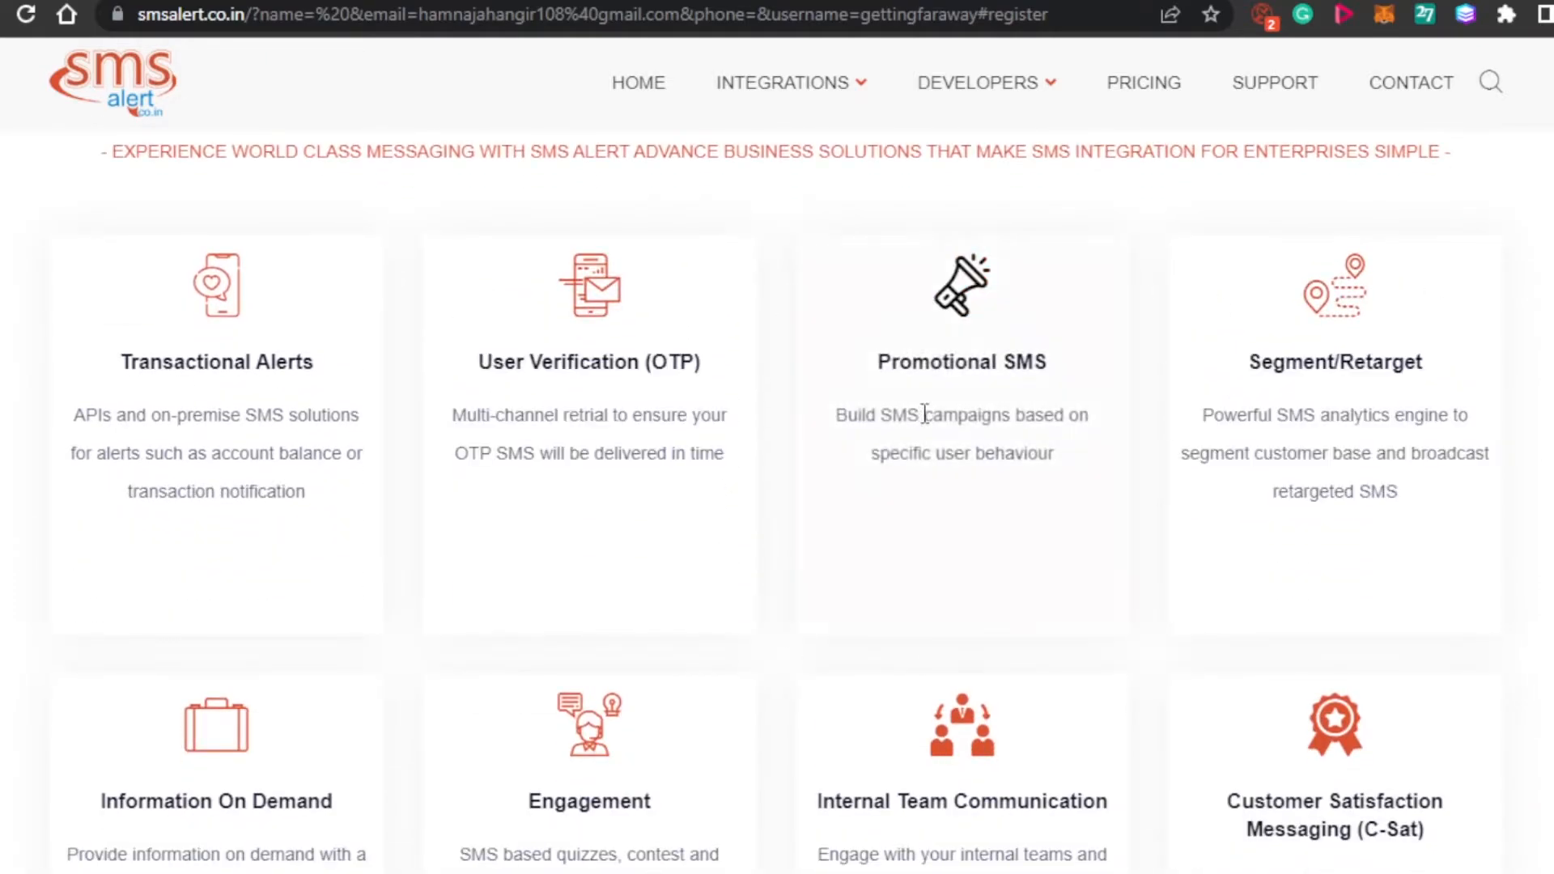
mouse_move(720, 317)
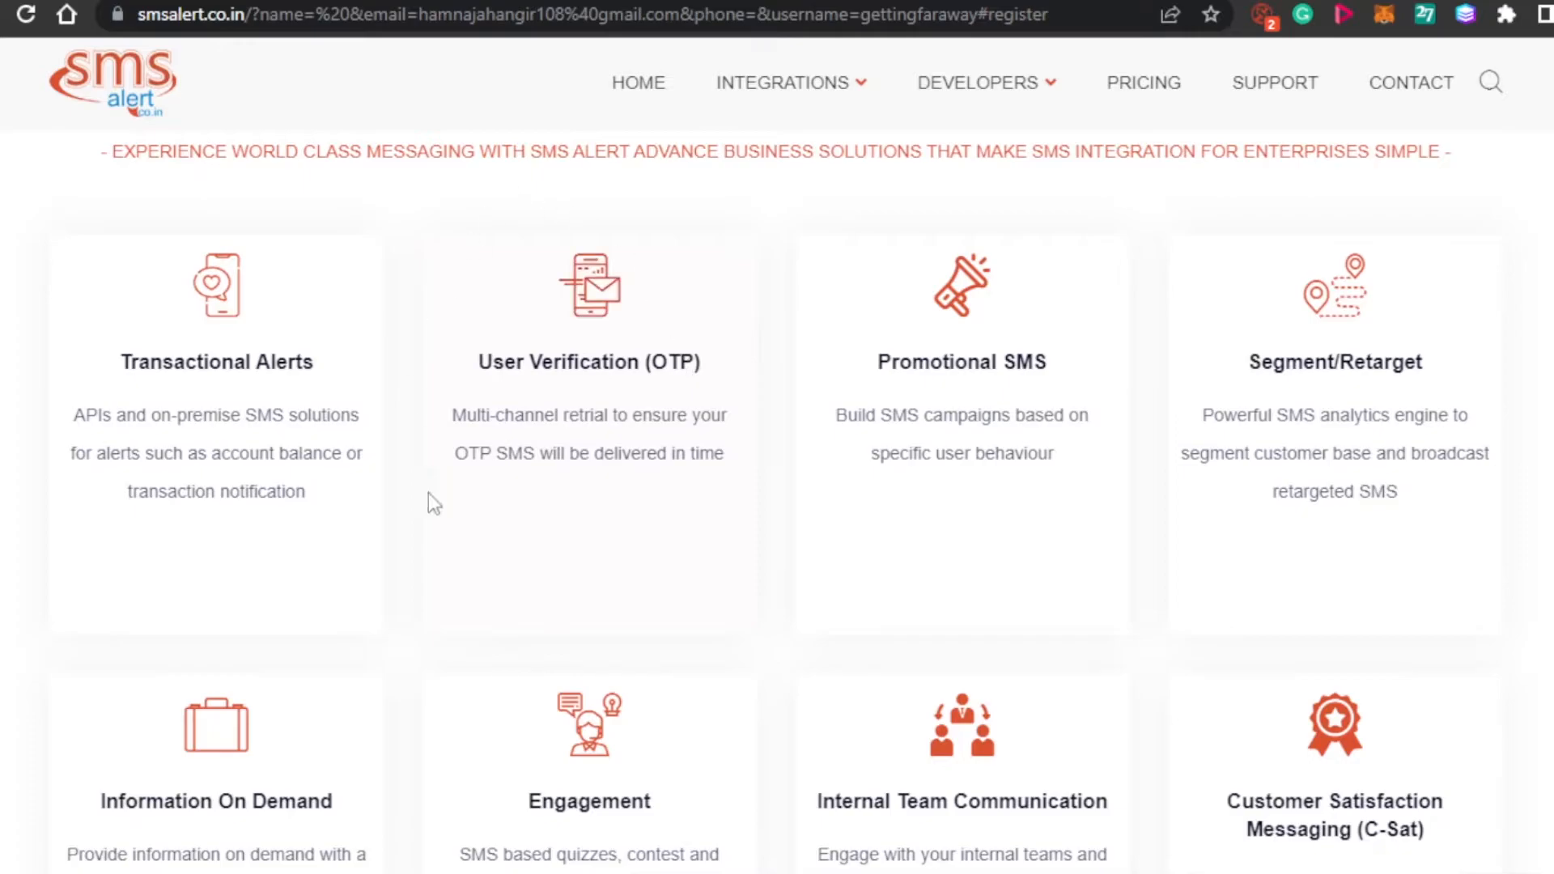
scroll("down", 3)
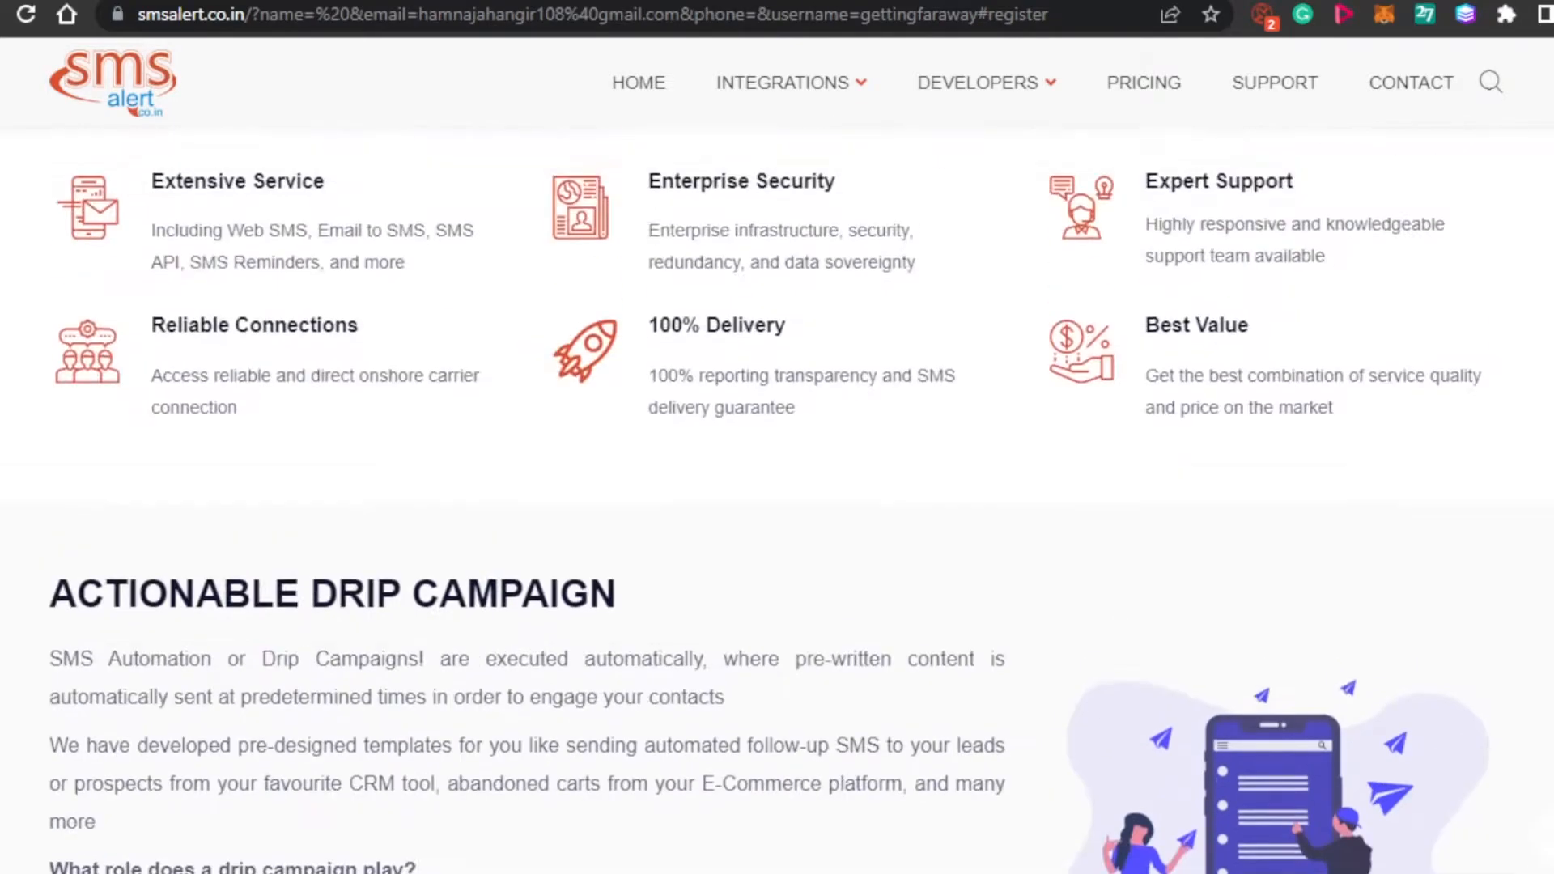
scroll("down", 3)
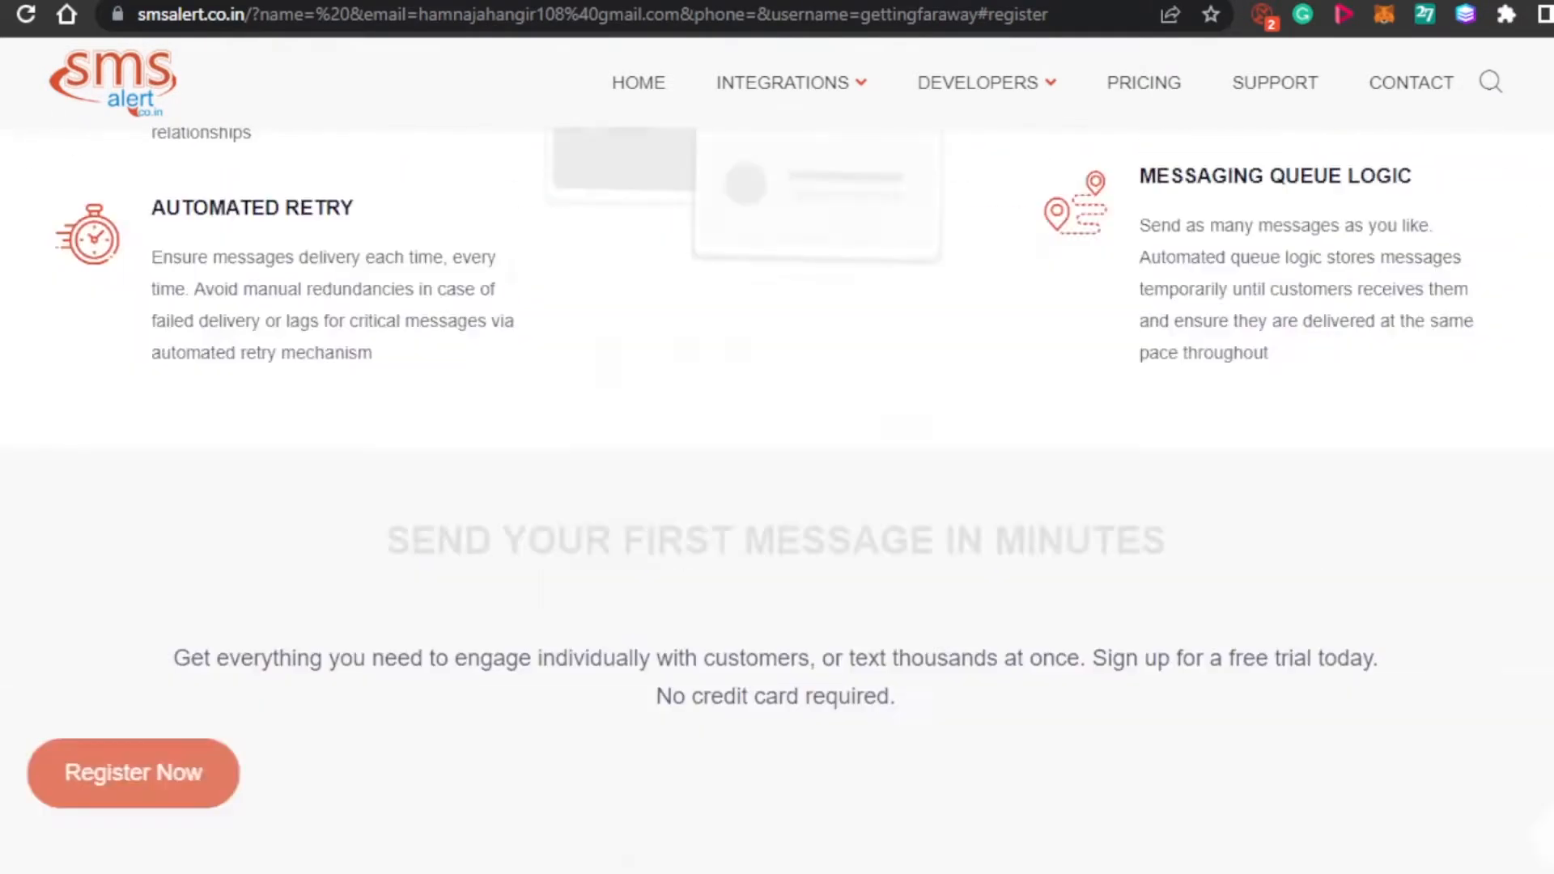
scroll("down", 3)
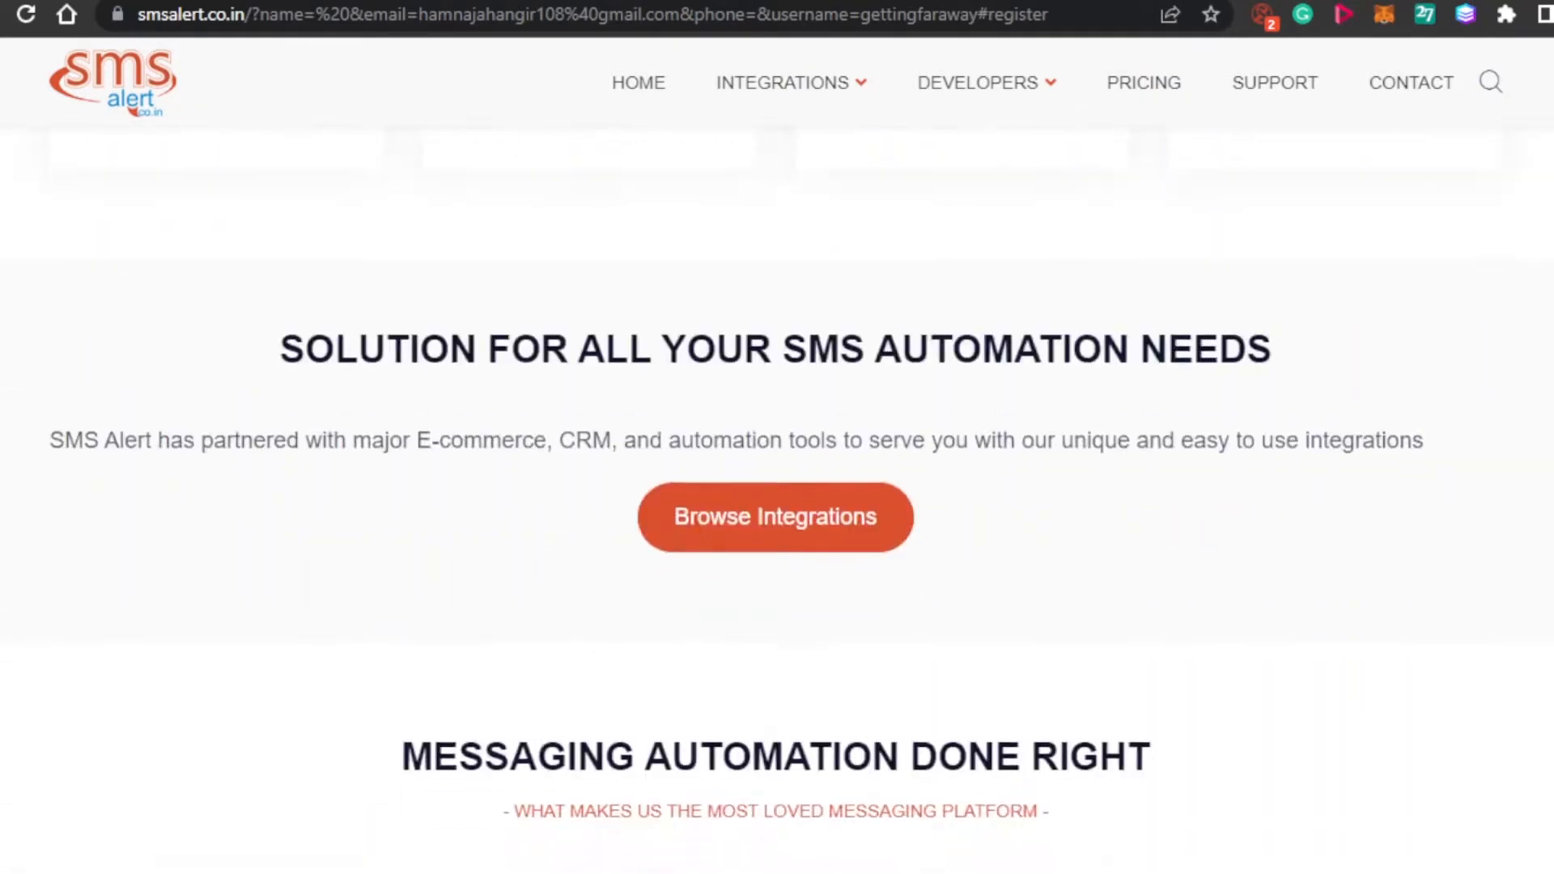
scroll("down", 3)
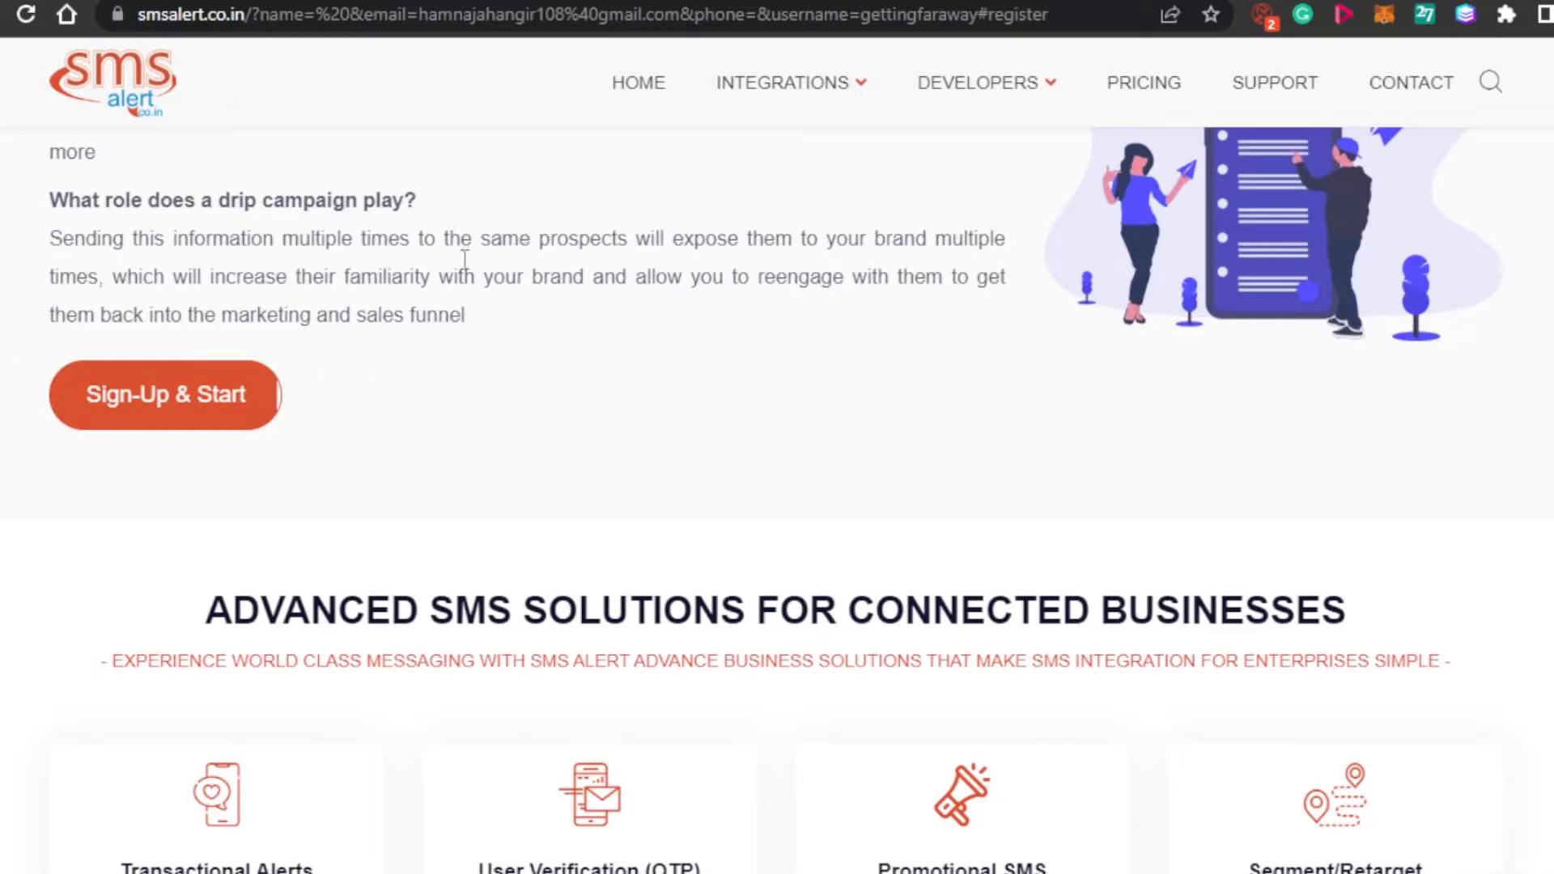
scroll("up", 3)
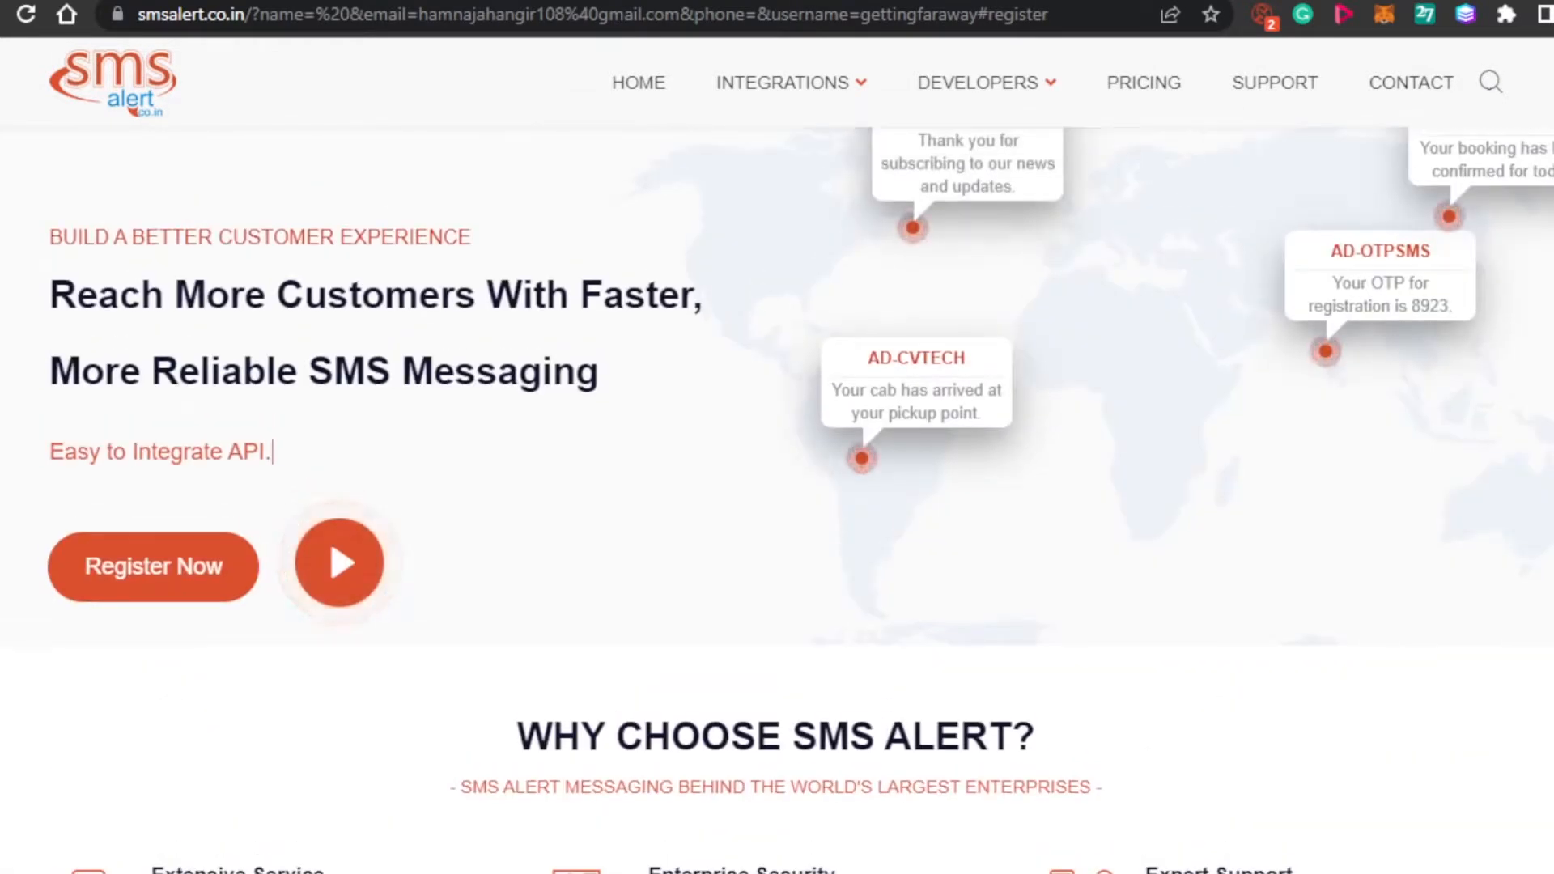
scroll("down", 3)
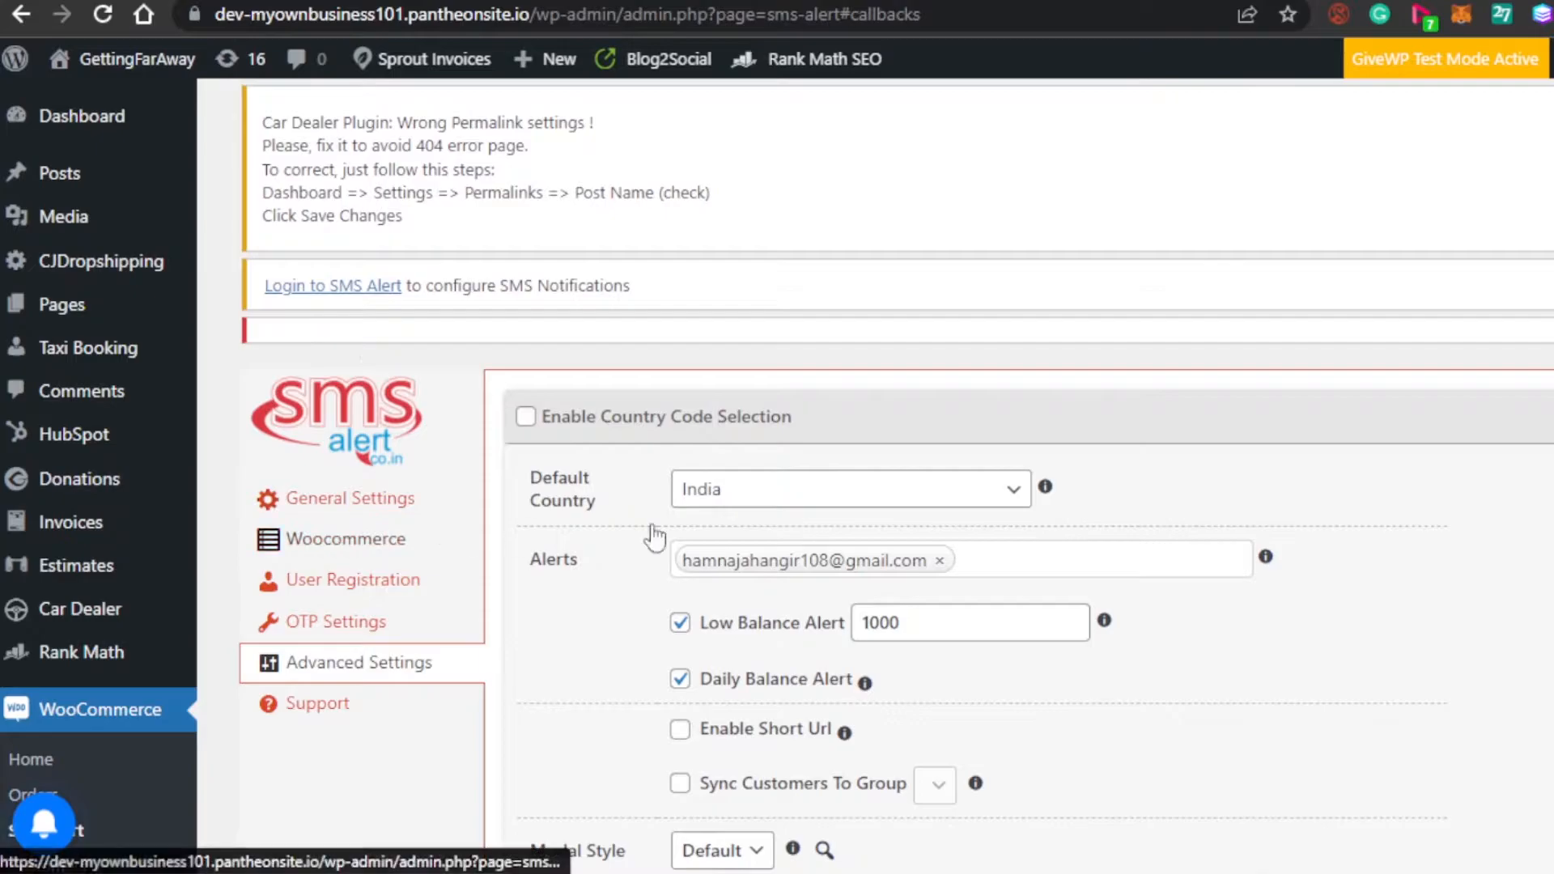
Step: Set the default country to Global and review the modal style choices, keeping Default
scroll("down", 3)
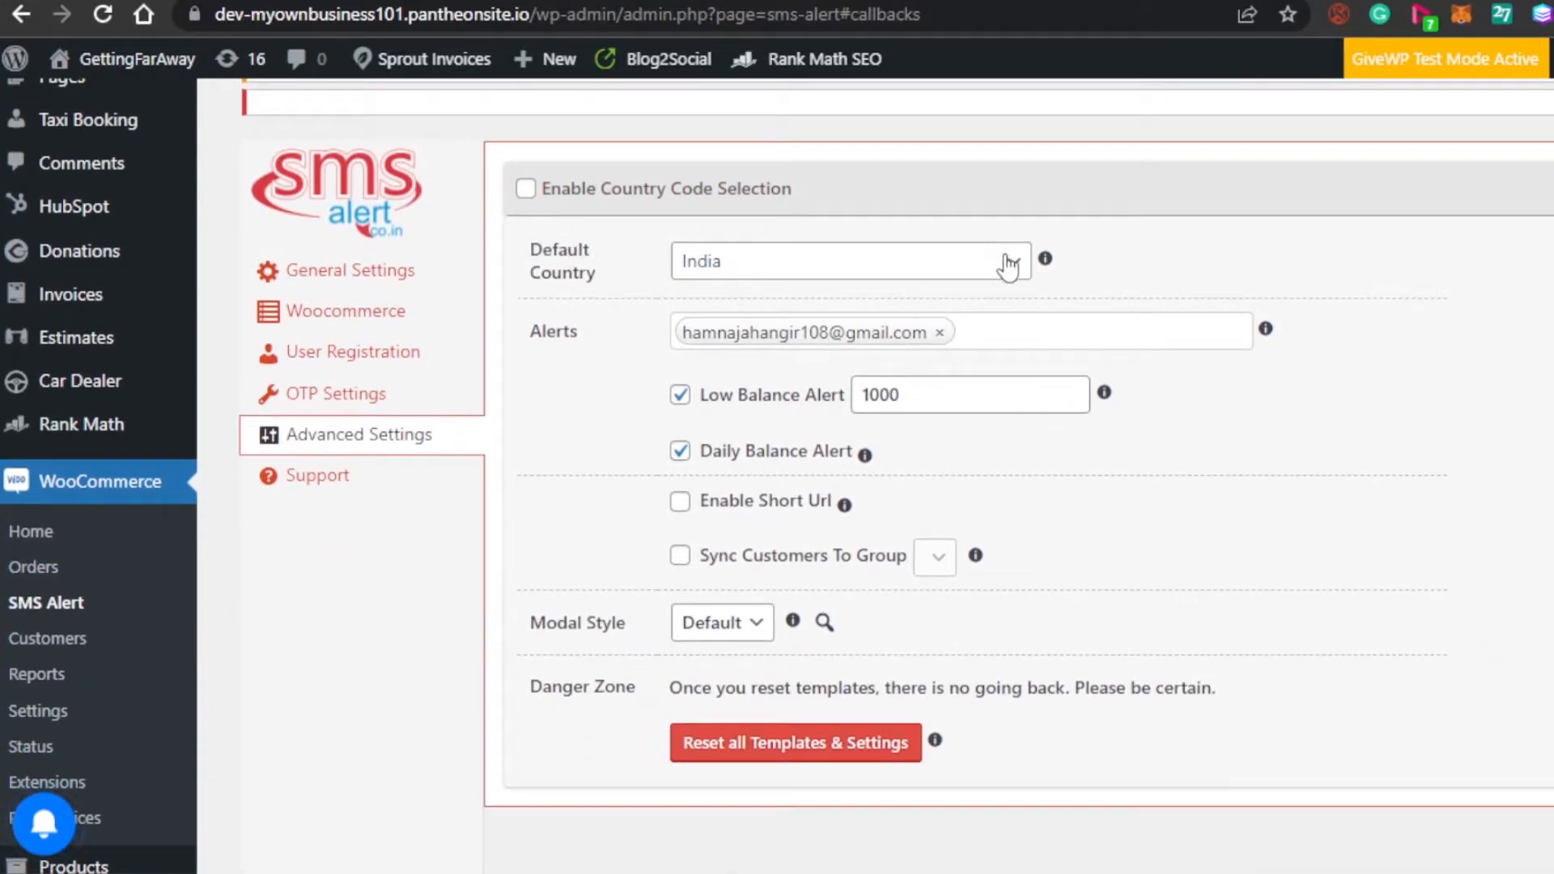
left_click(850, 261)
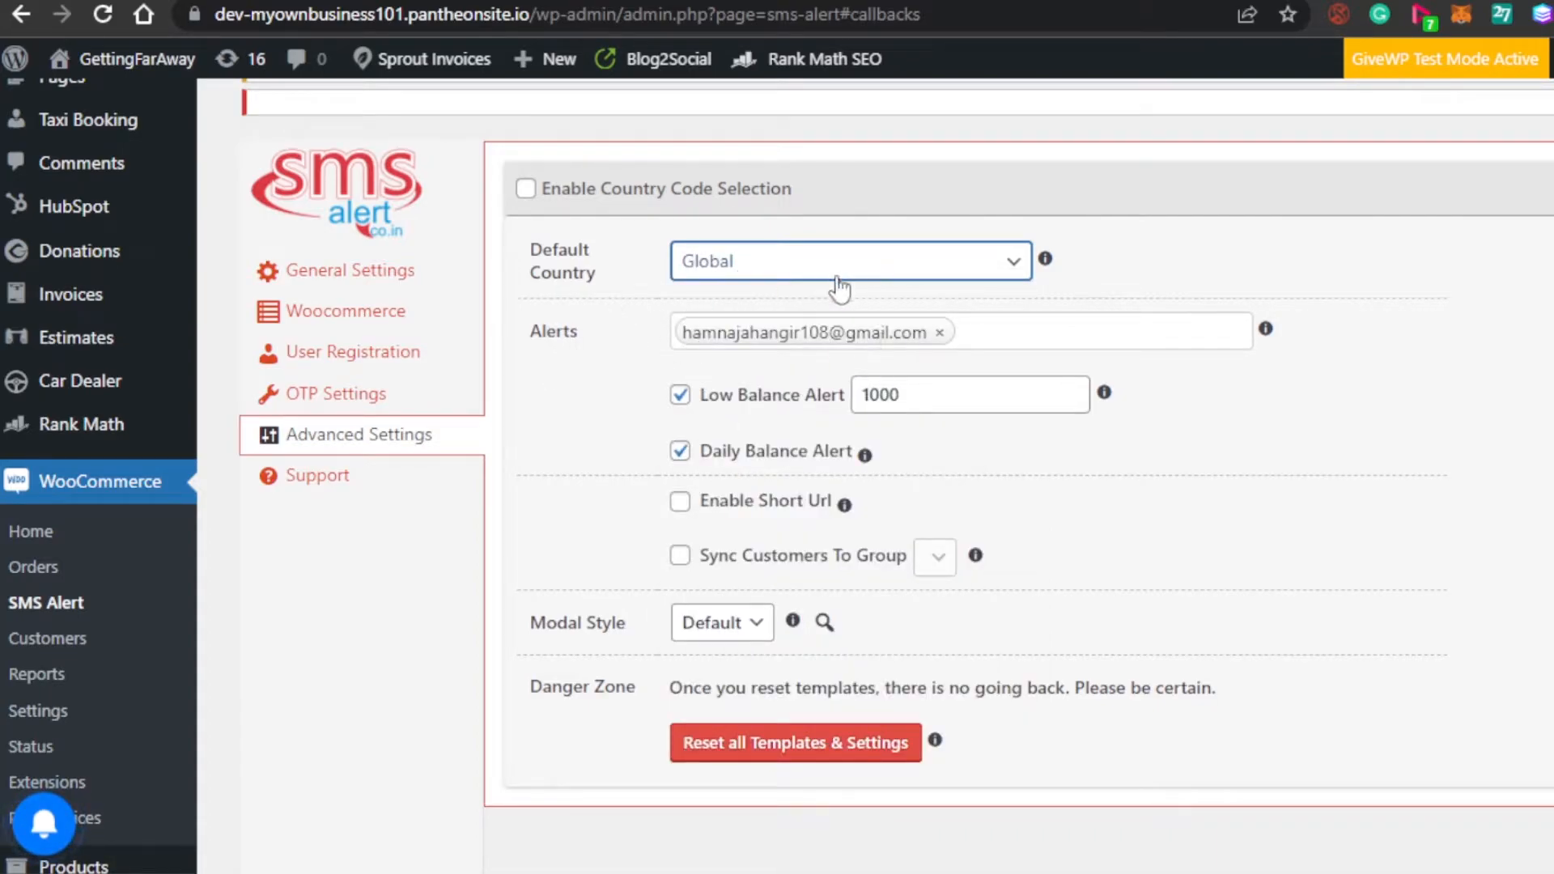
scroll("down", 3)
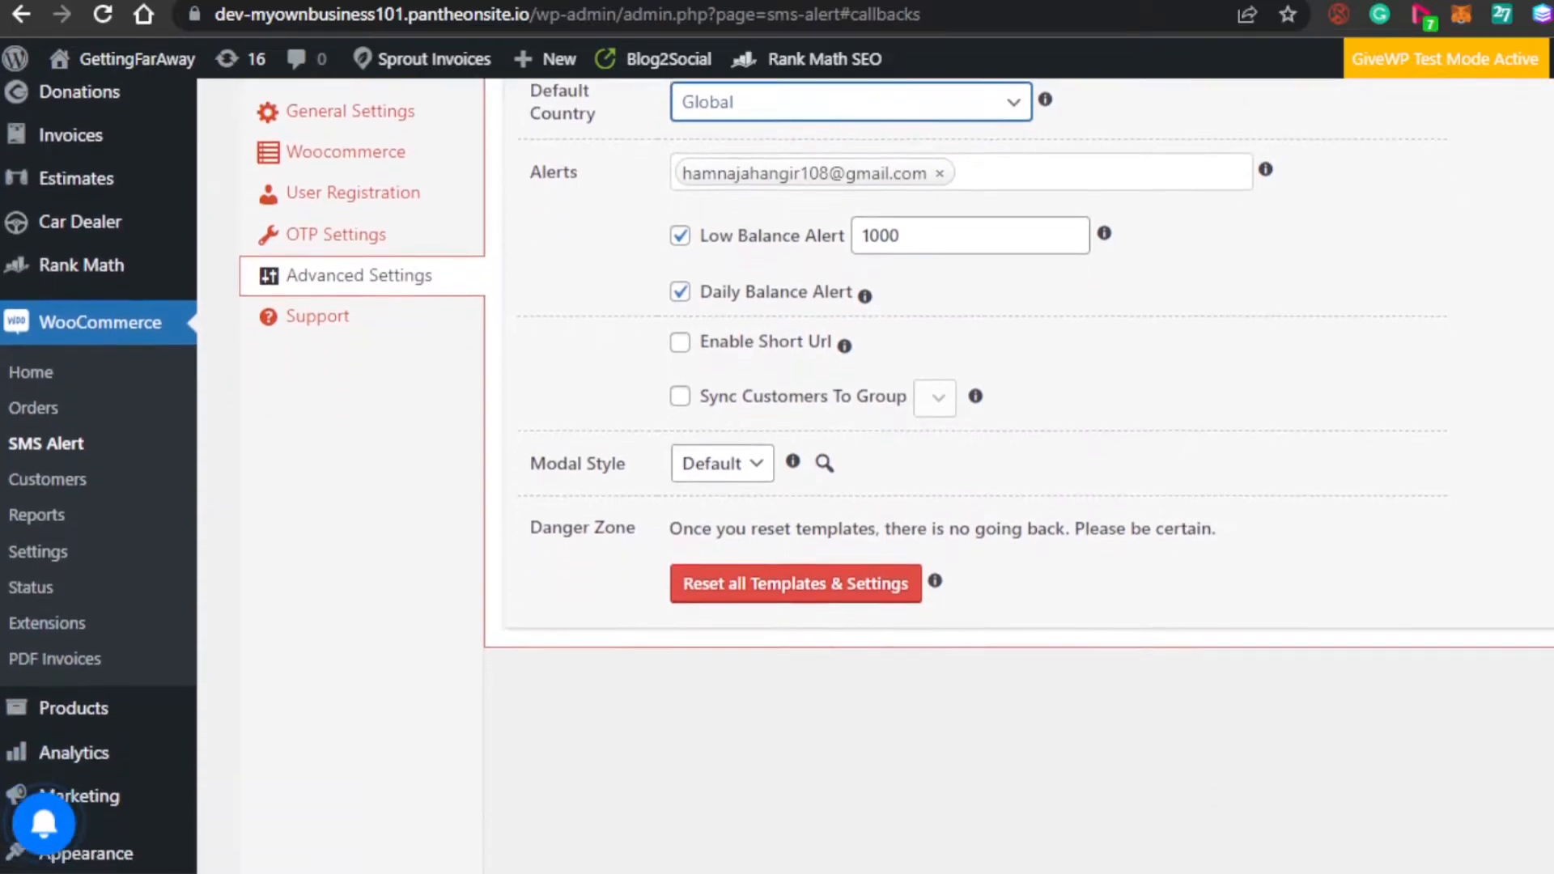
scroll("down", 3)
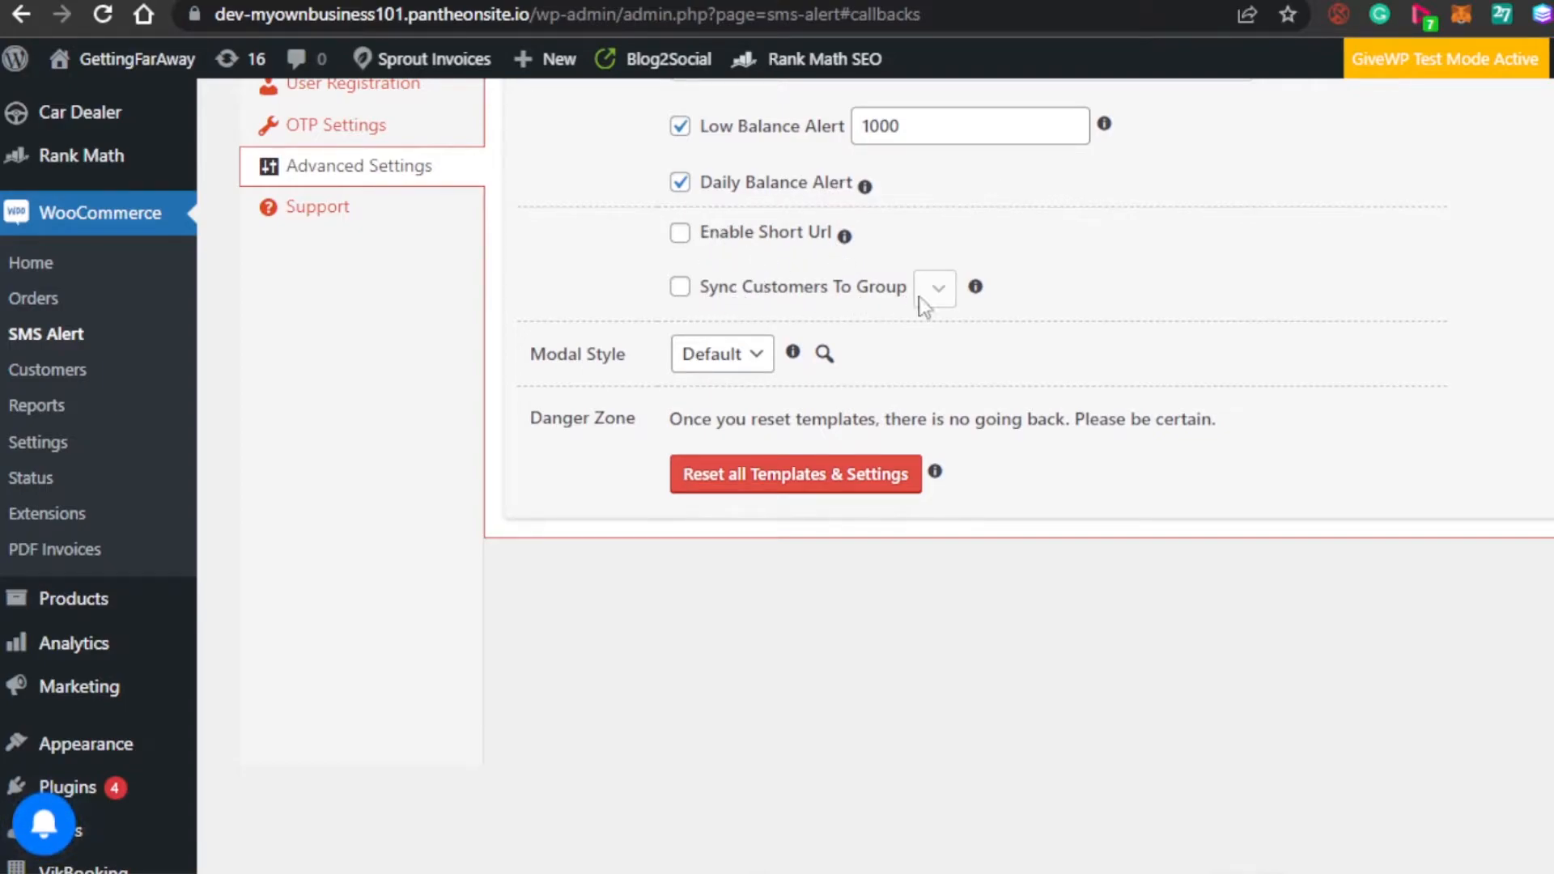
mouse_move(664, 369)
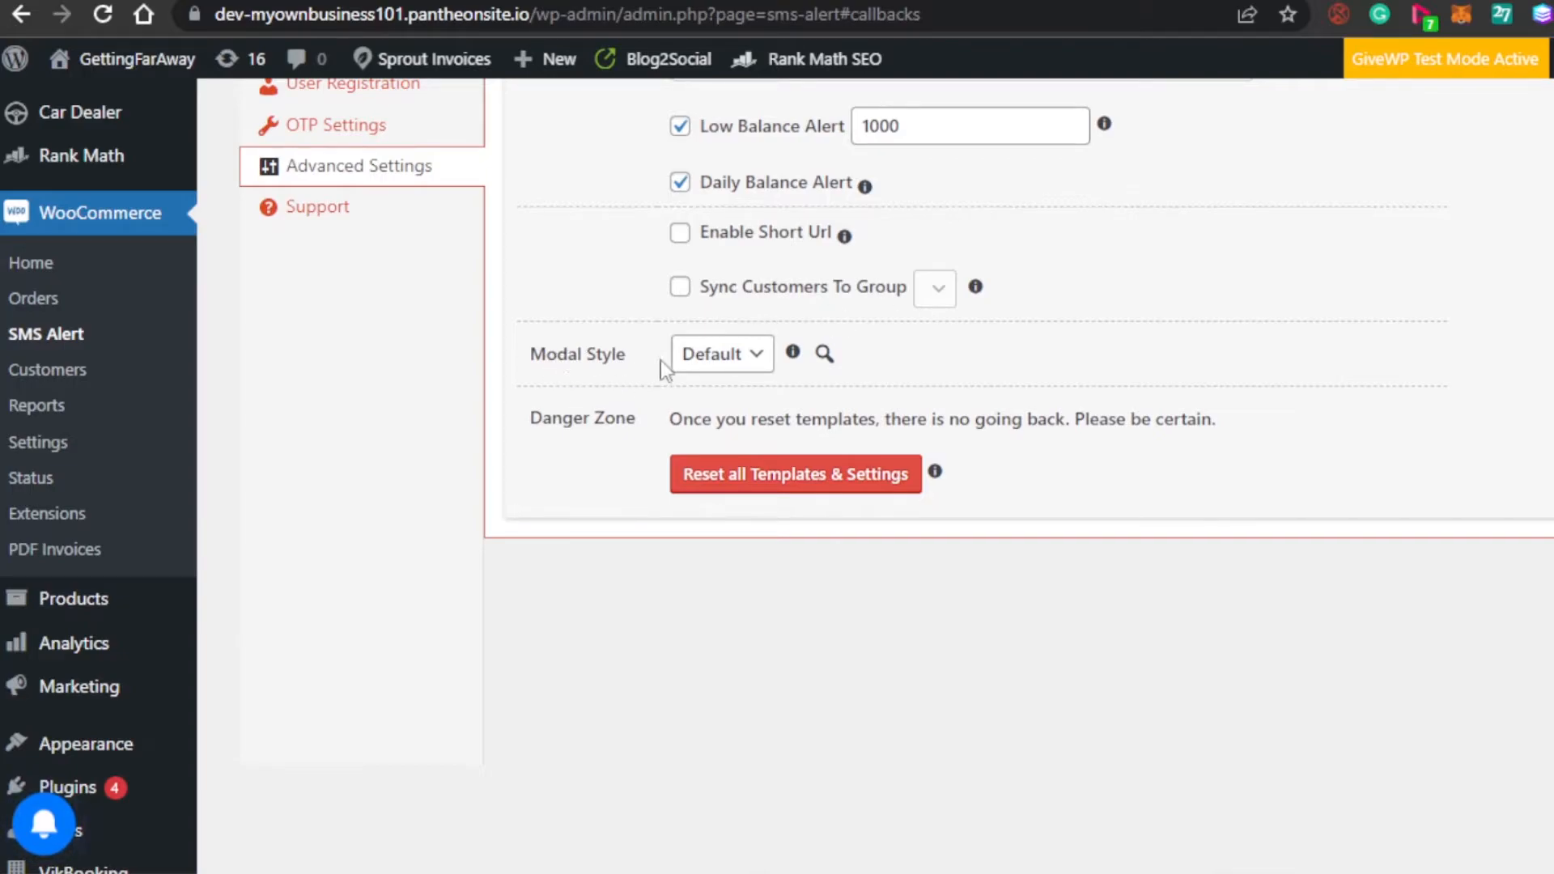
left_click(720, 355)
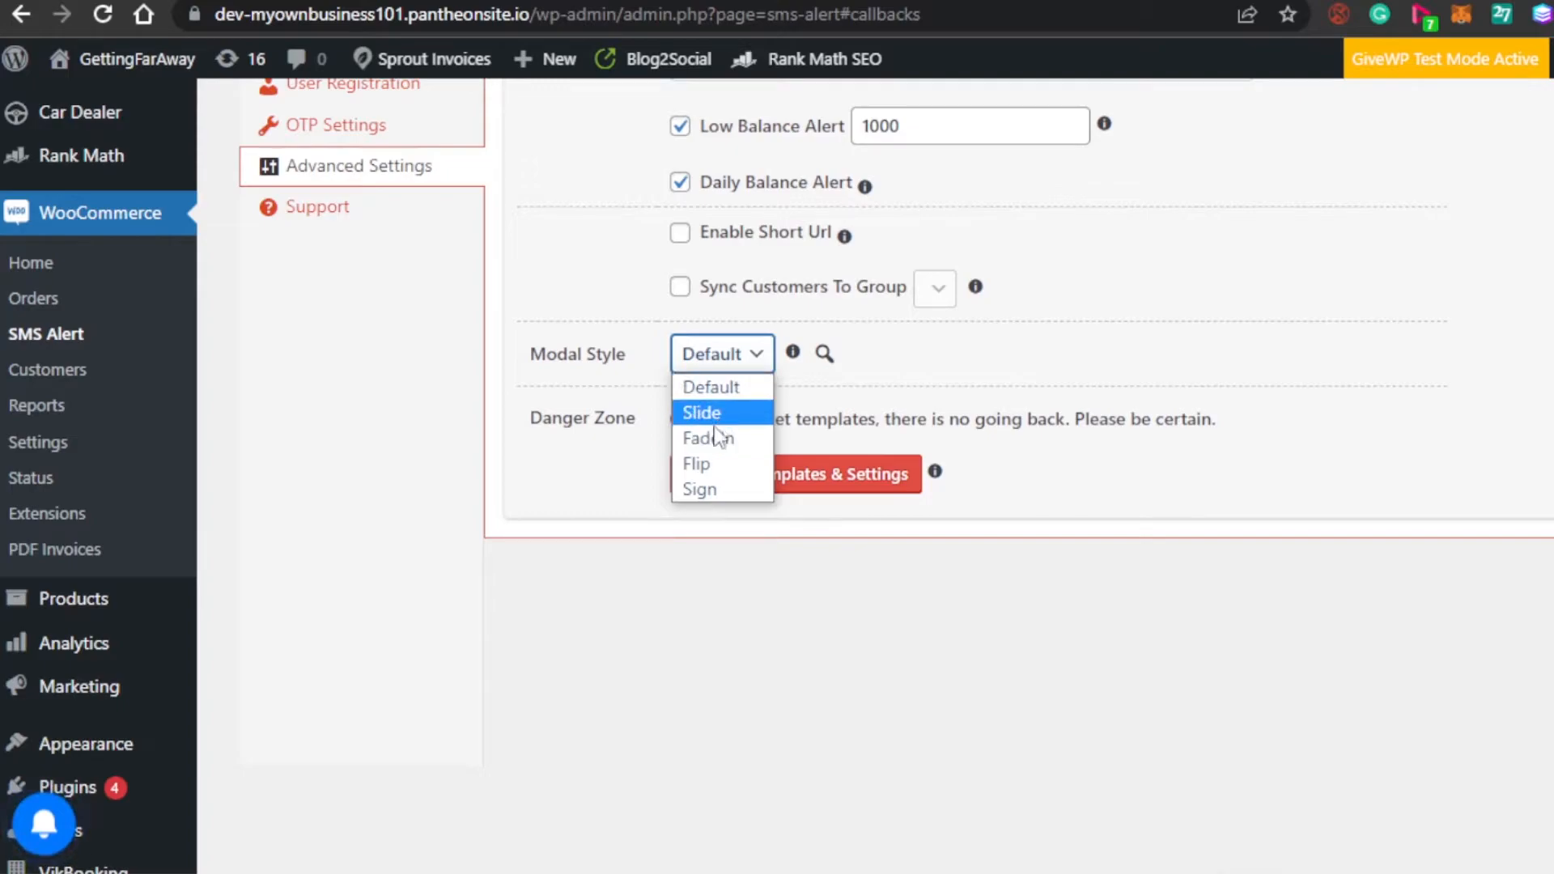
mouse_move(696, 462)
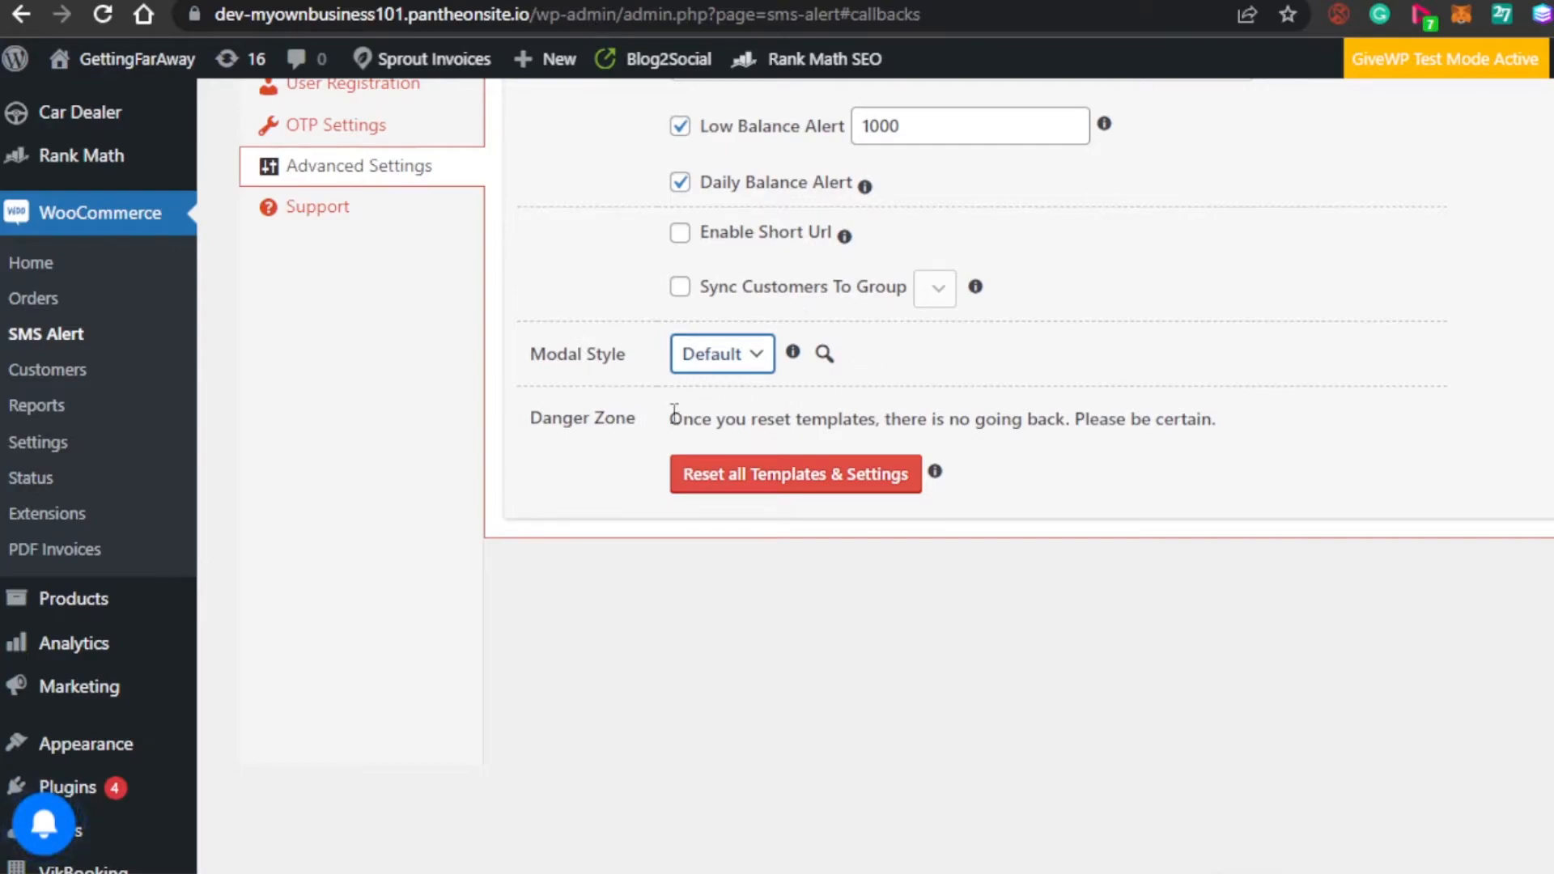
mouse_move(937, 453)
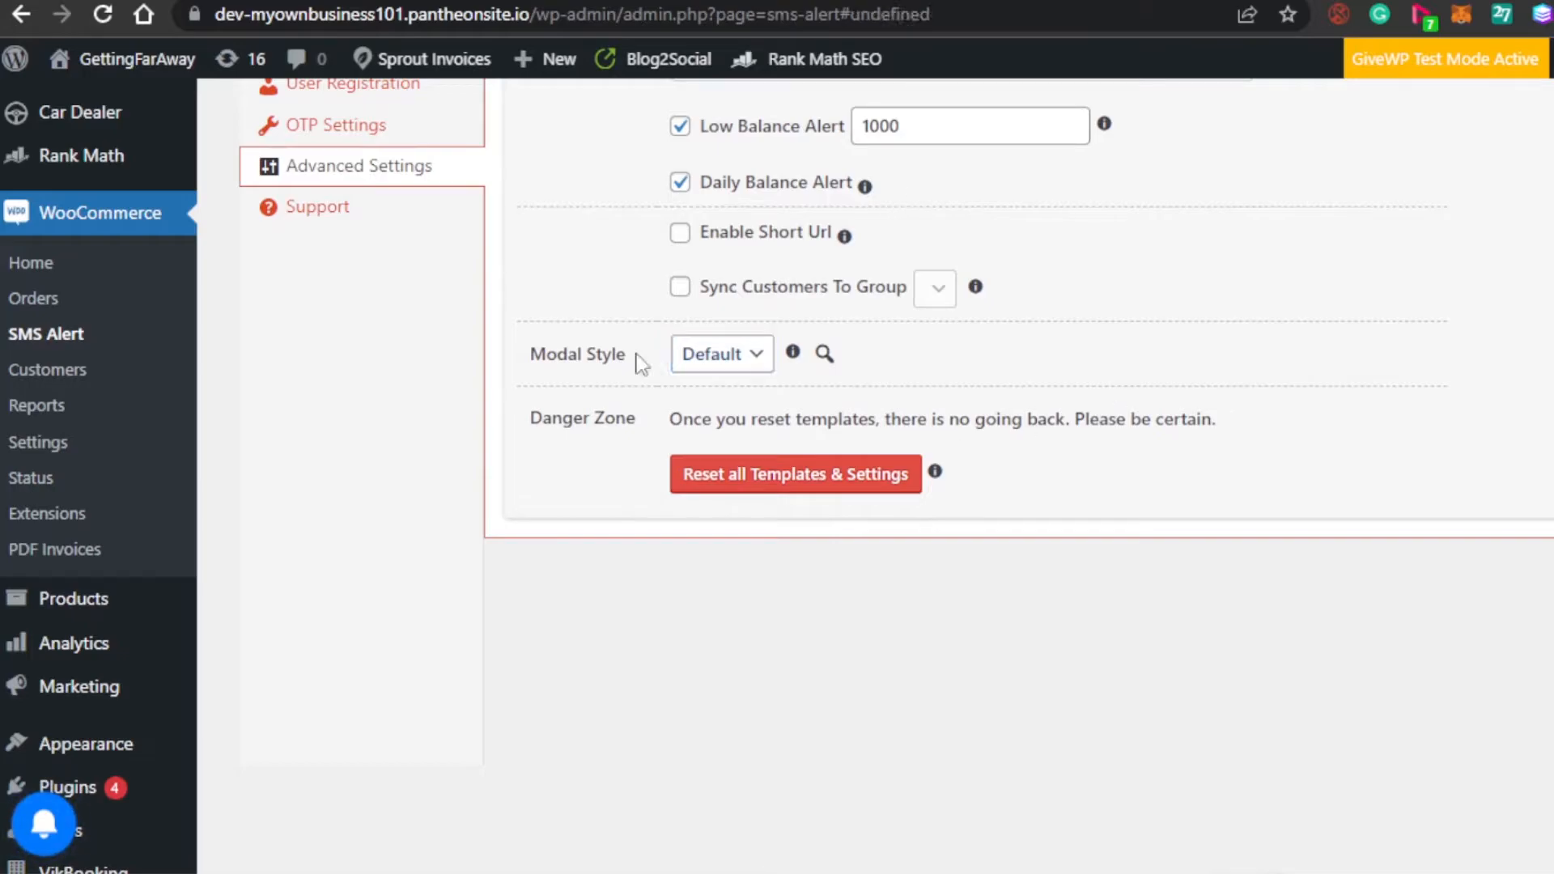
mouse_move(981, 483)
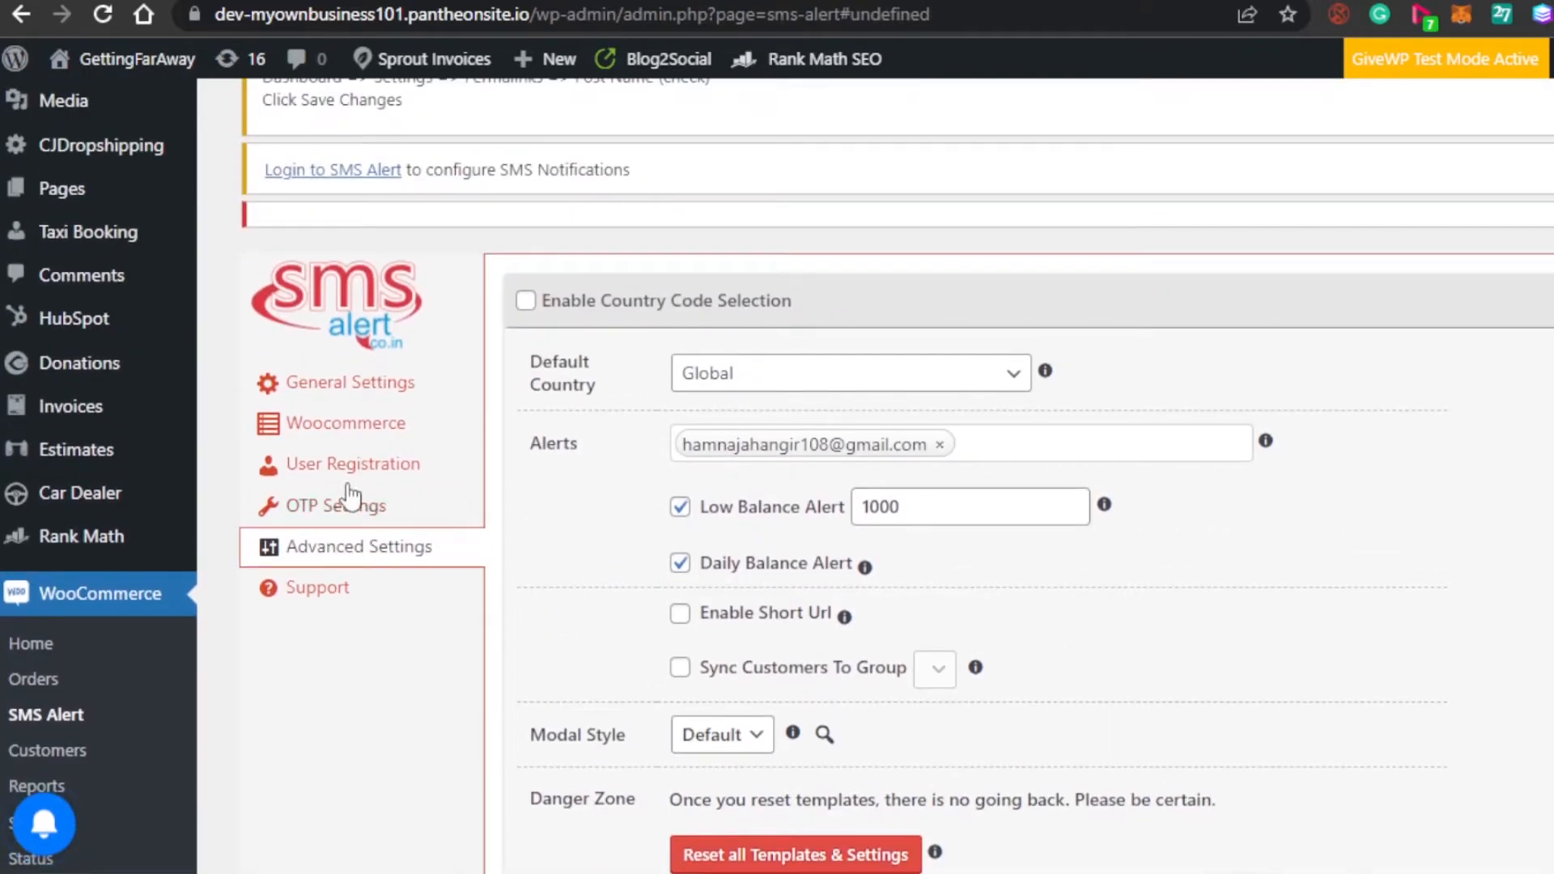
Step: In OTP Settings, disallow multiple accounts with the same mobile number under OTP for Registration
left_click(337, 504)
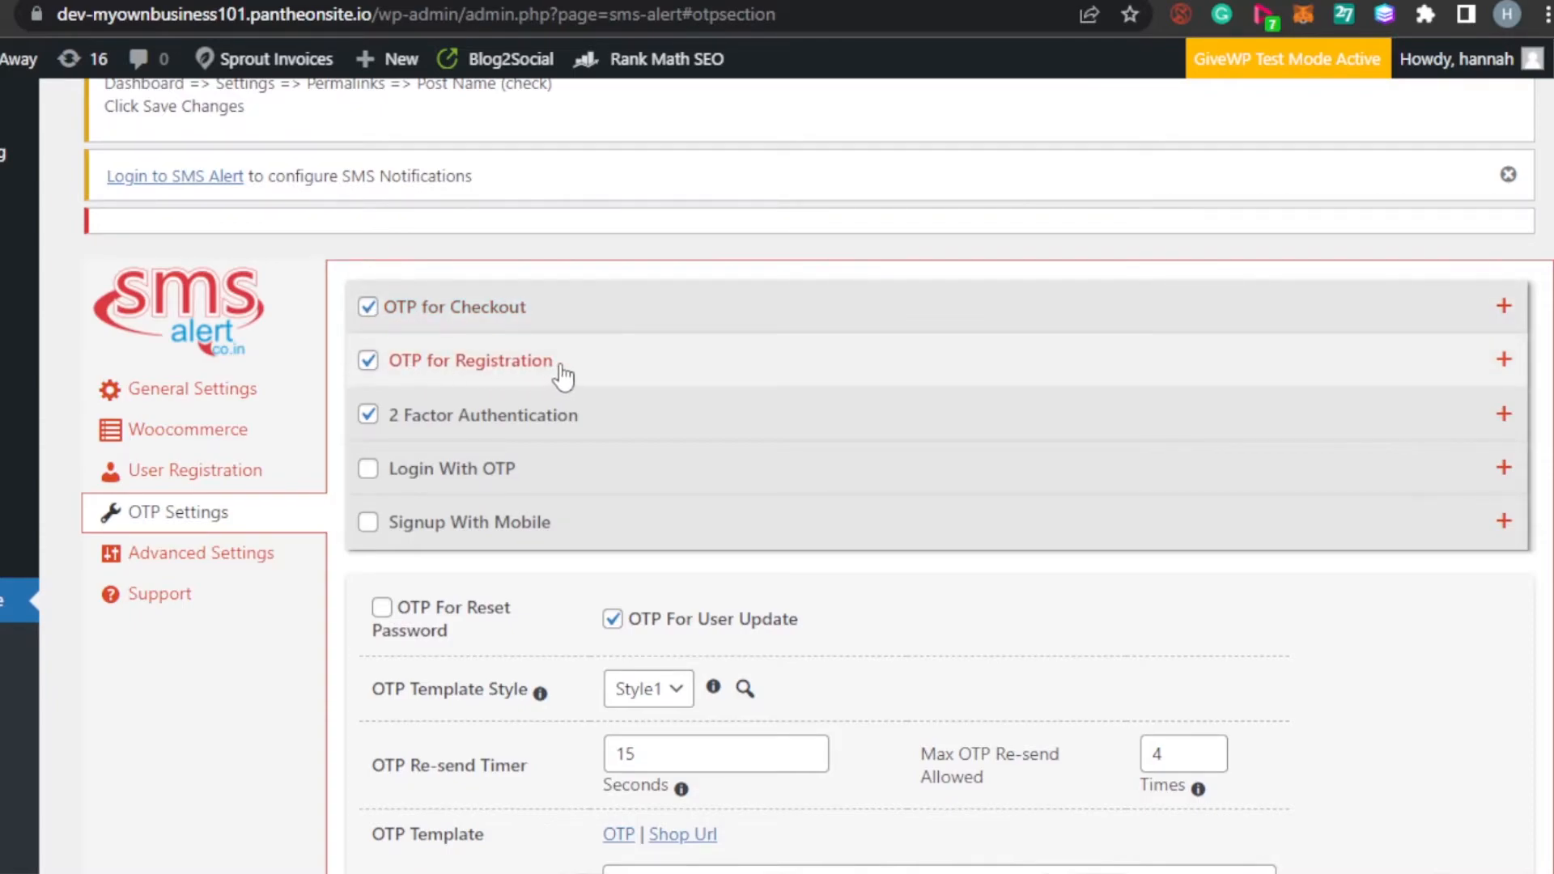
mouse_move(534, 434)
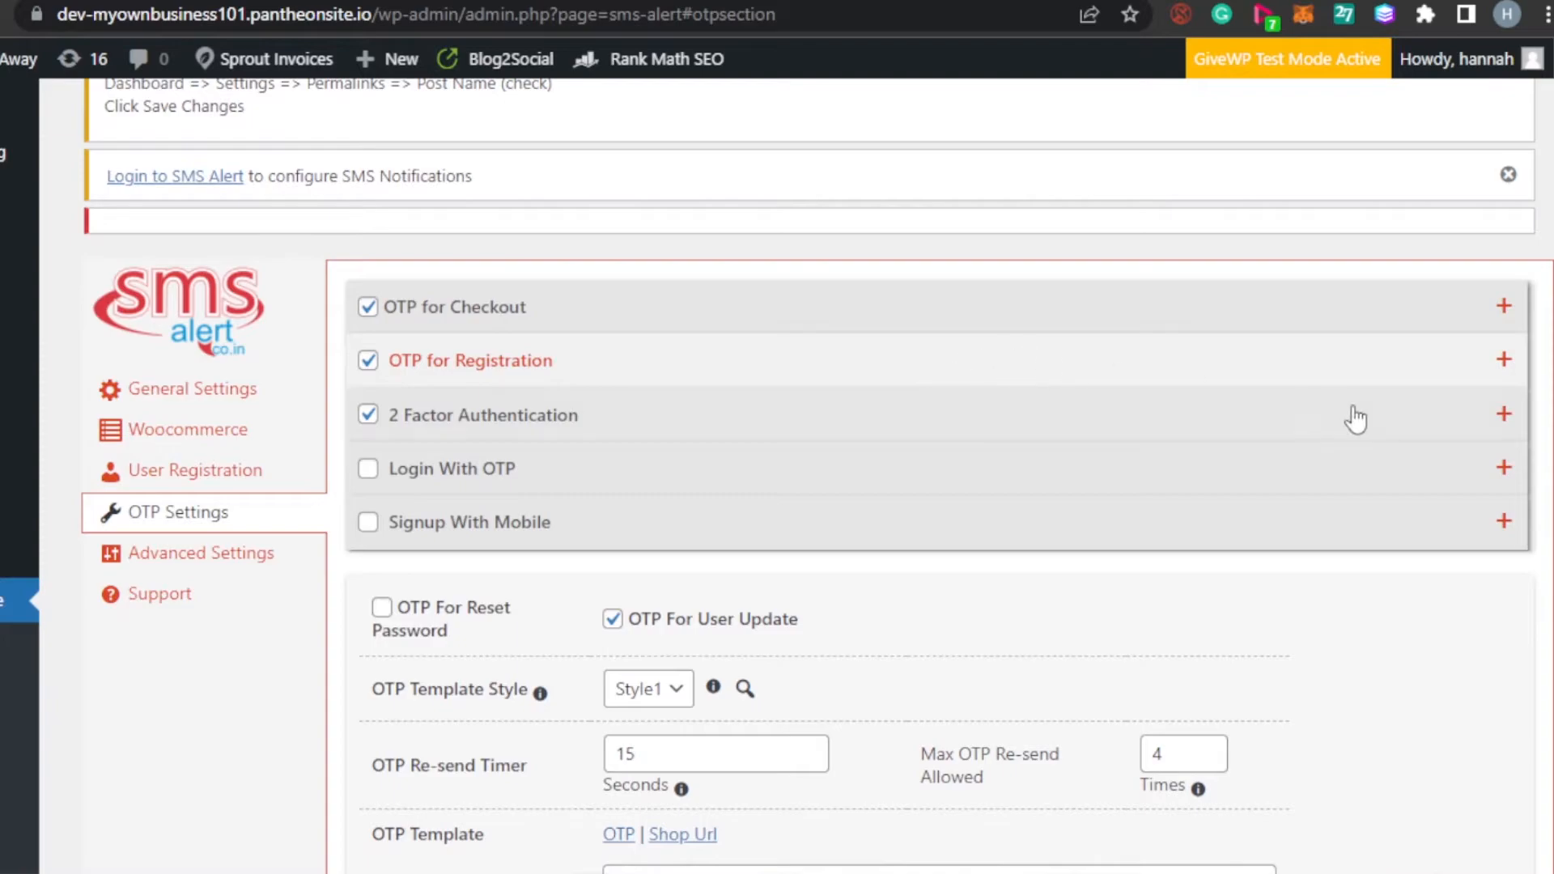
left_click(1504, 360)
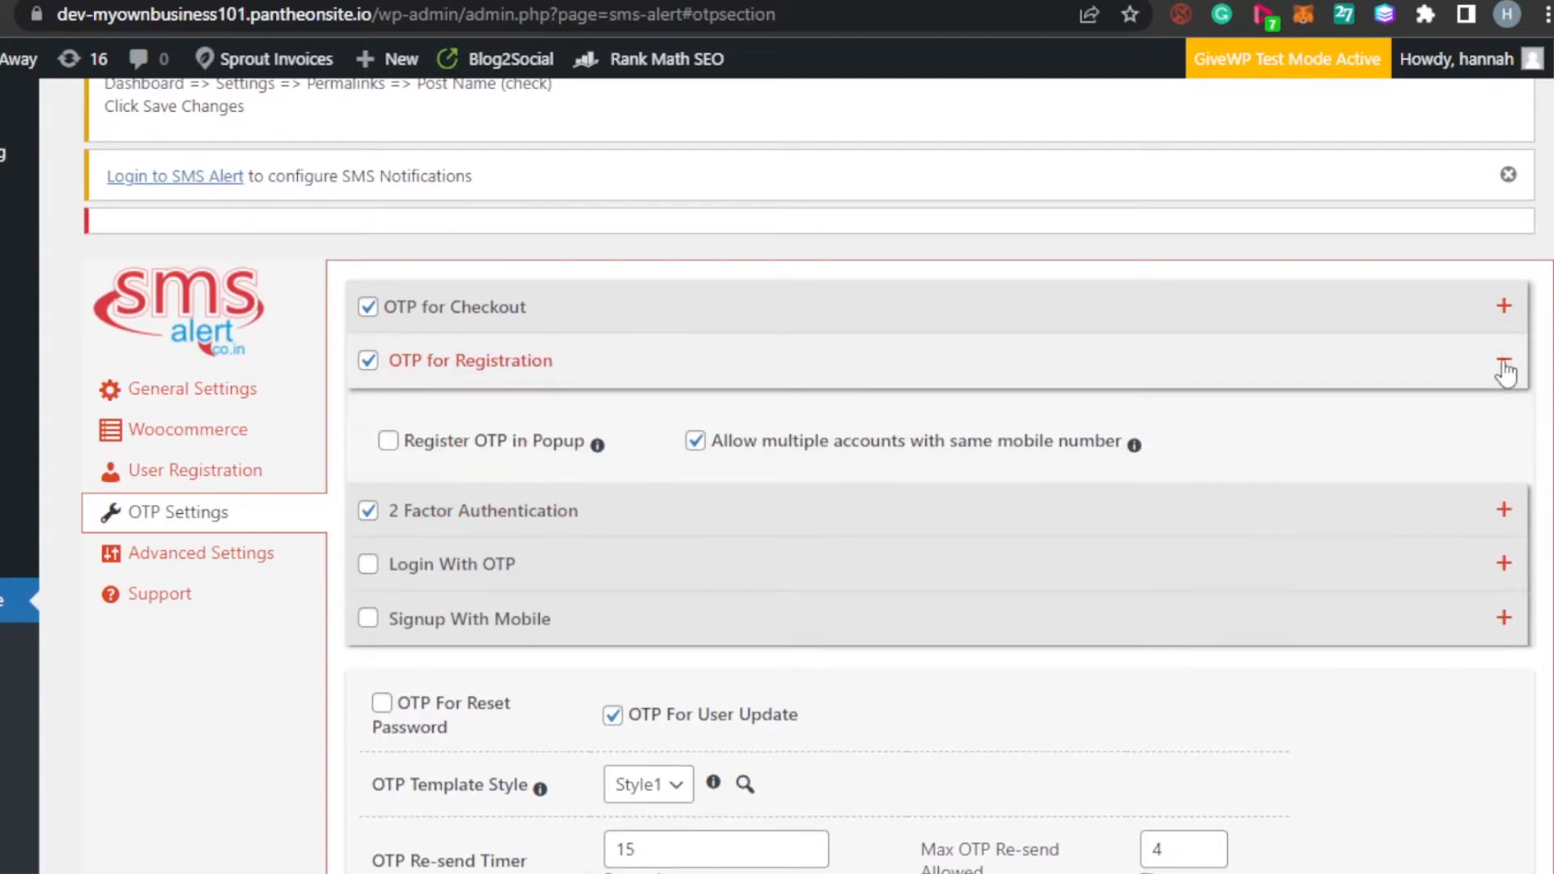
left_click(1504, 360)
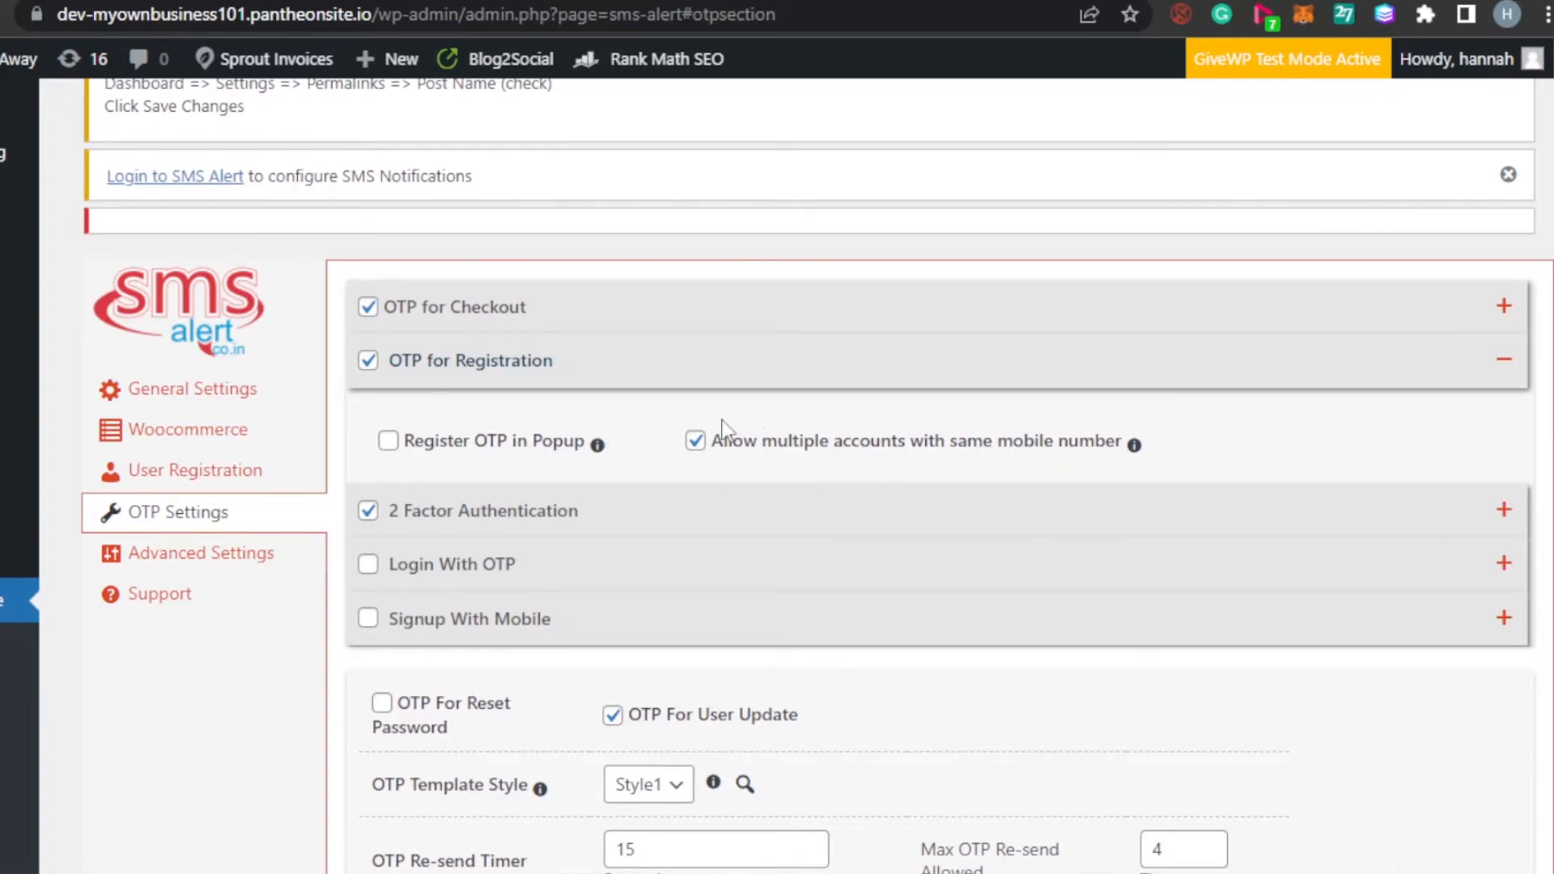
left_click(694, 440)
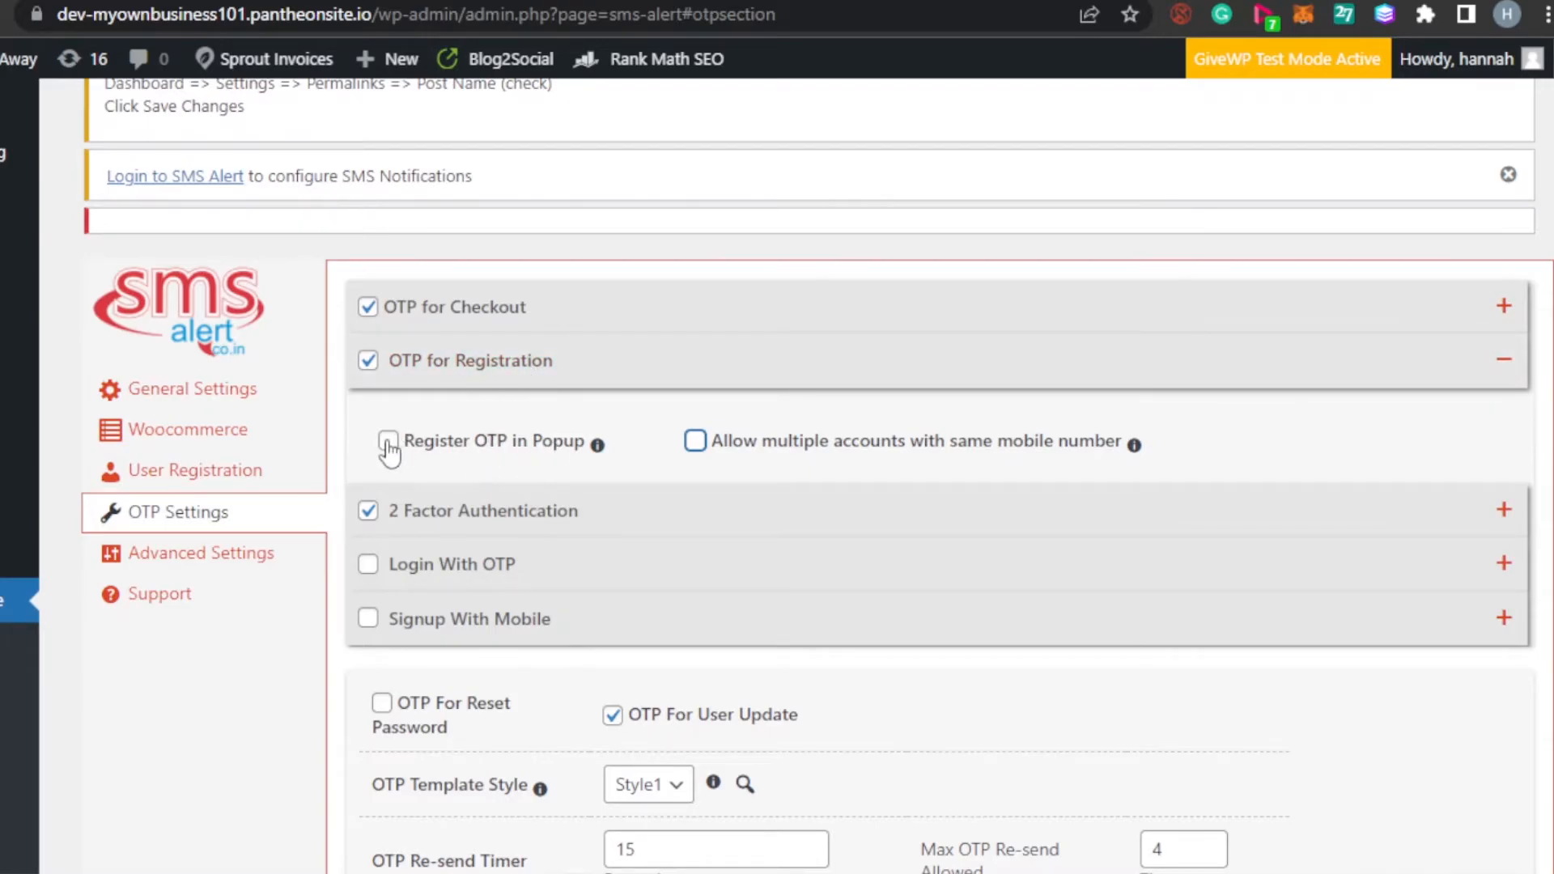
scroll("down", 3)
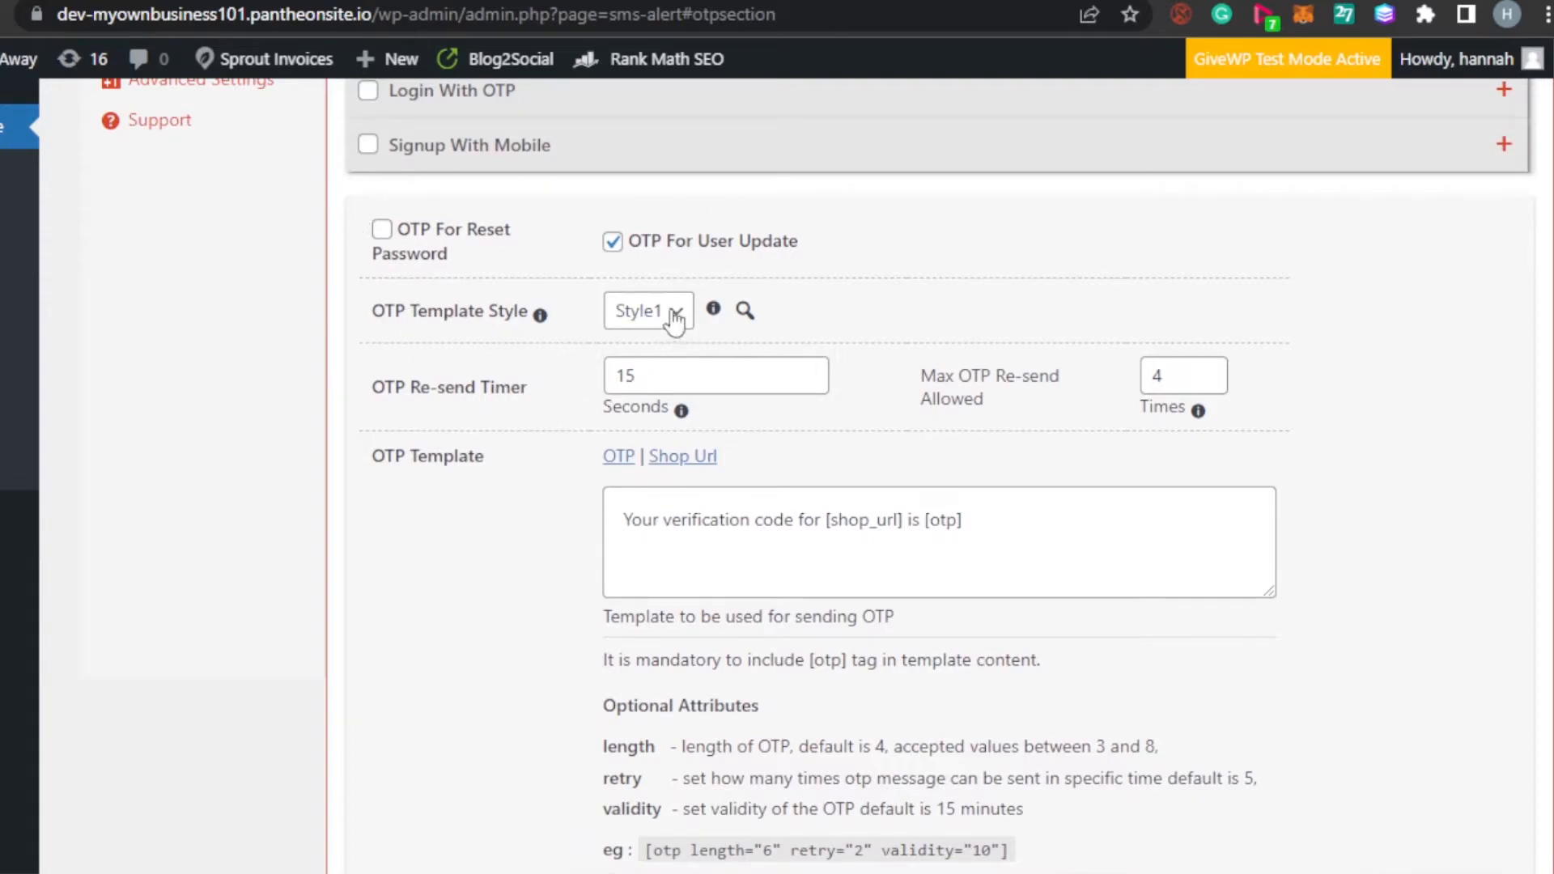
Step: Keep template Style1 and set the OTP re-send timer to 30 seconds
left_click(647, 310)
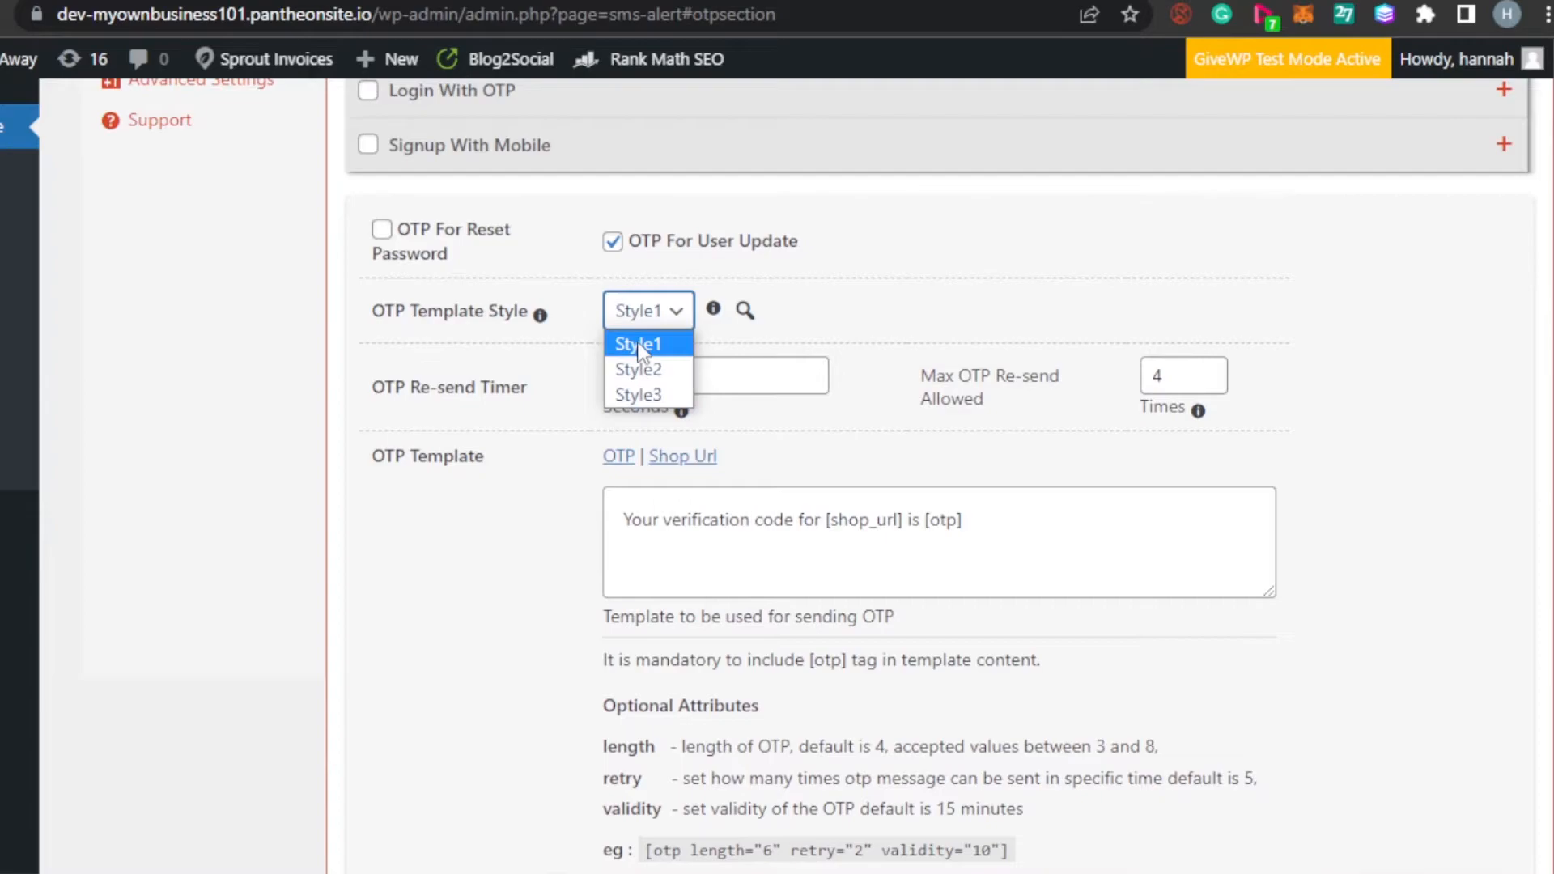
mouse_move(638, 369)
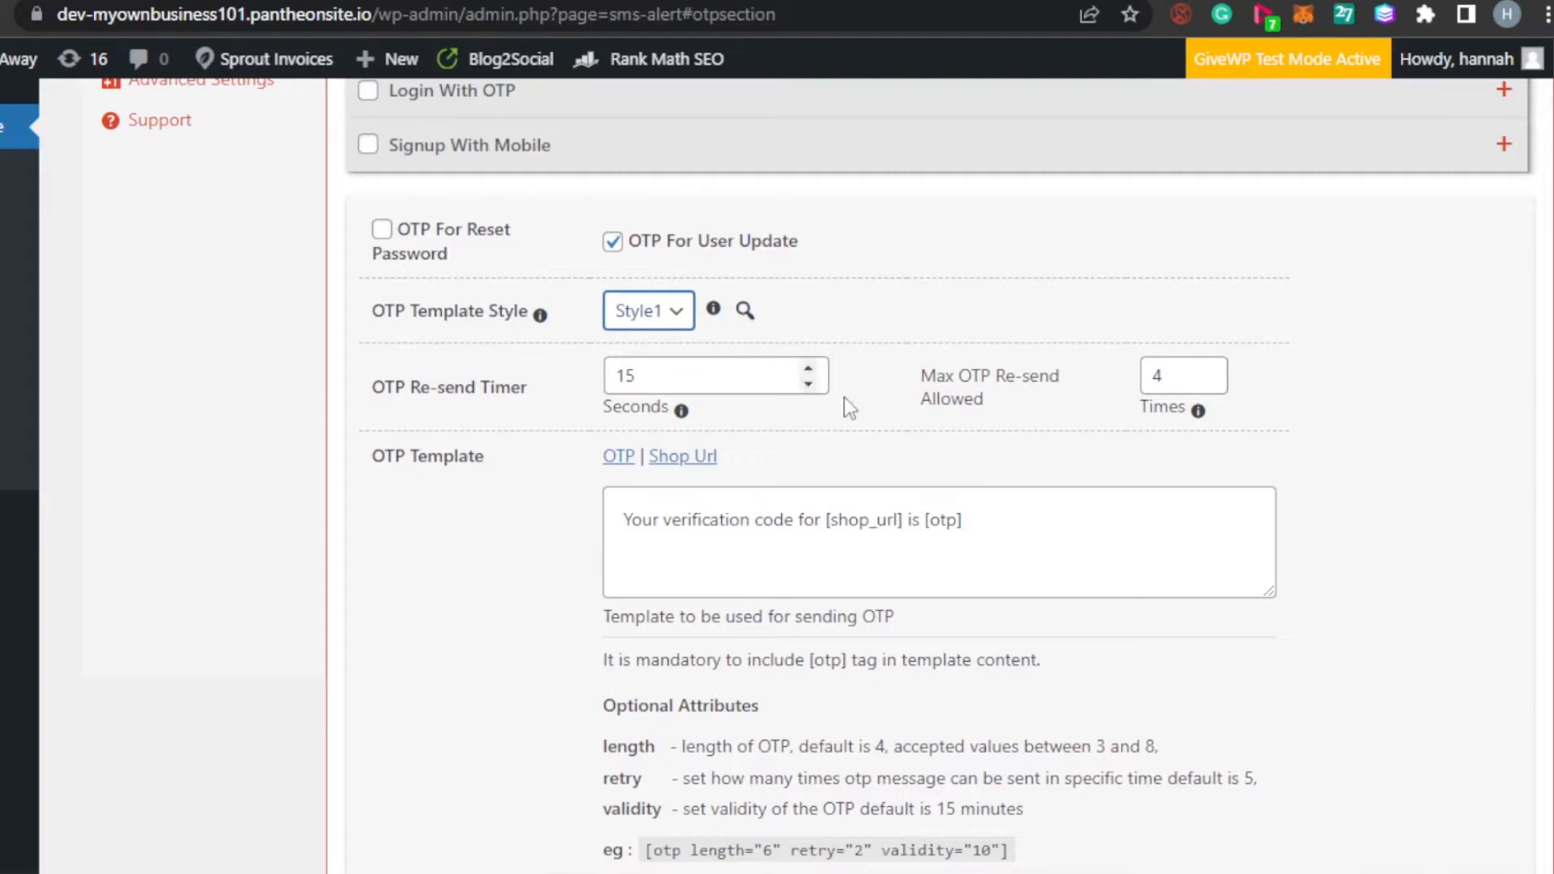
left_click(807, 387)
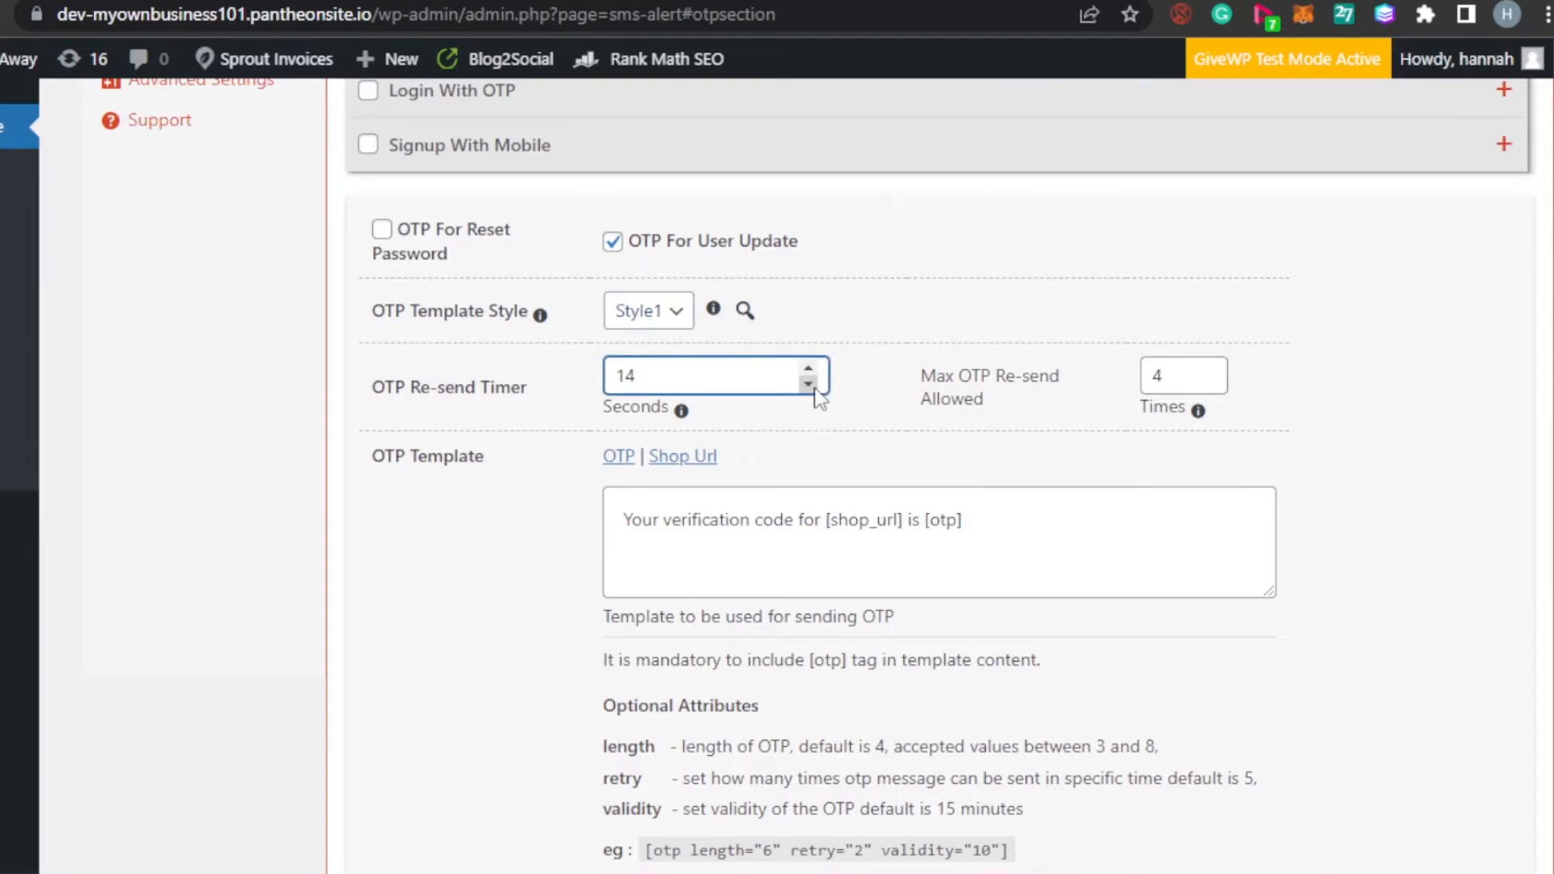
left_click(806, 369)
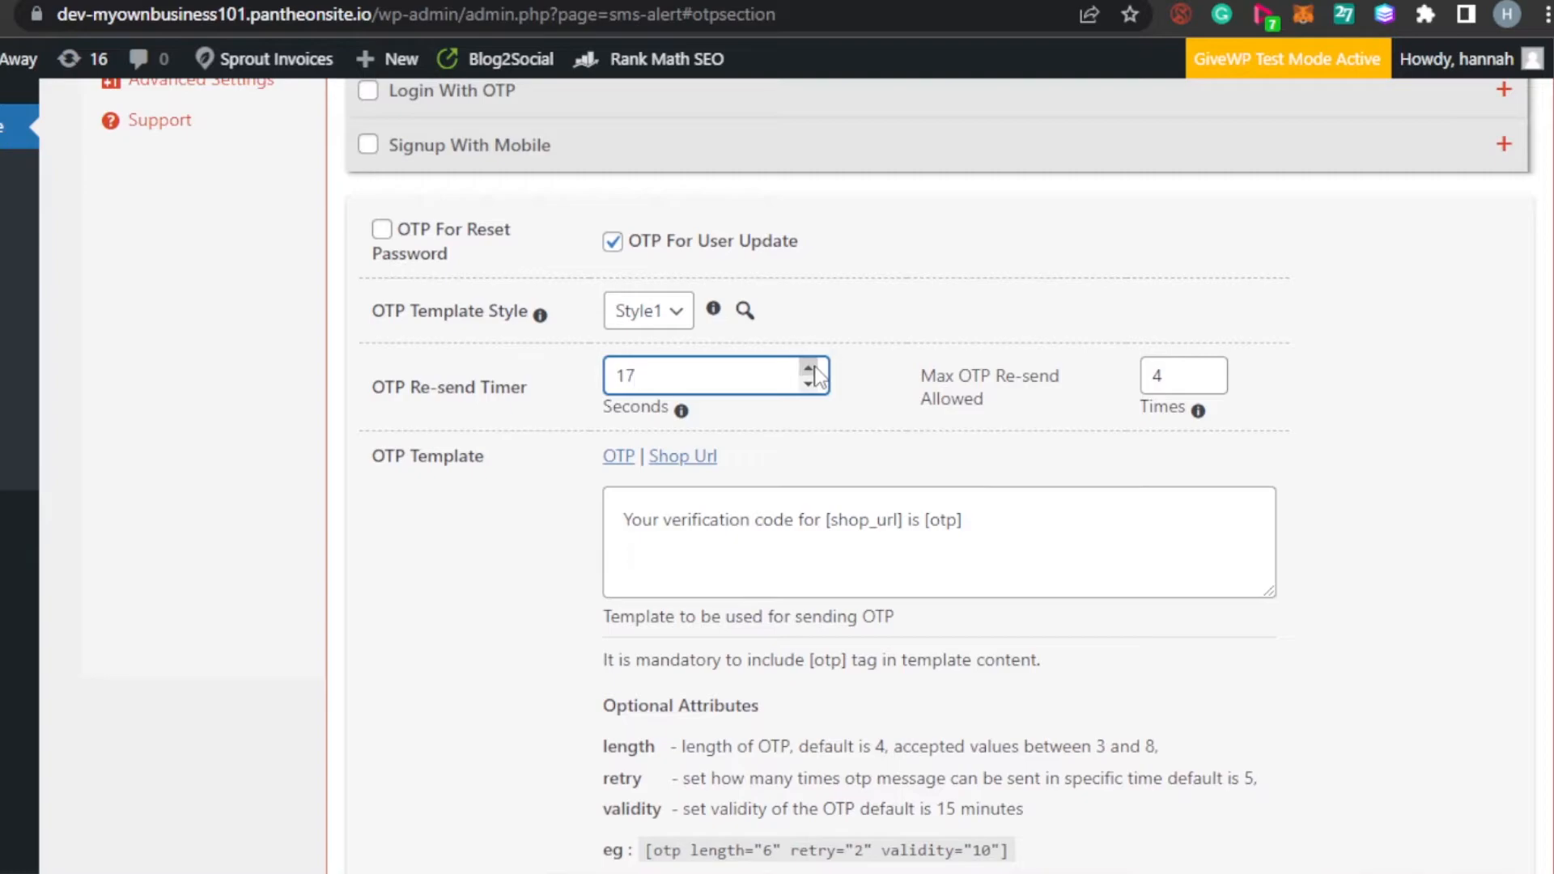
type("26")
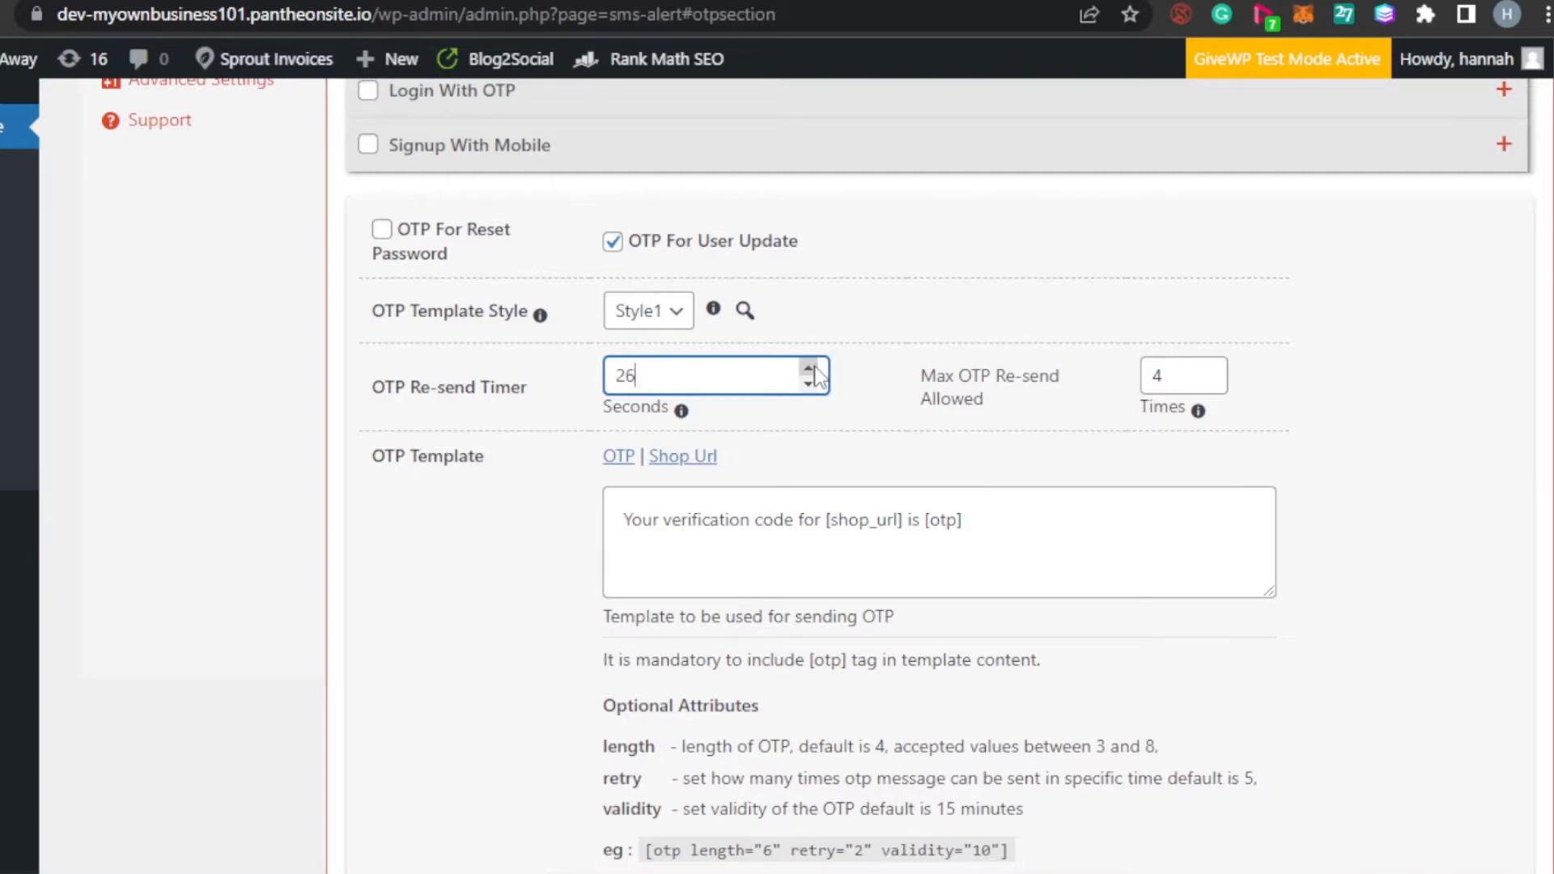
left_click(806, 369)
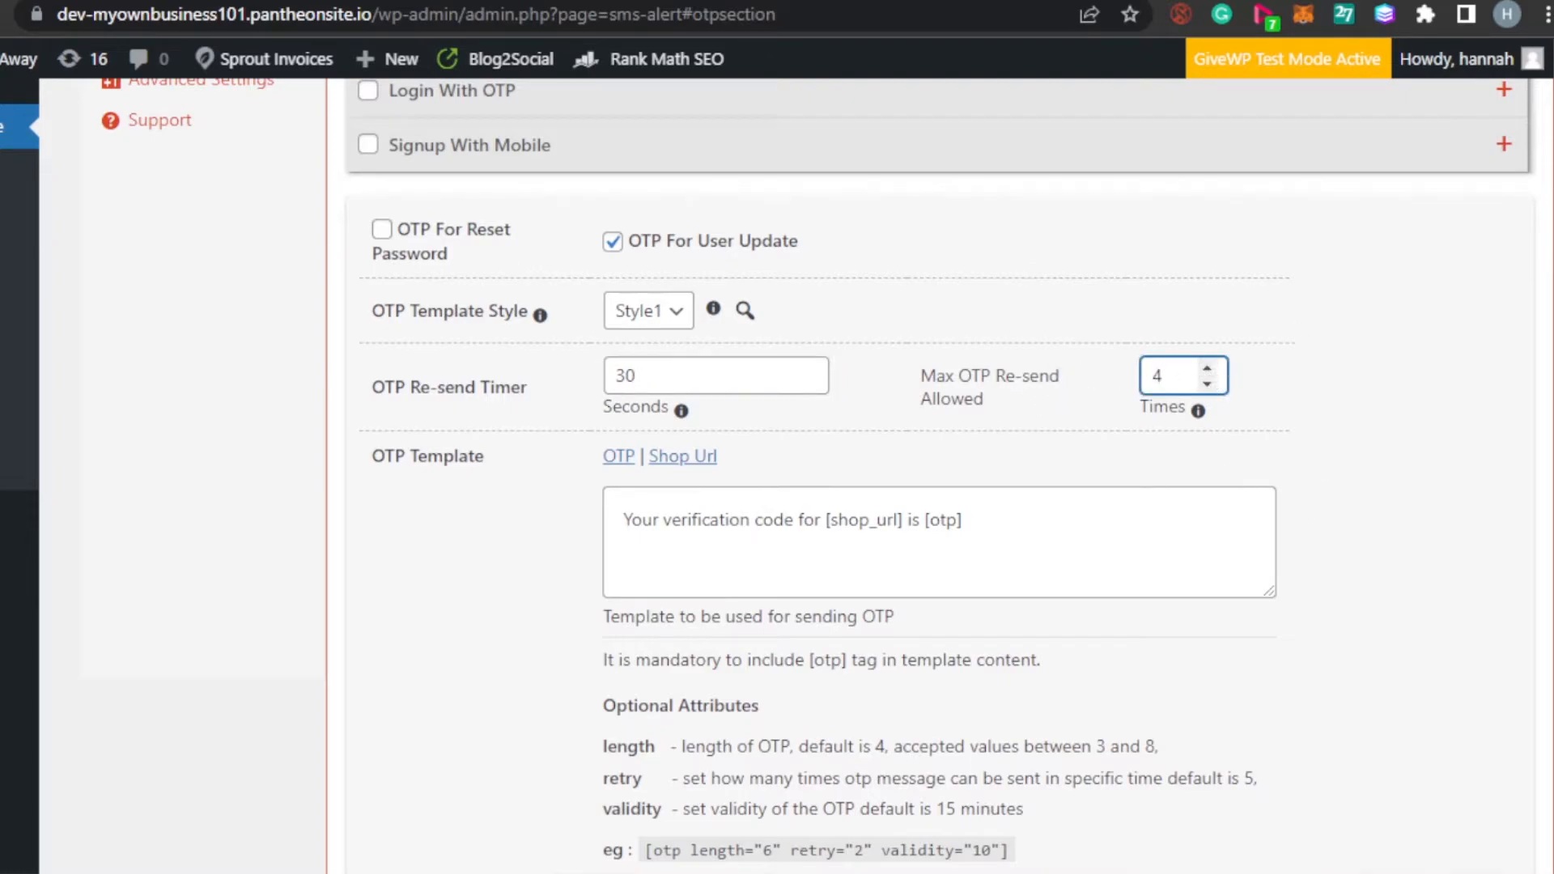
scroll("down", 3)
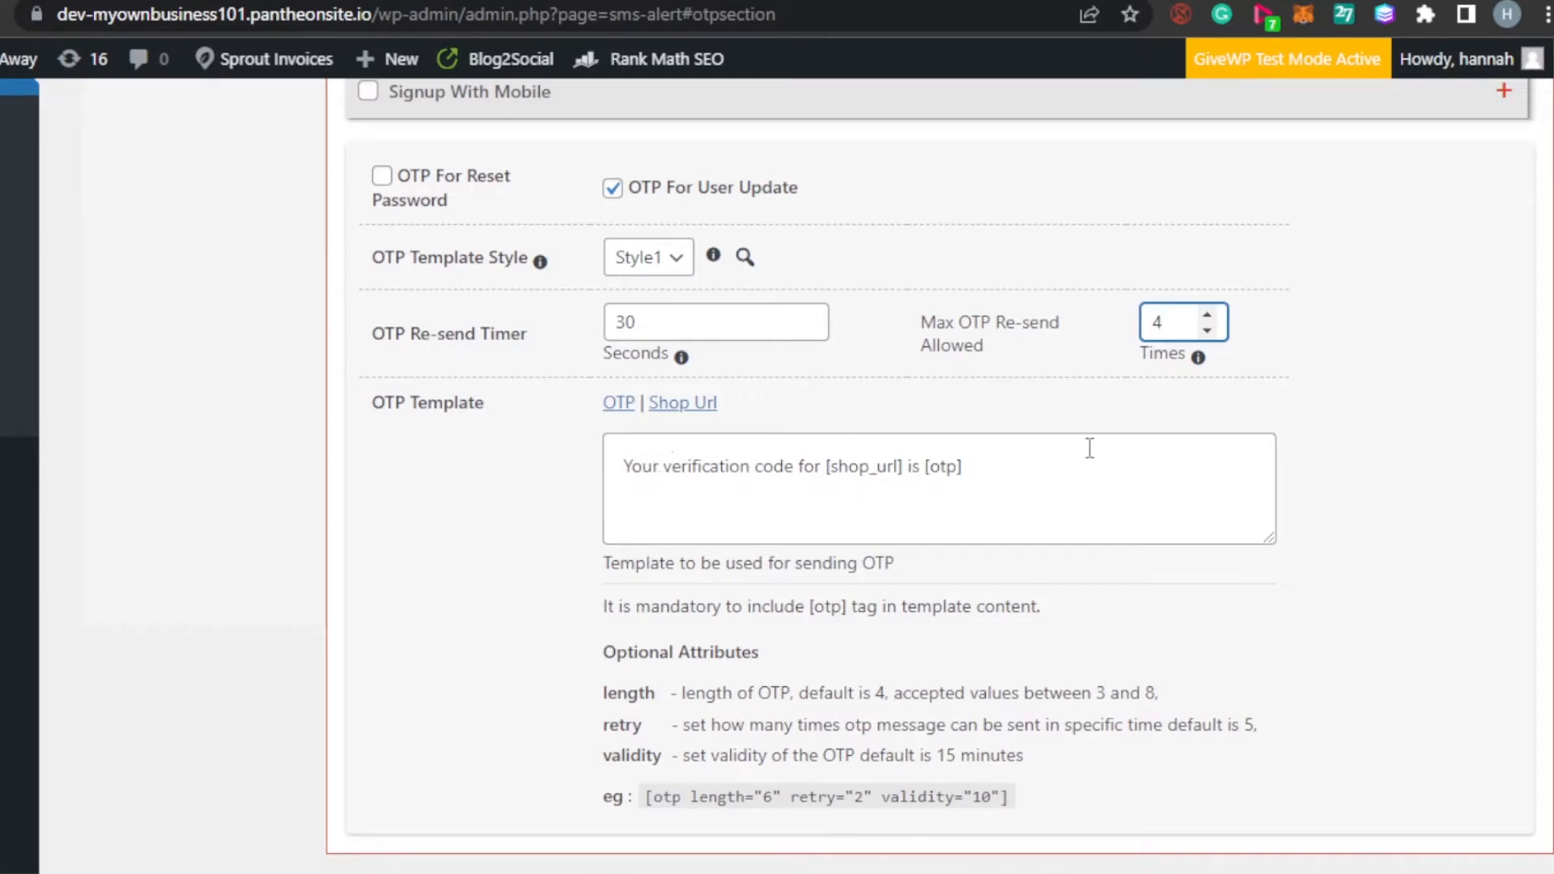
scroll("down", 3)
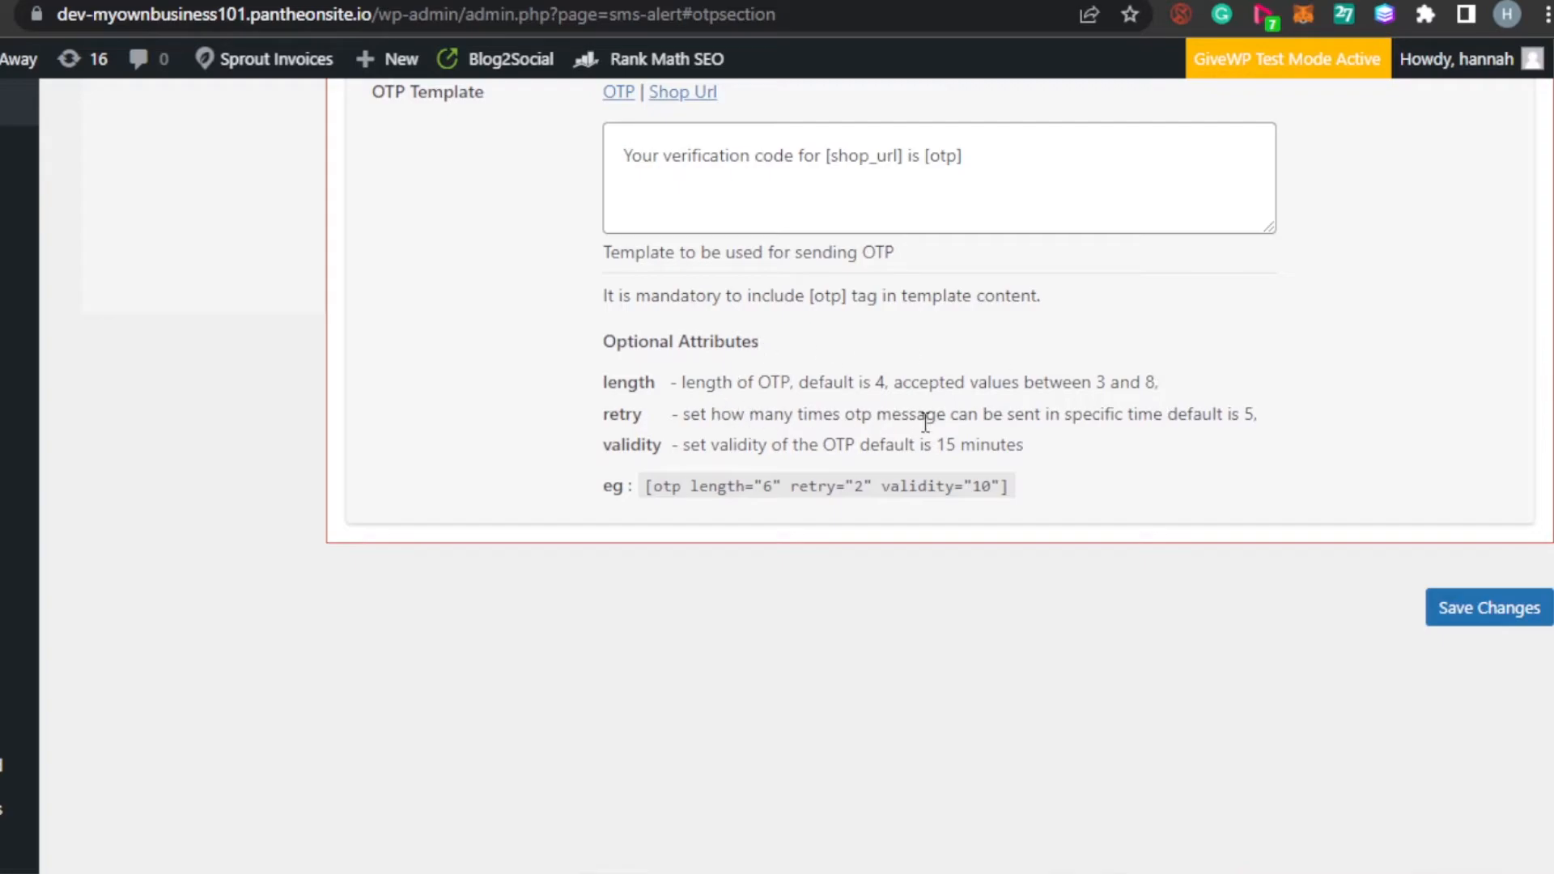
mouse_move(1209, 420)
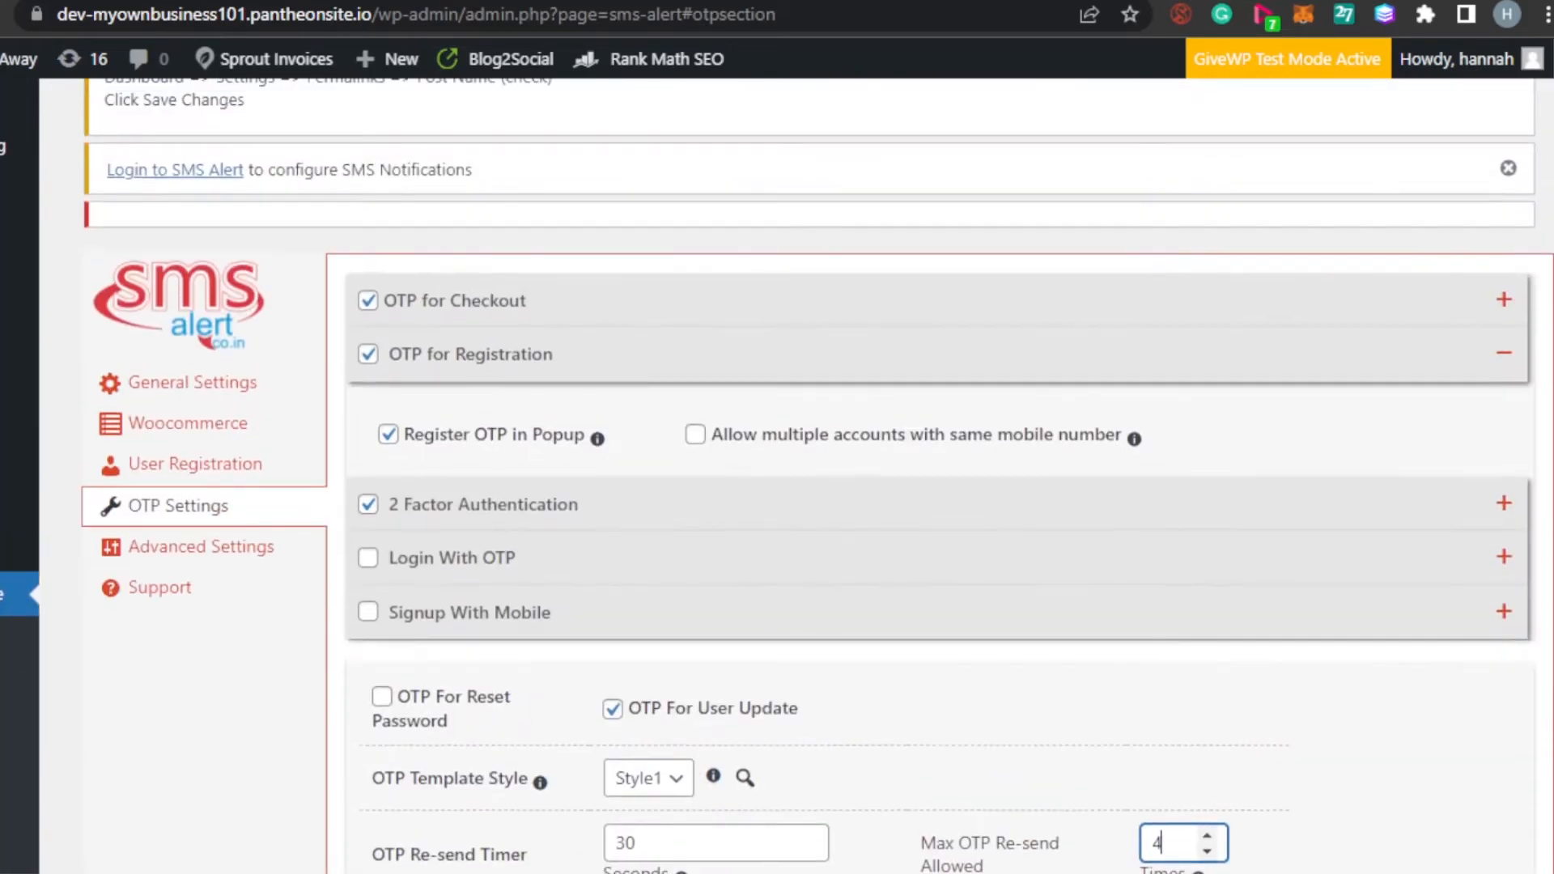
Step: Save the OTP settings and dismiss the 'Please choose your senderid' warning
scroll("down", 3)
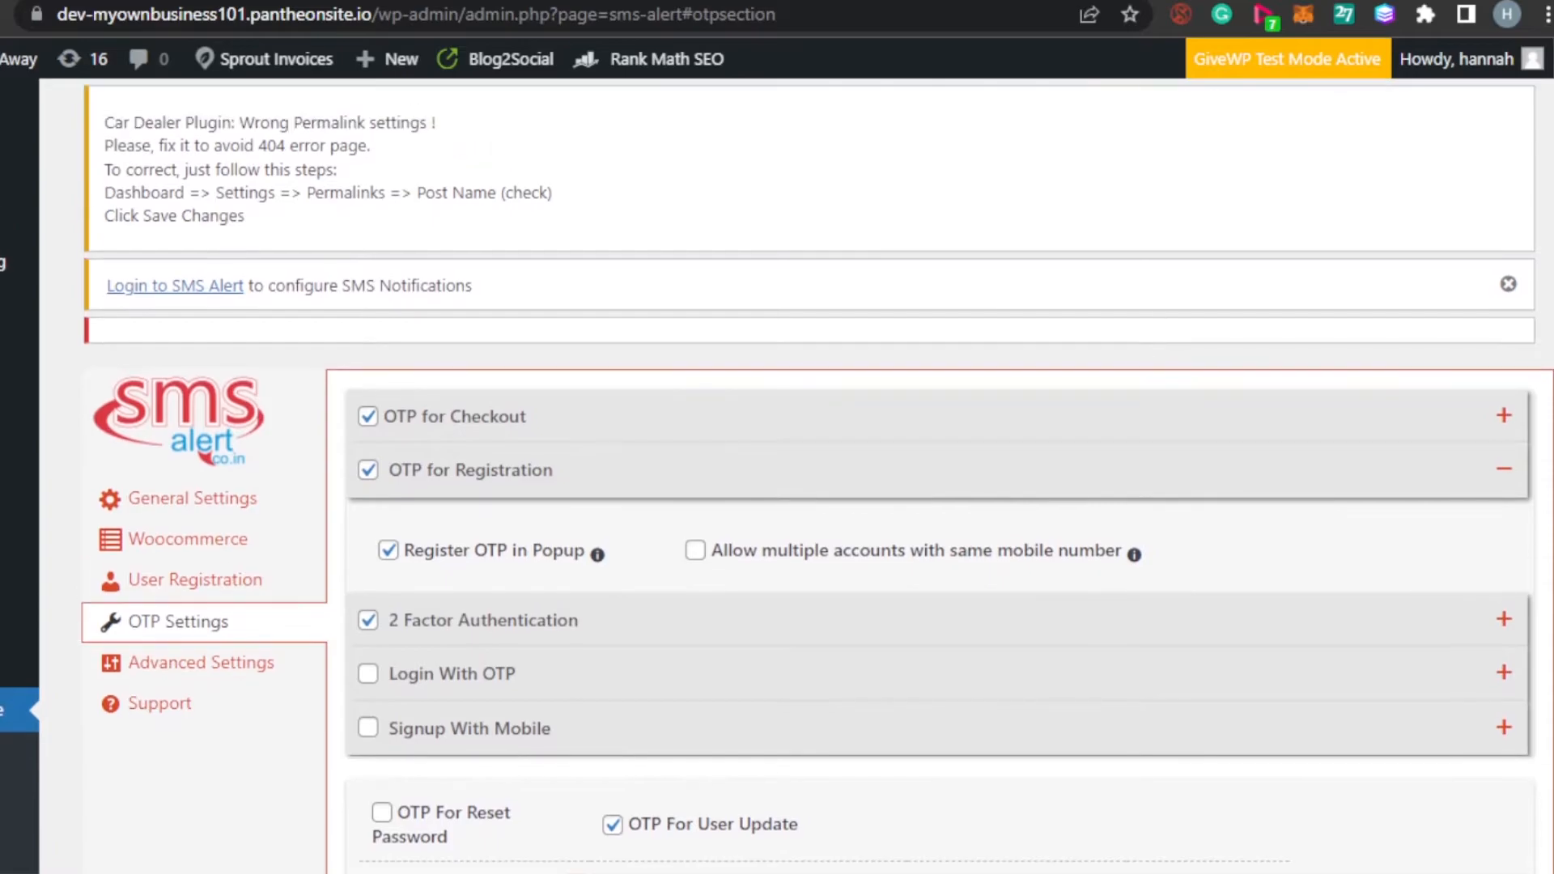
scroll("down", 3)
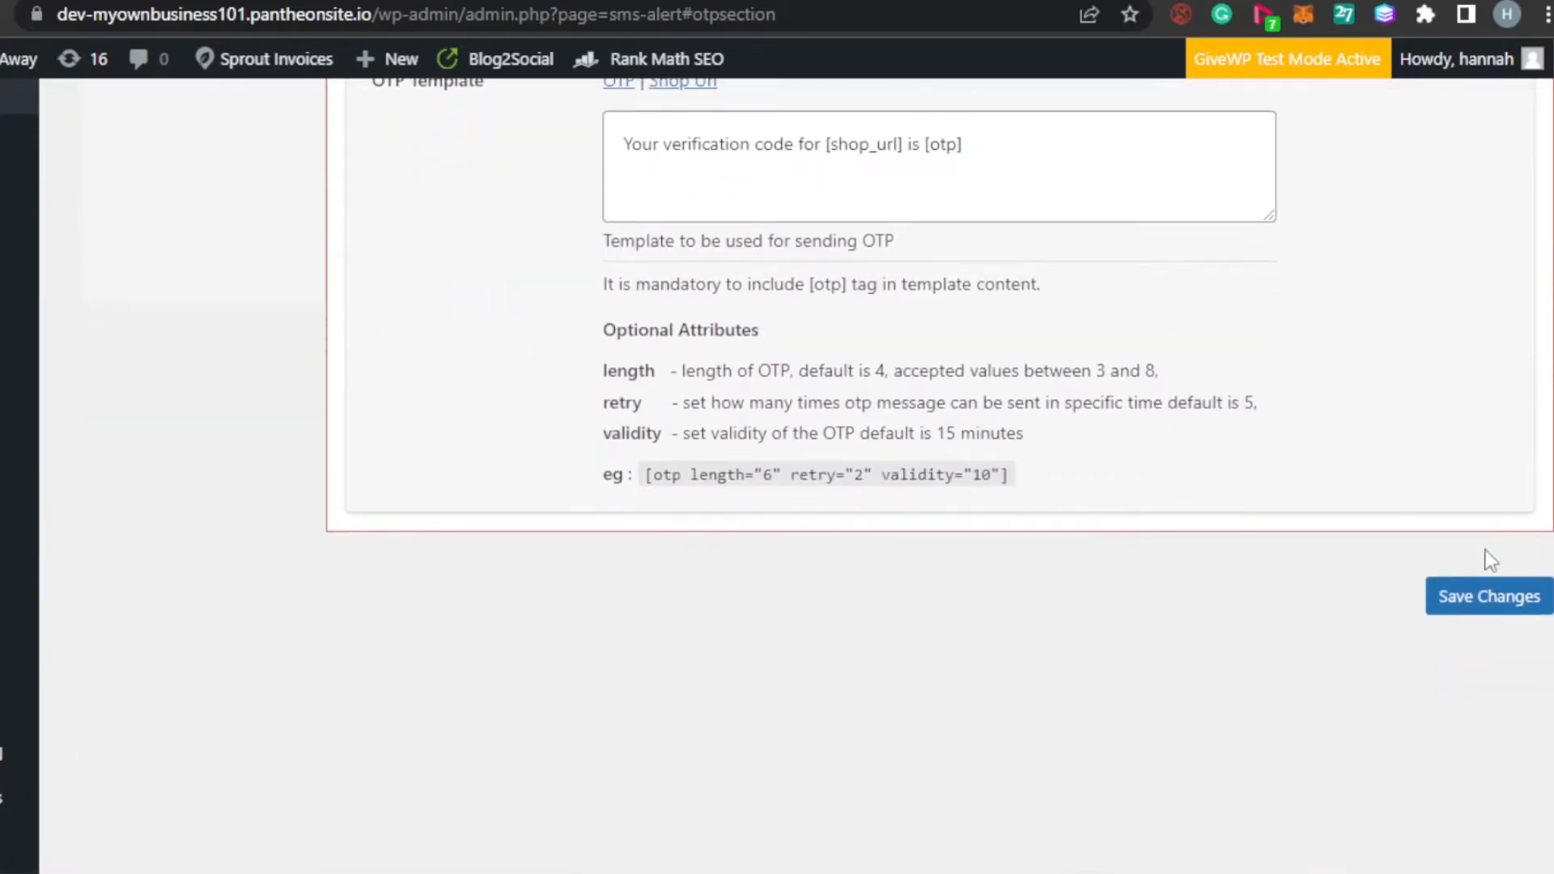
left_click(1487, 595)
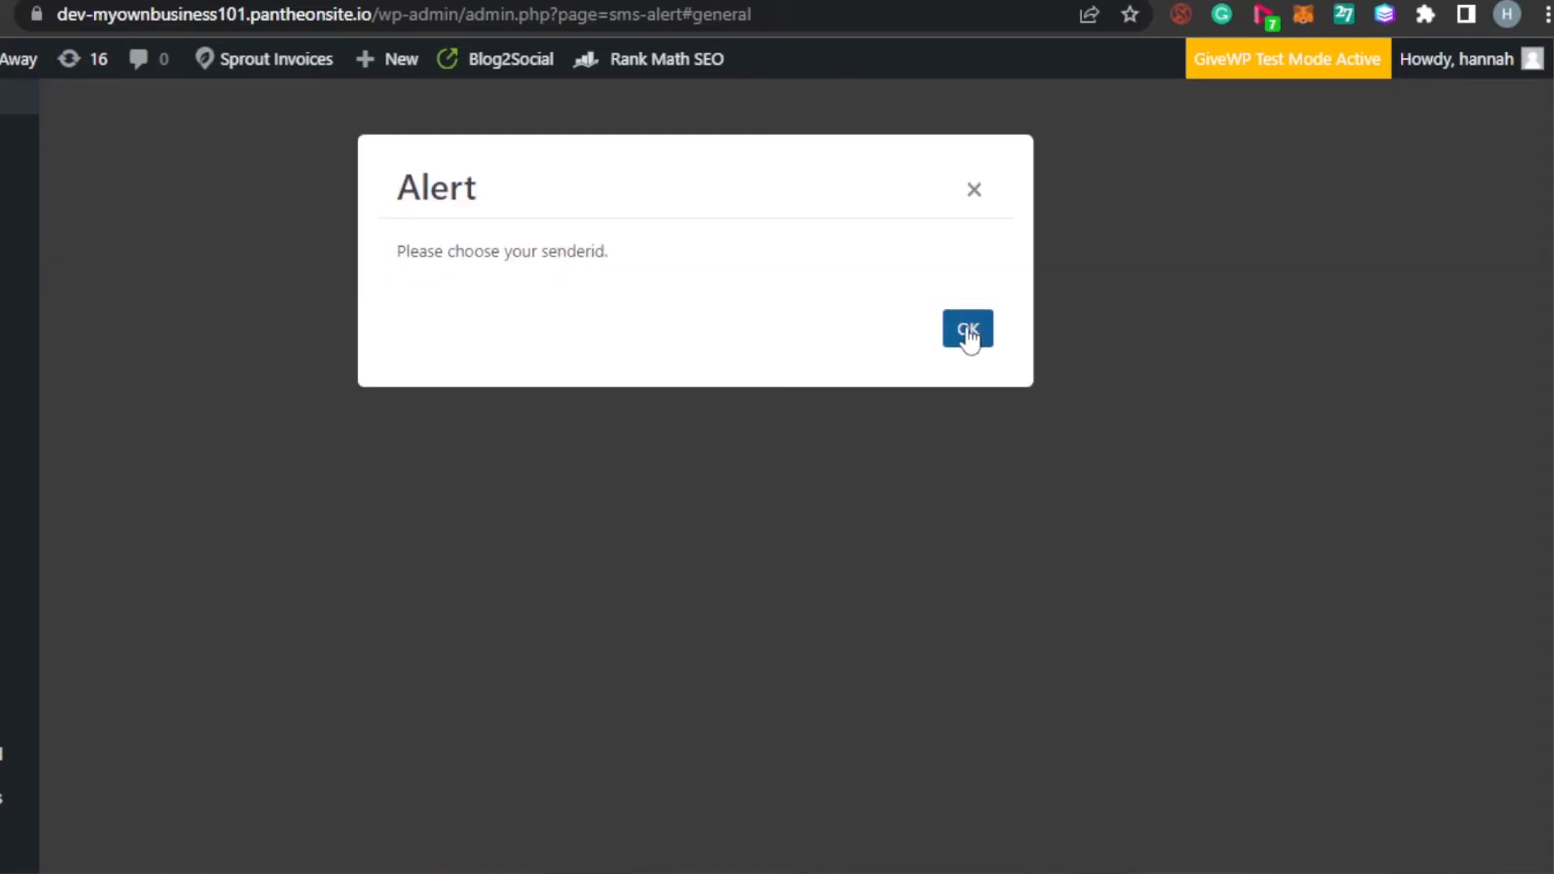
left_click(967, 329)
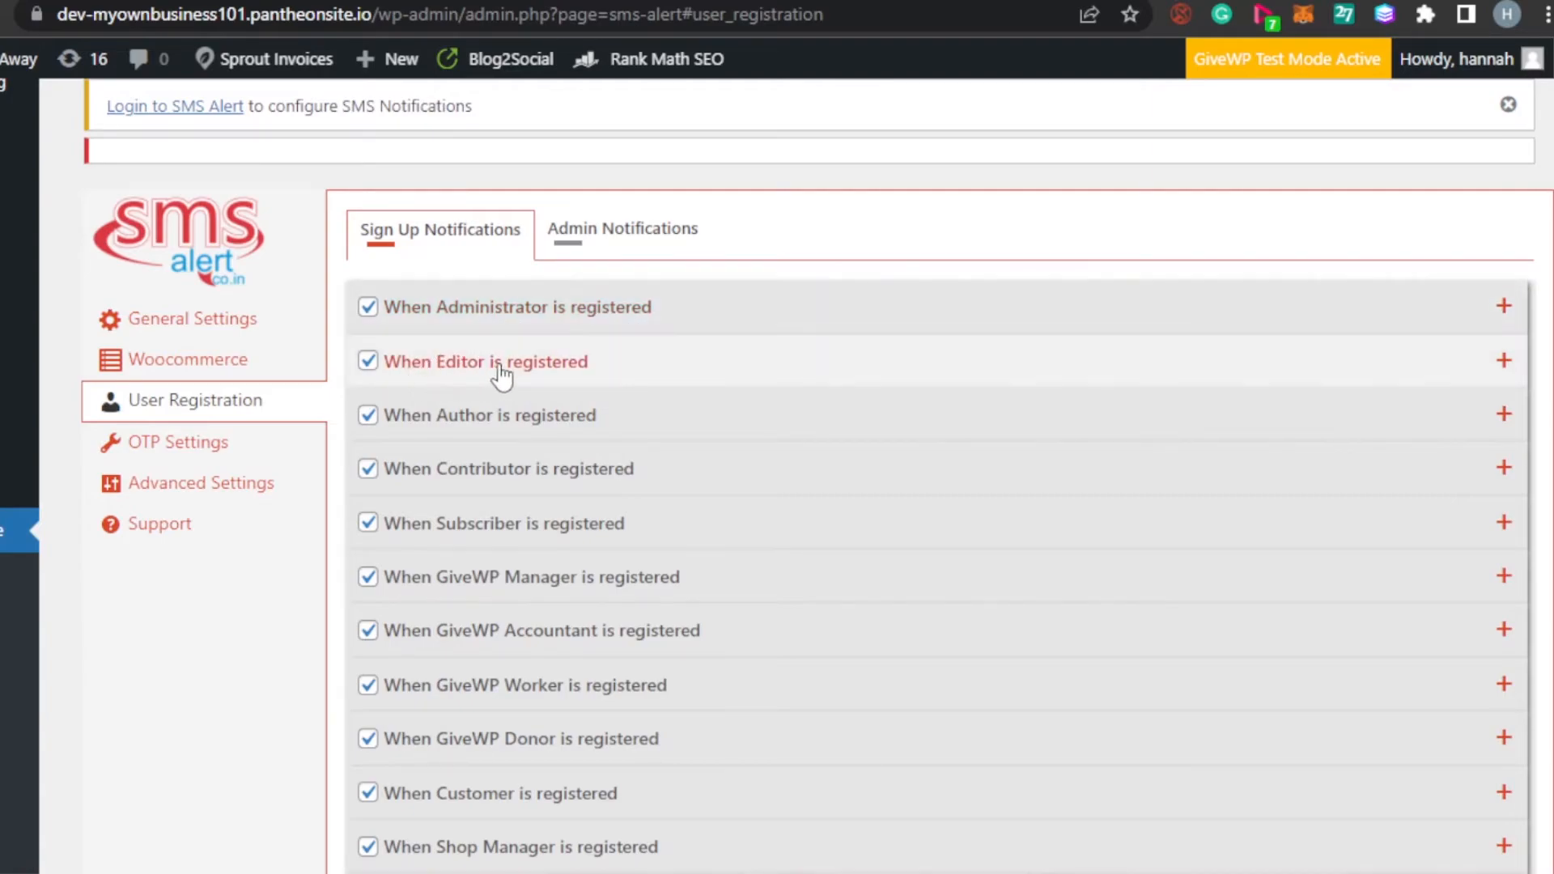
mouse_move(523, 685)
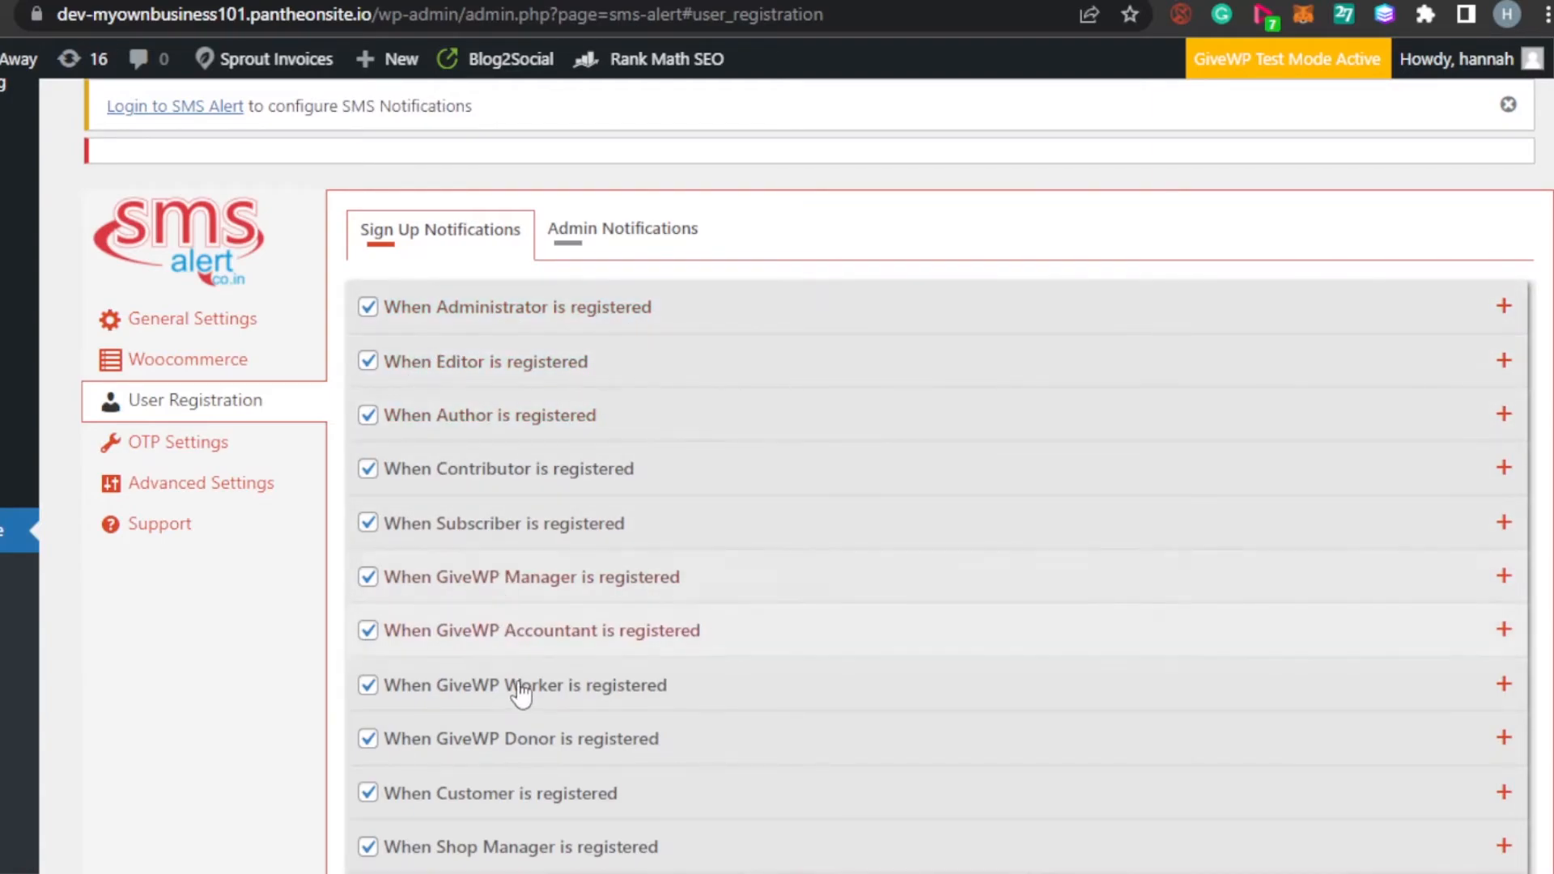
Step: Expand the 'When Administrator is registered' notification to show its default thank-you message
scroll("down", 3)
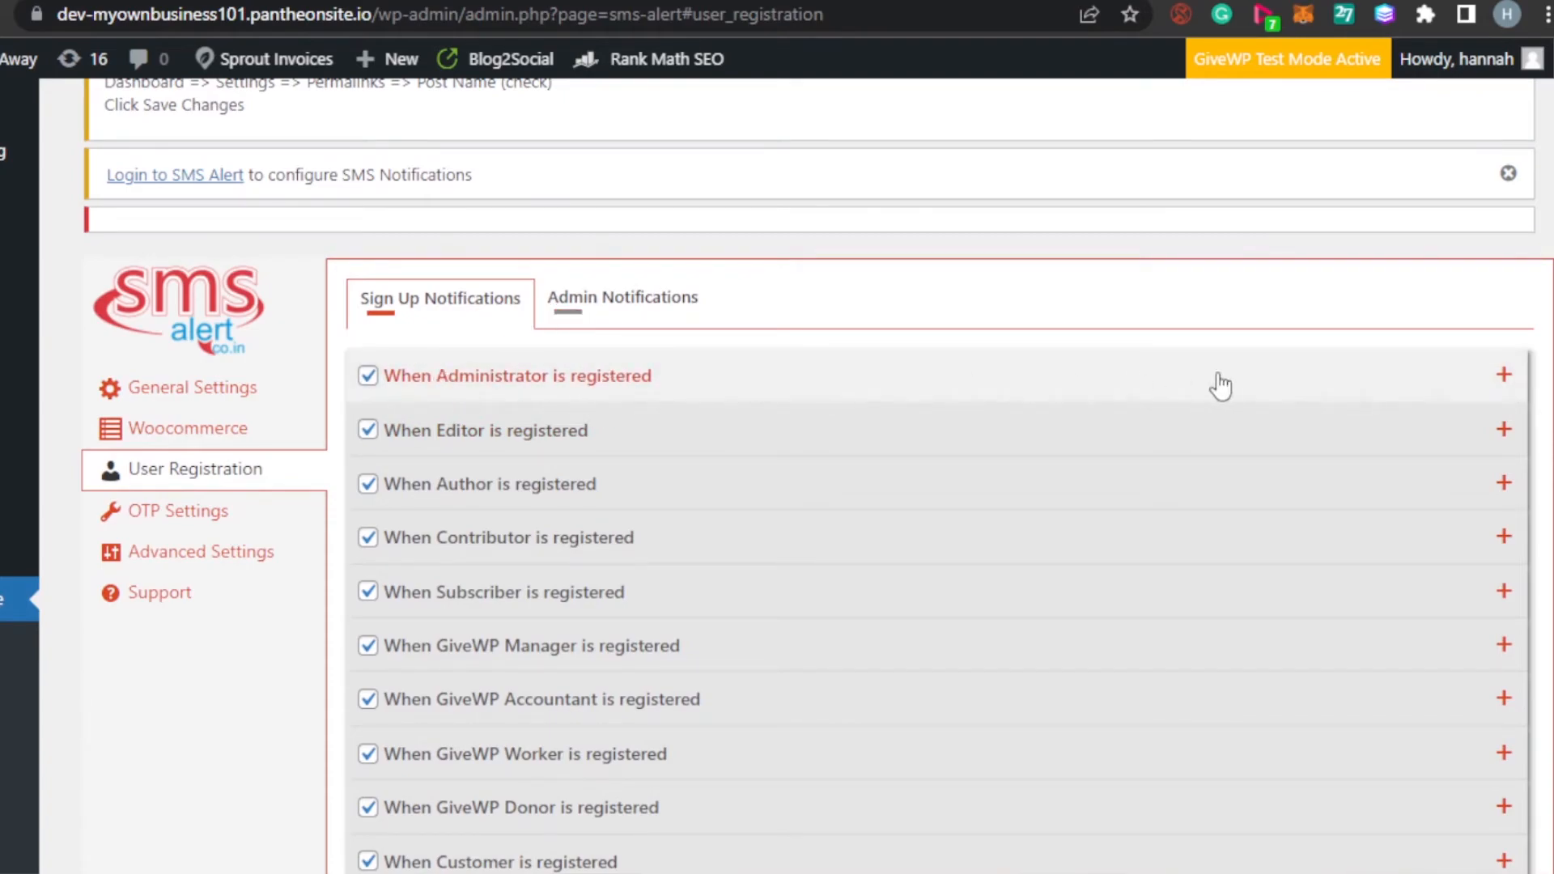
left_click(1501, 374)
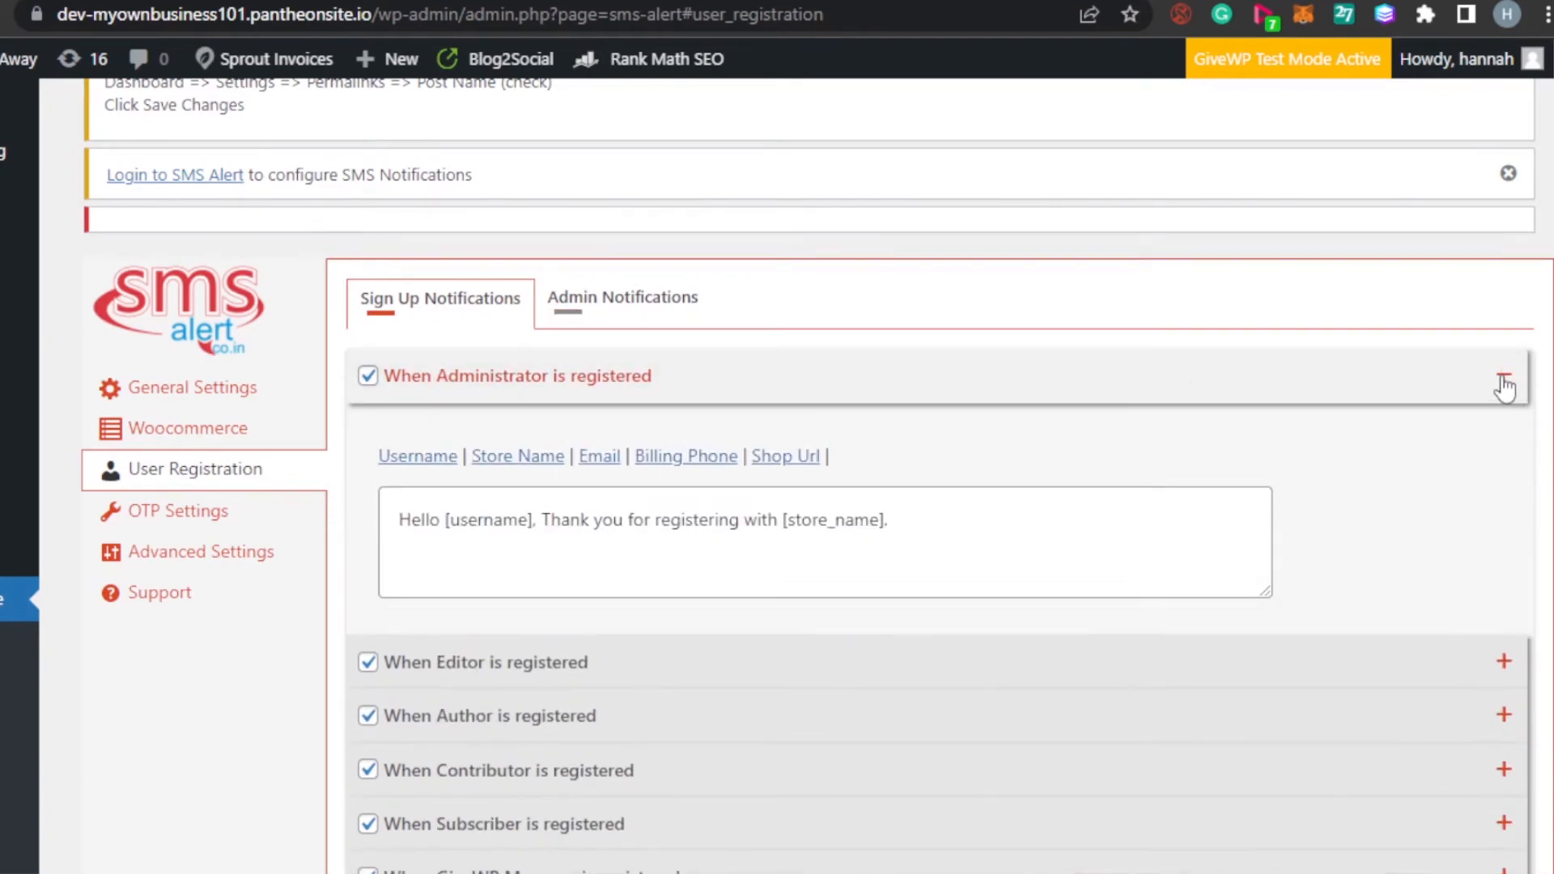
left_click(1504, 376)
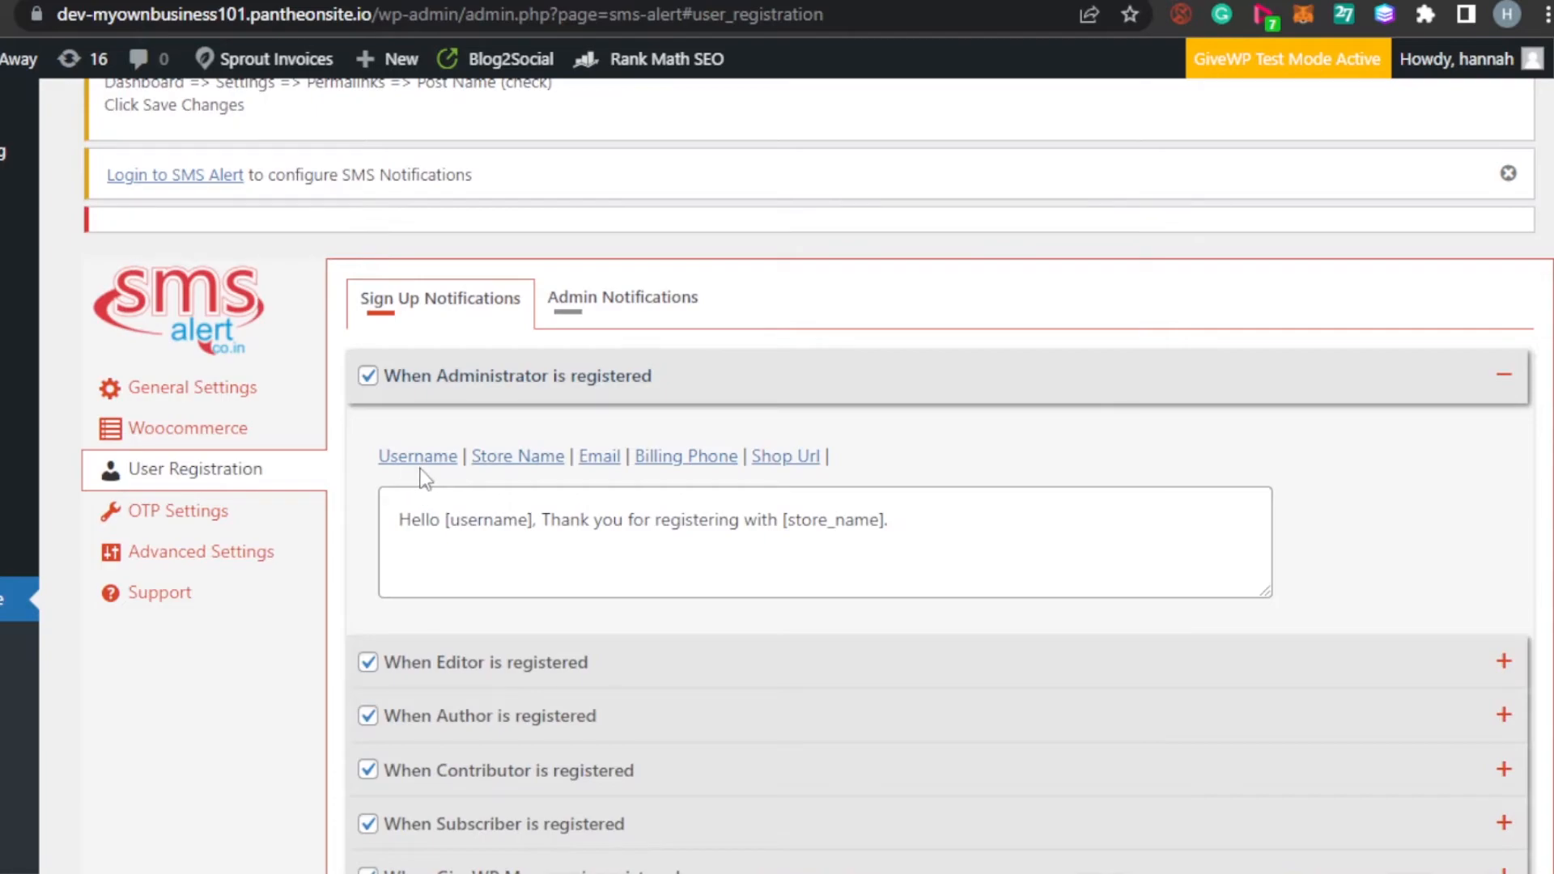
mouse_move(599, 456)
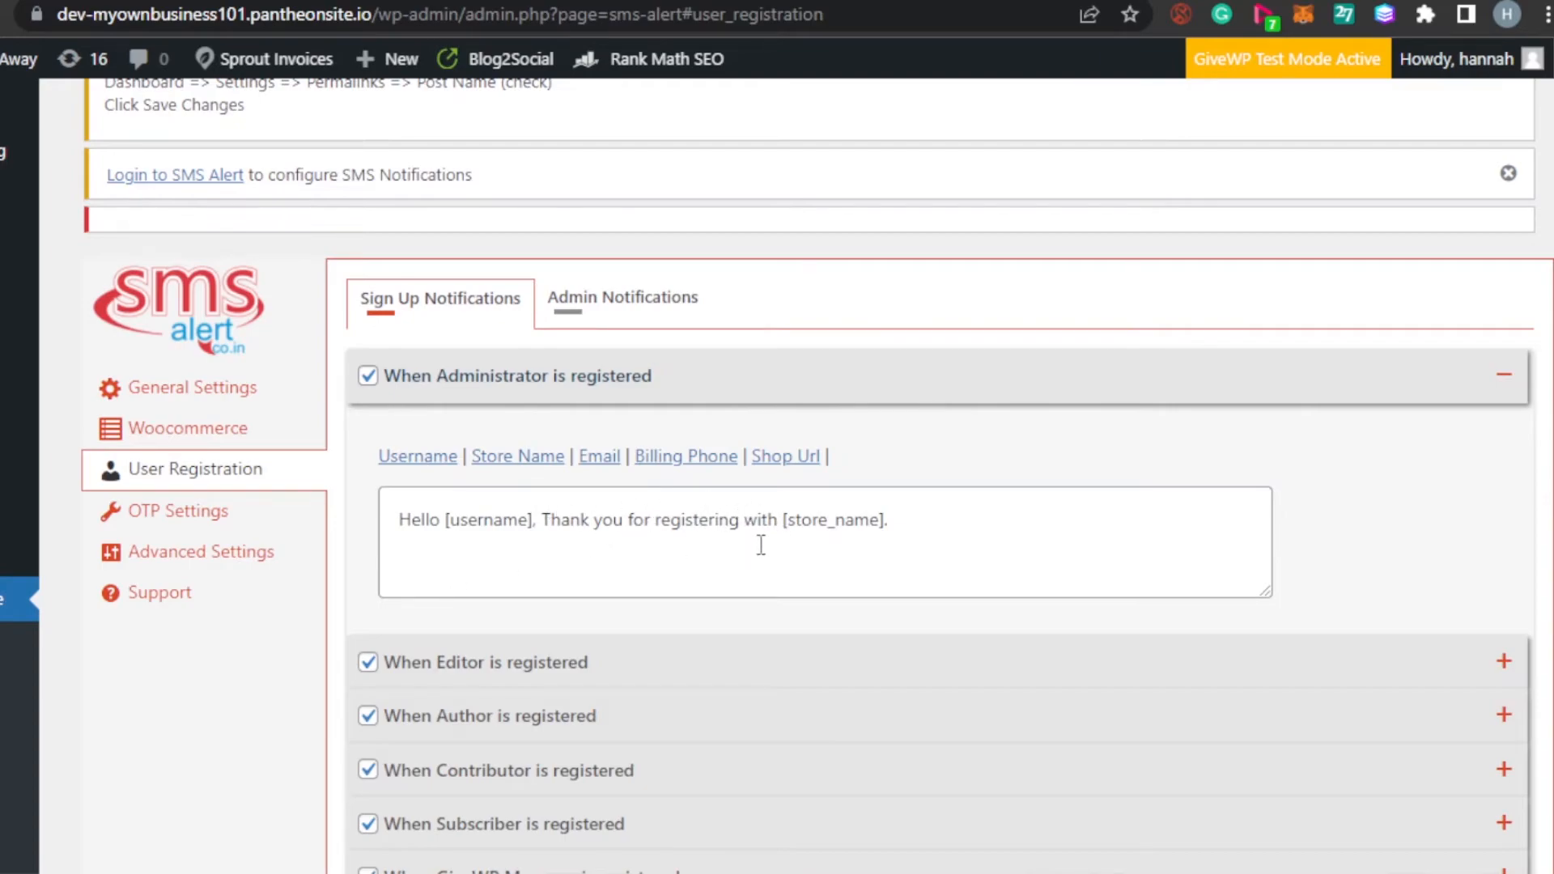
mouse_move(981, 588)
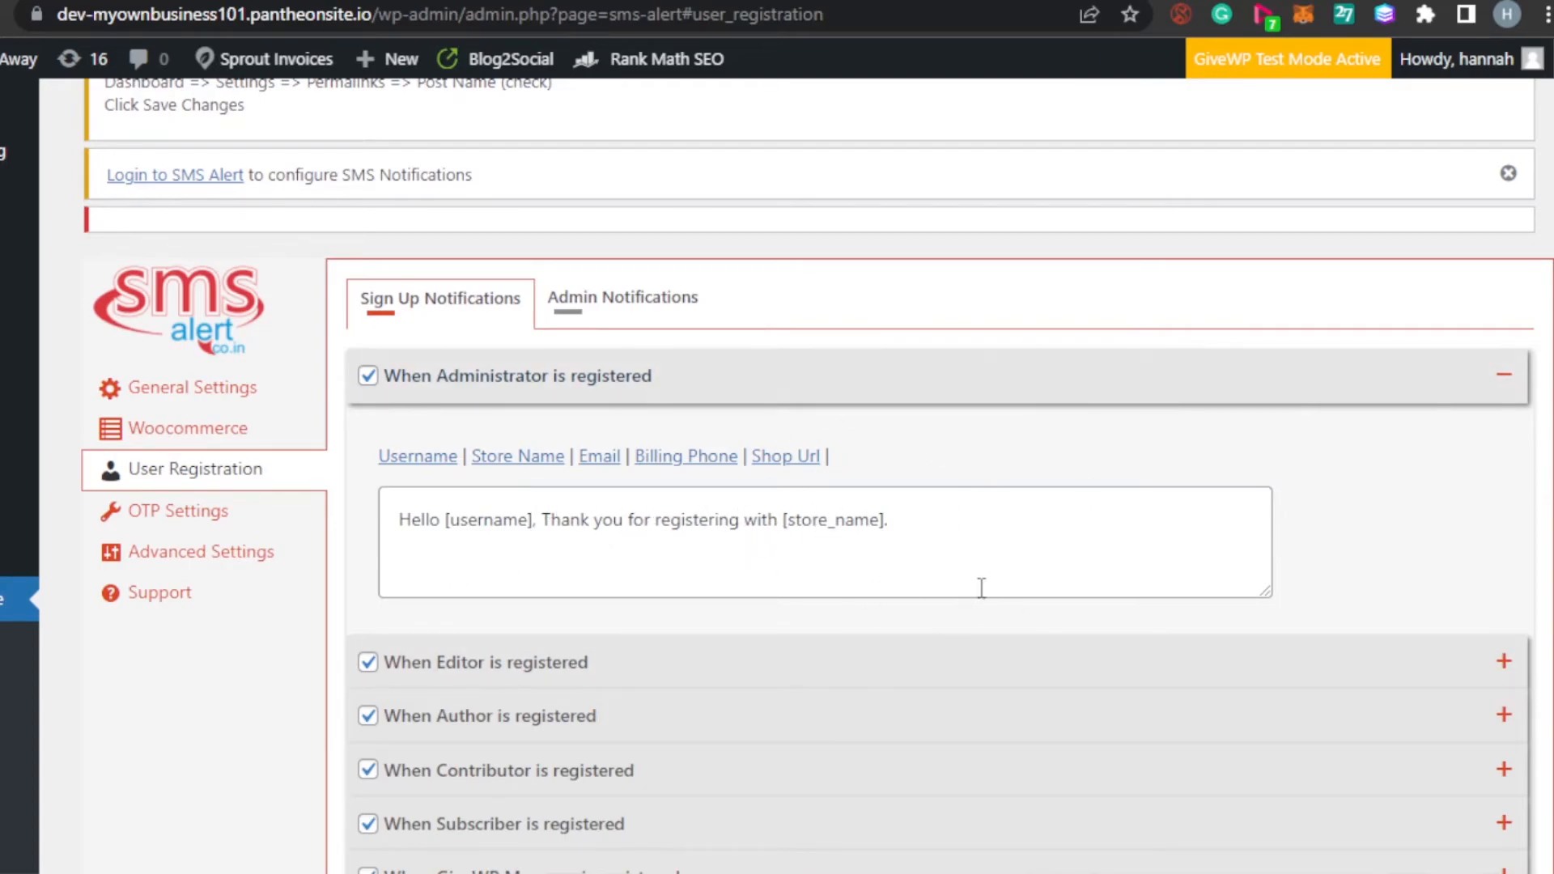
scroll("down", 3)
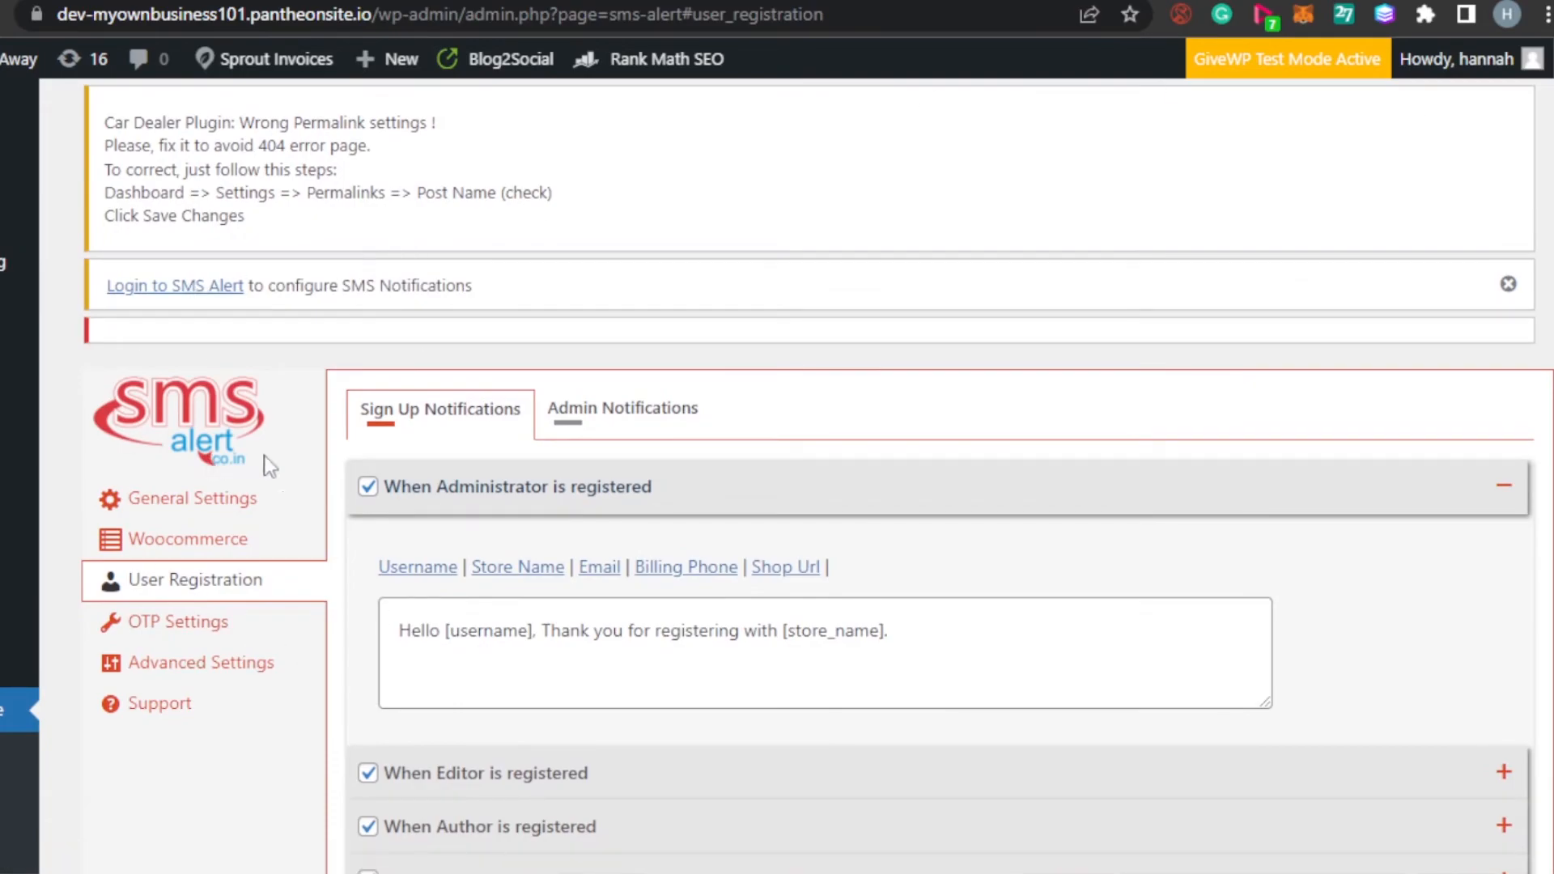
scroll("down", 3)
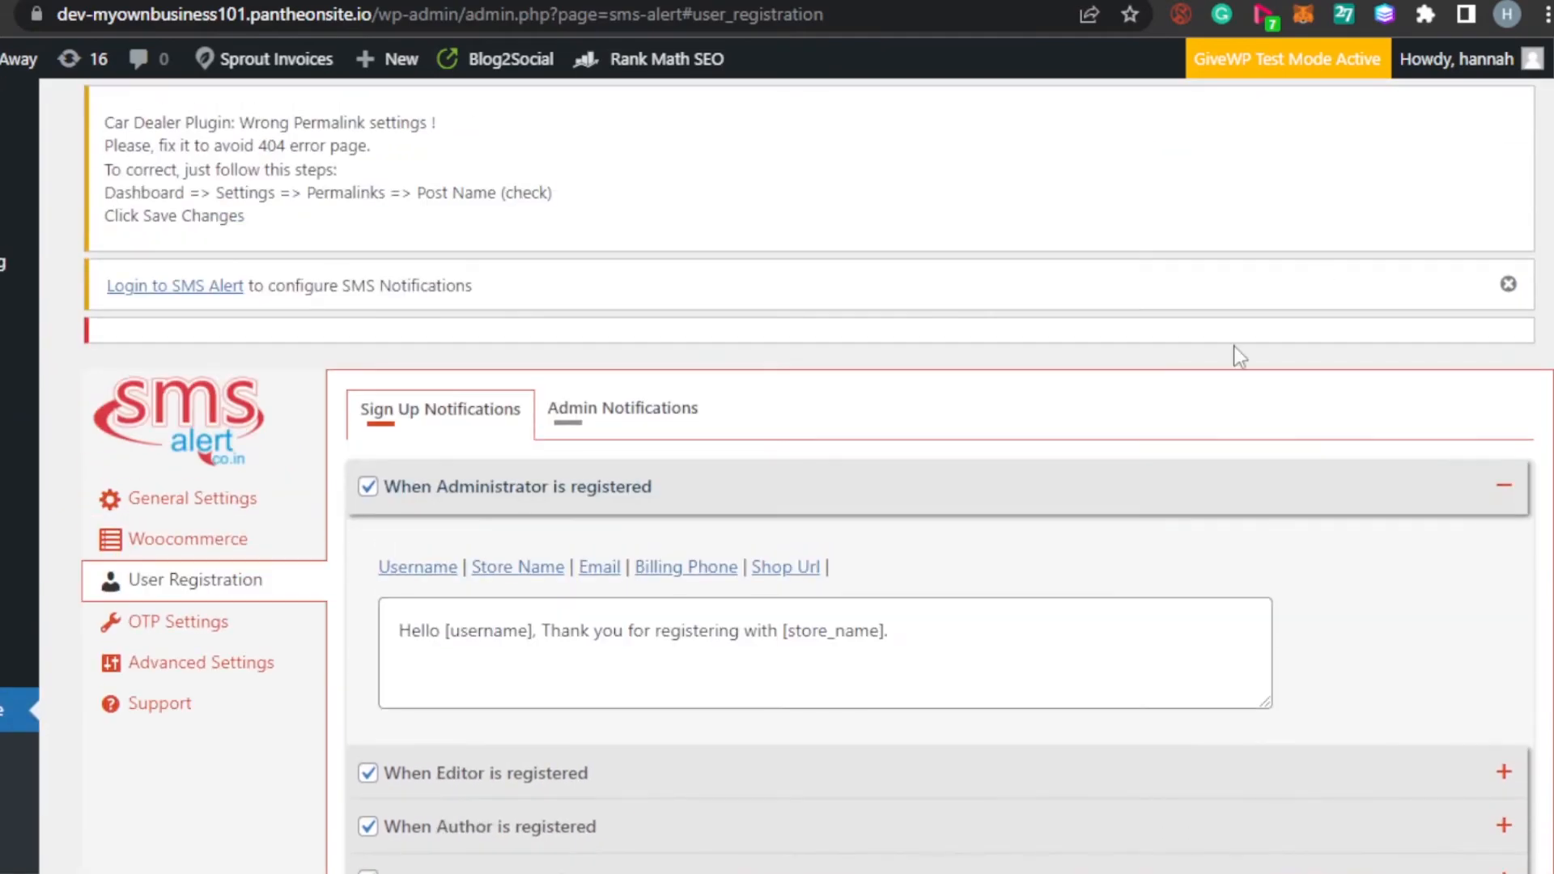
Step: Expand the 'When GiveWP Worker is registered' notification to show its message template
scroll("down", 3)
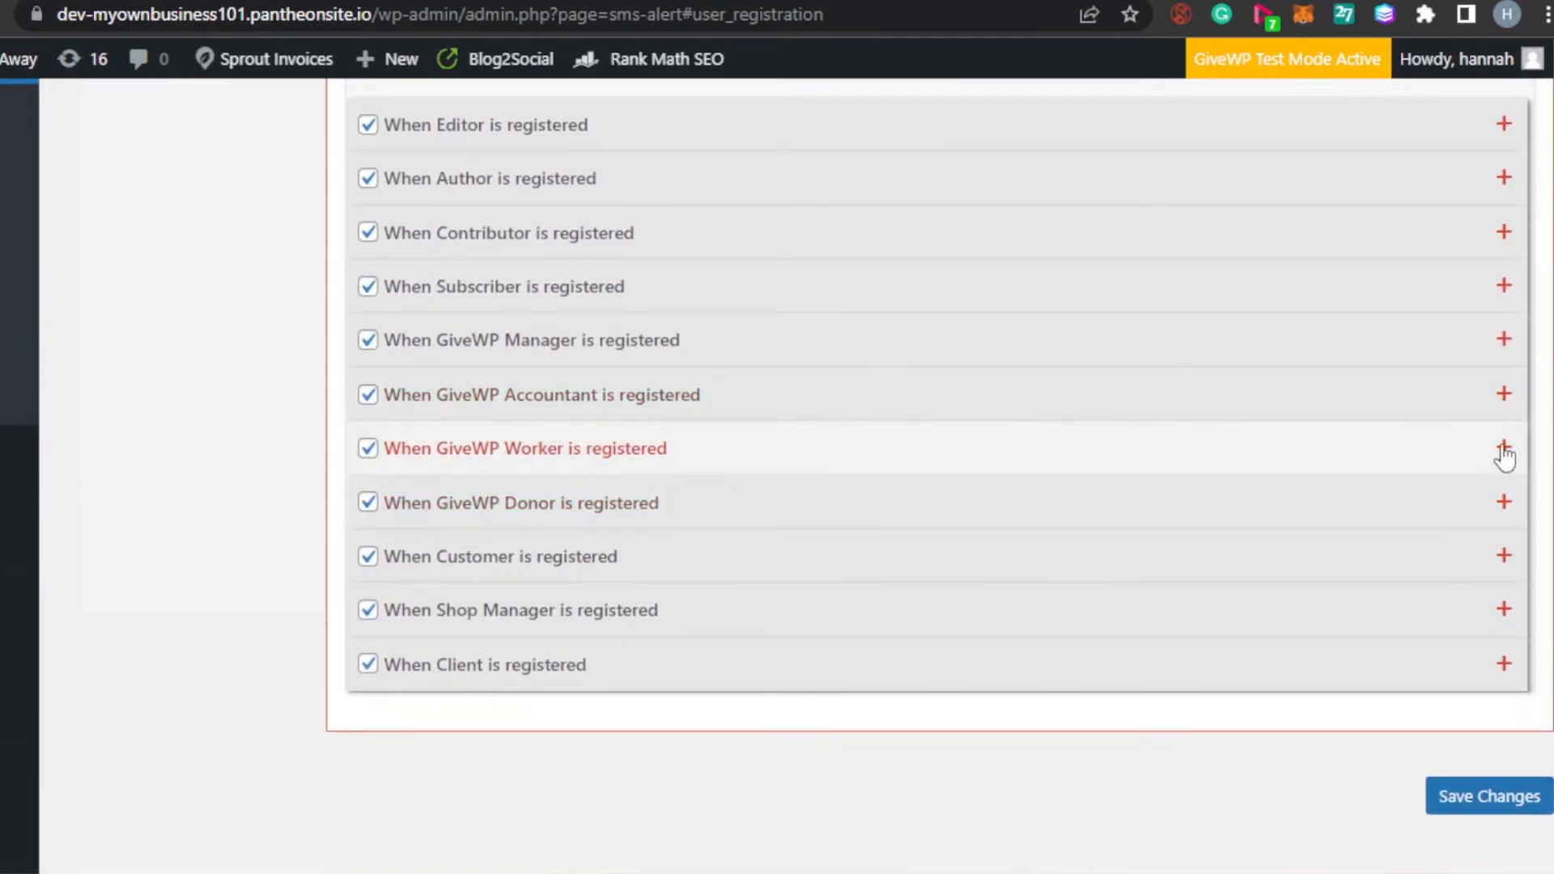
left_click(1502, 447)
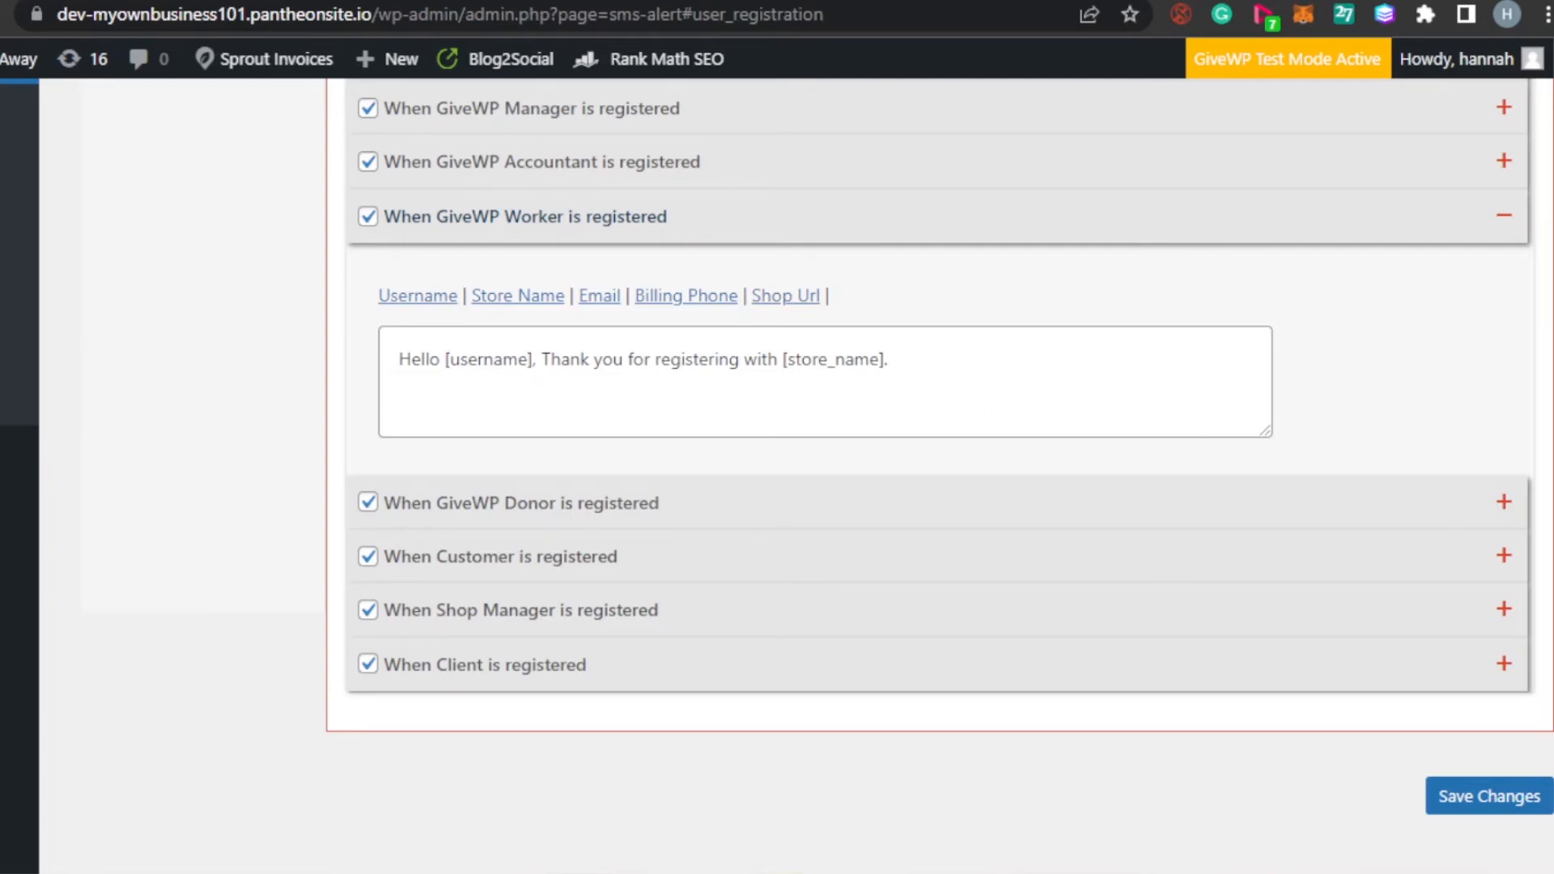
scroll("down", 3)
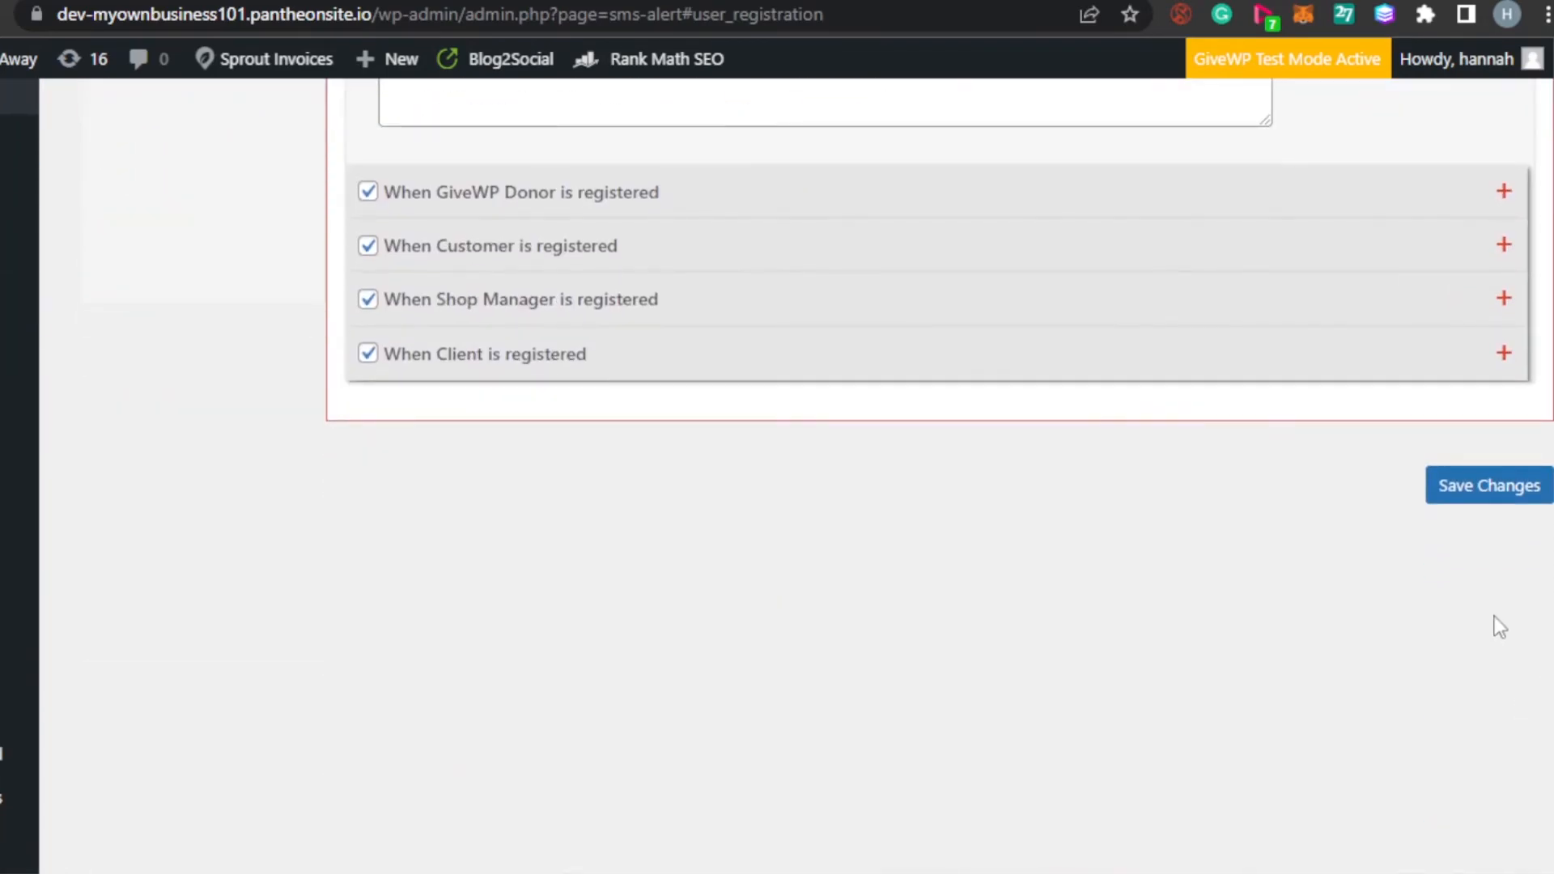